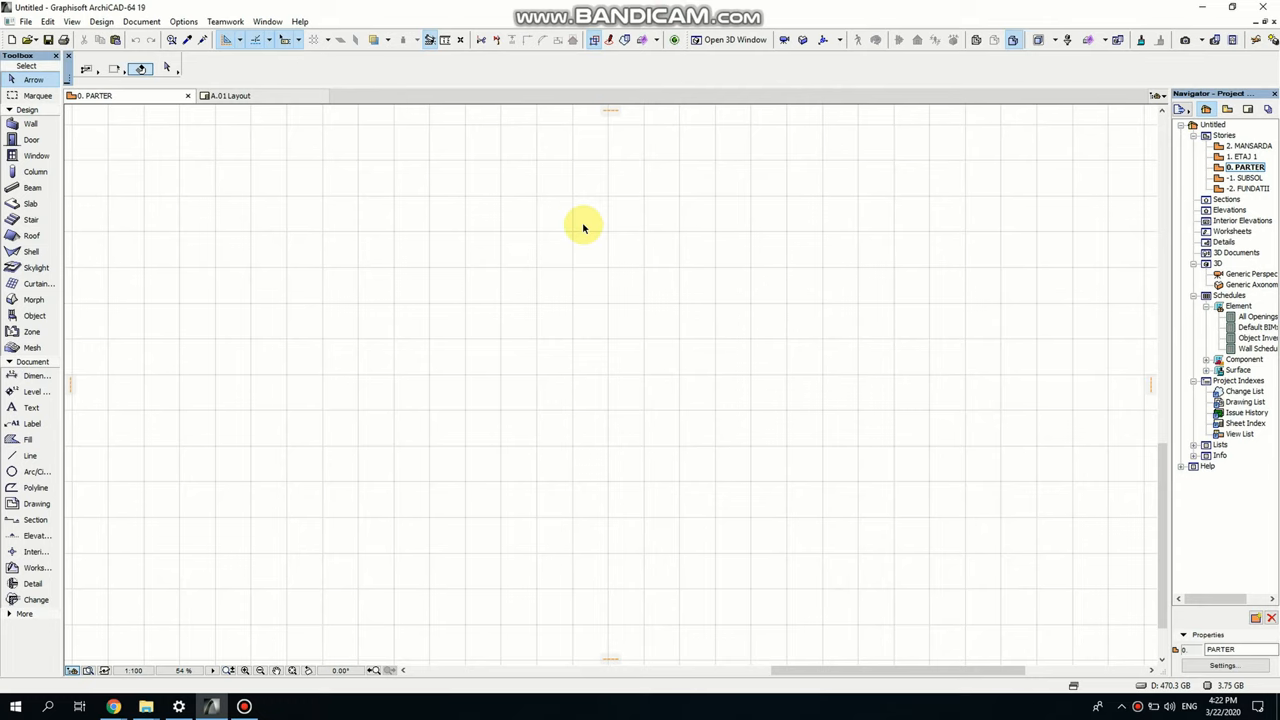
mouse_move(358, 466)
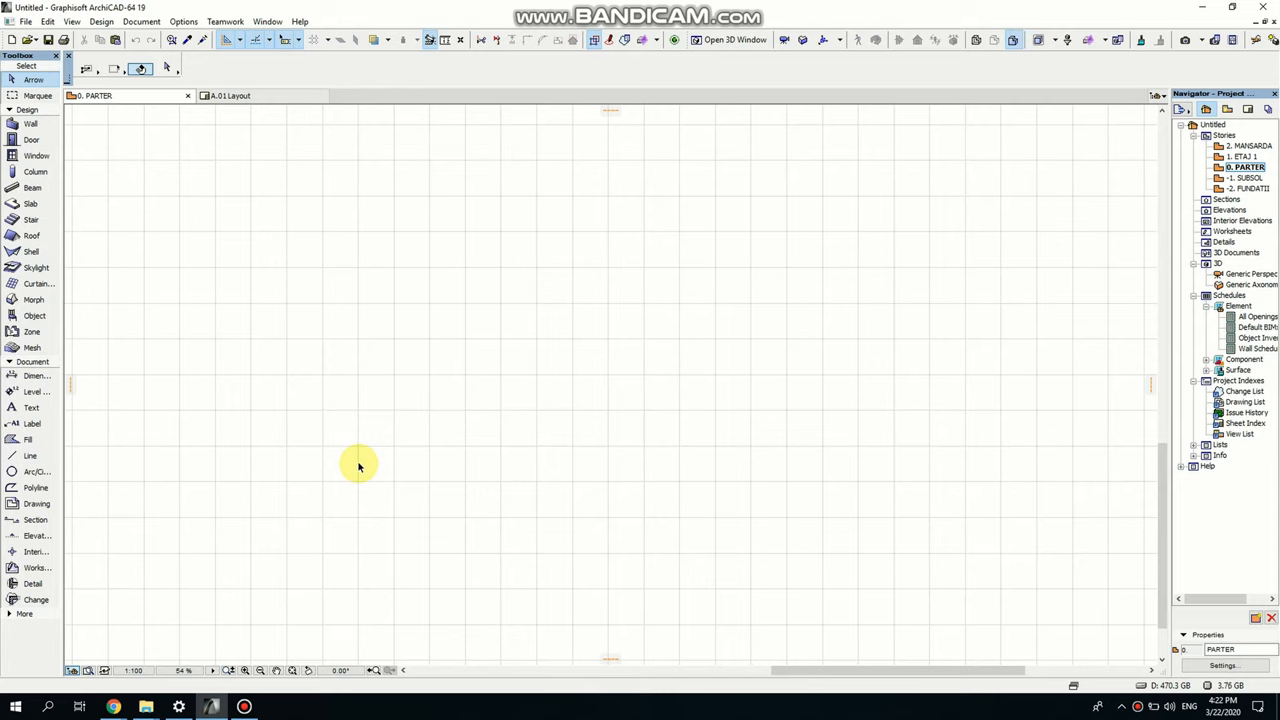
mouse_move(257, 648)
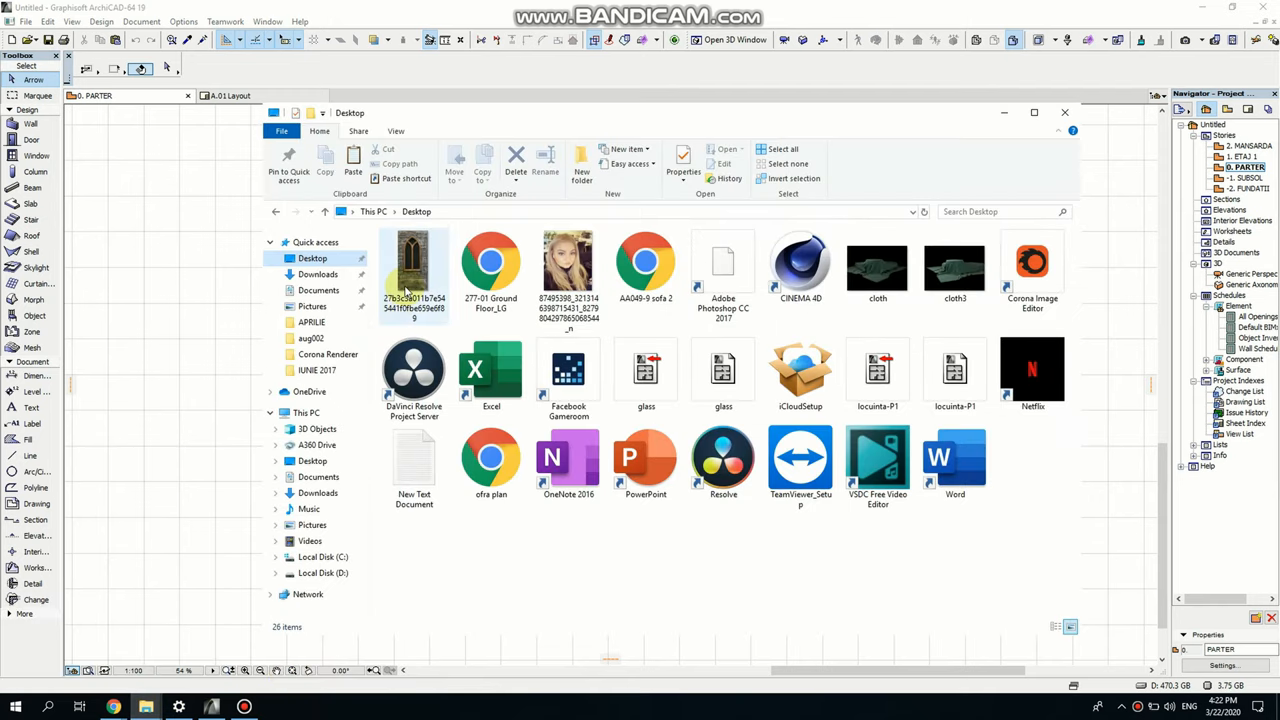
- Select the pointed-arch window picture on the Desktop and copy it
click(414, 270)
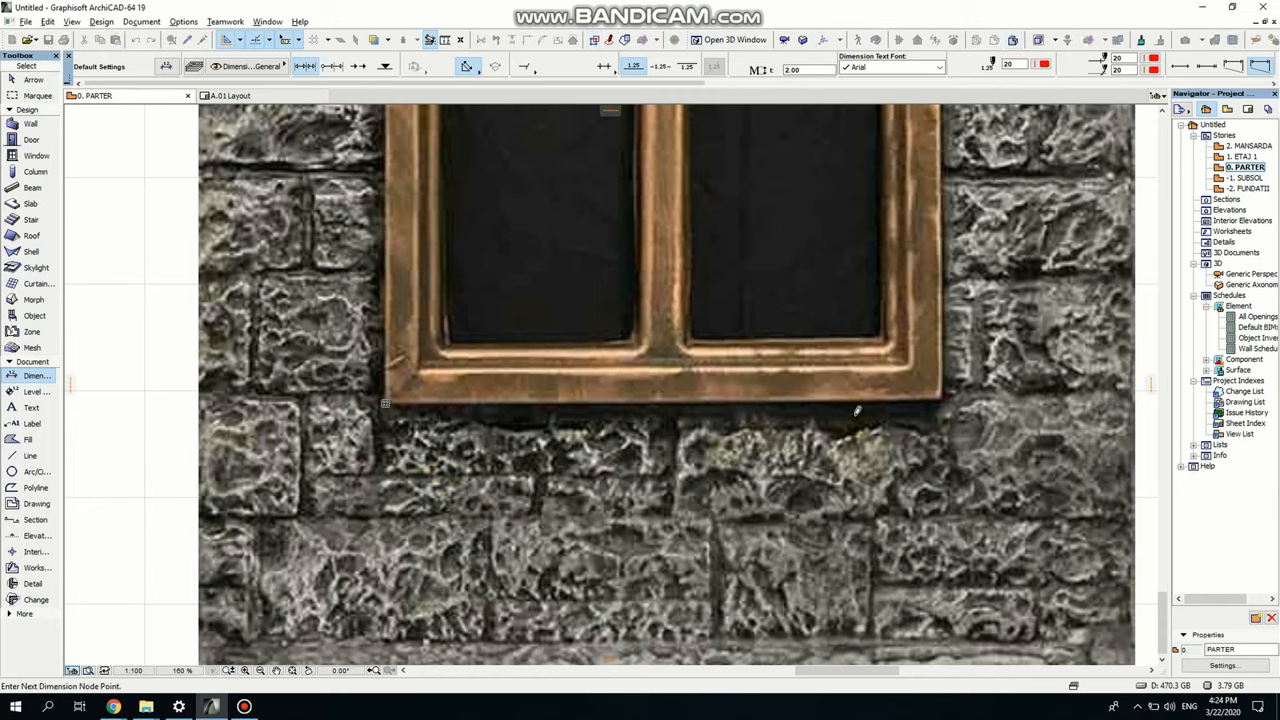
mouse_move(940, 390)
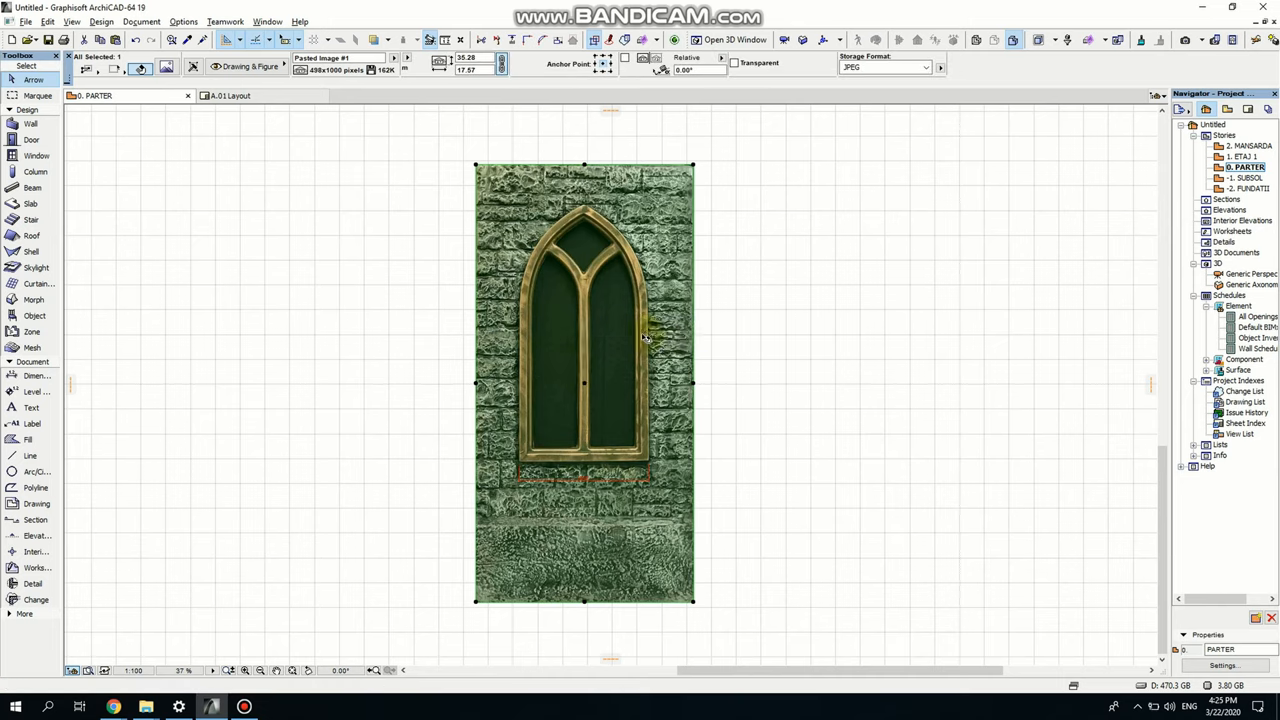
mouse_move(645, 337)
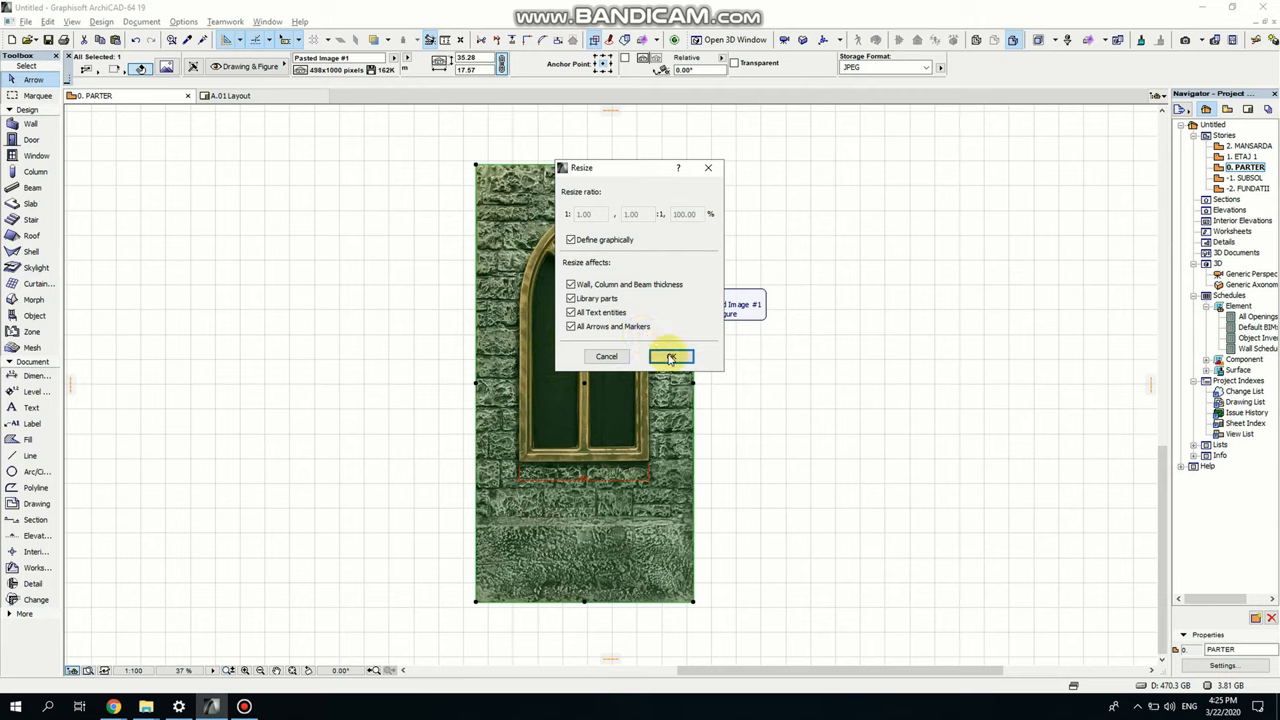
- Graphically resize the pasted stone-wall window photo down to a much smaller size
click(670, 357)
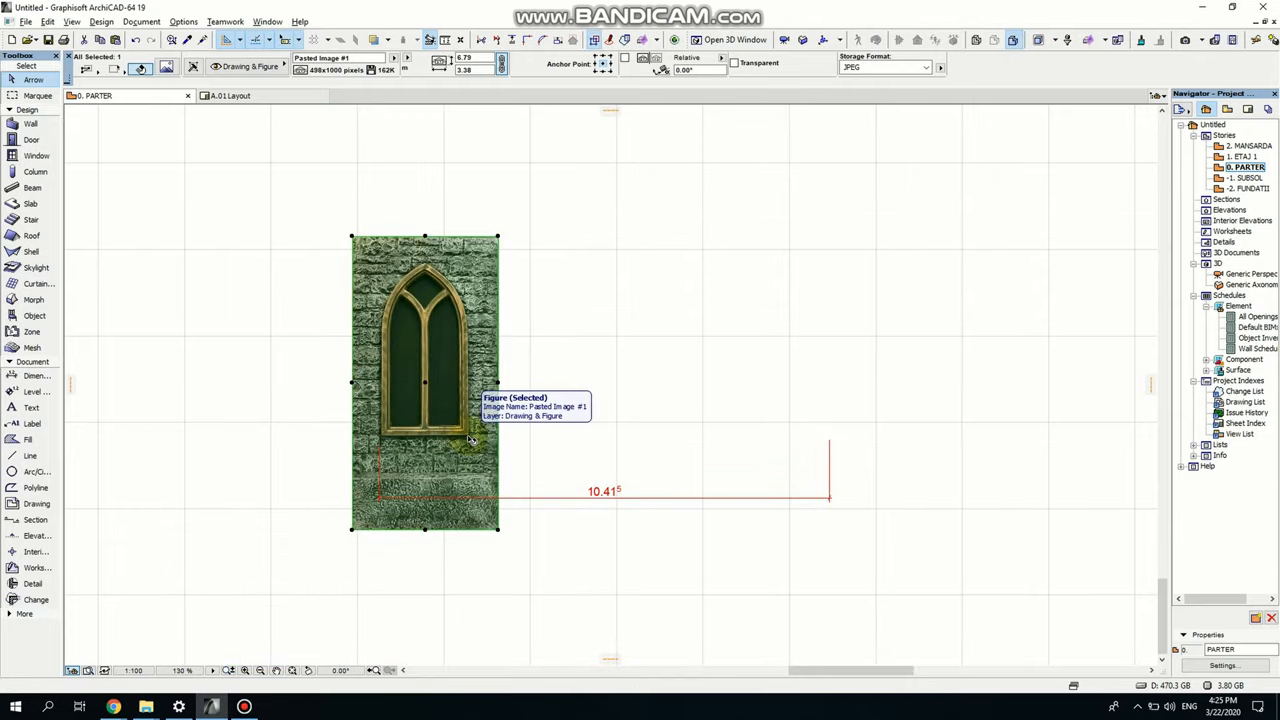
drag(425, 383, 458, 388)
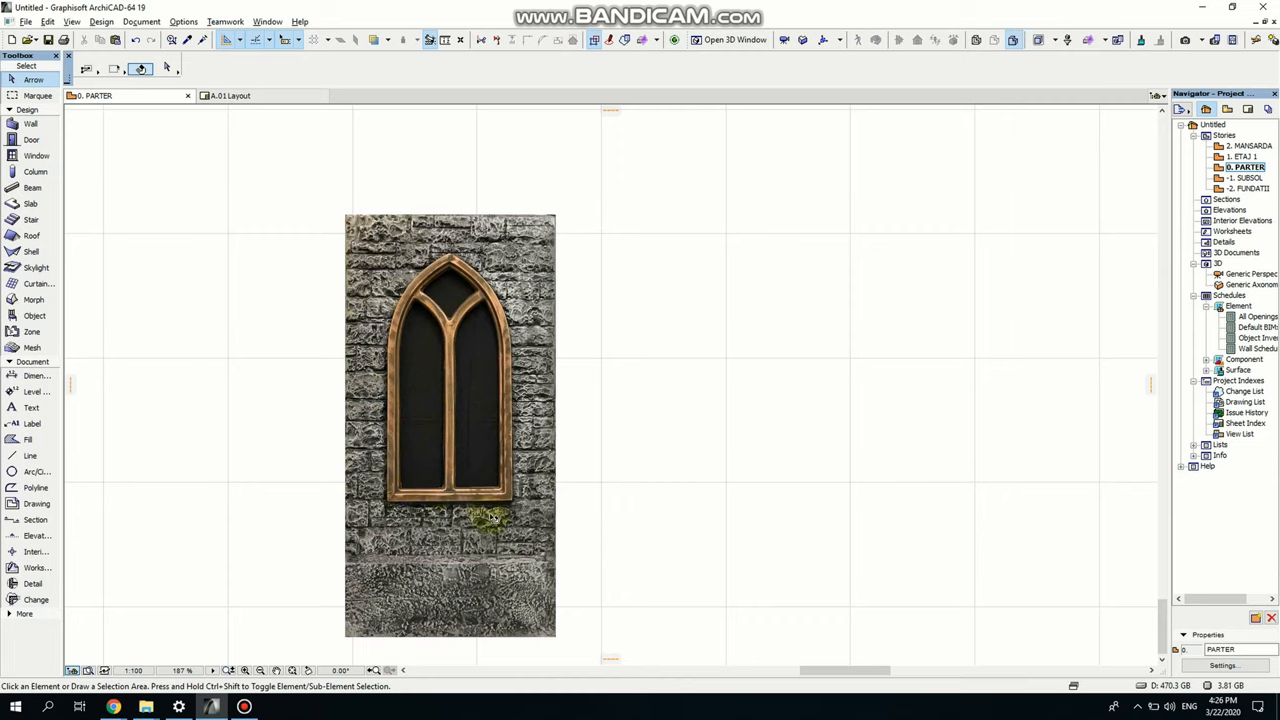
mouse_move(127, 401)
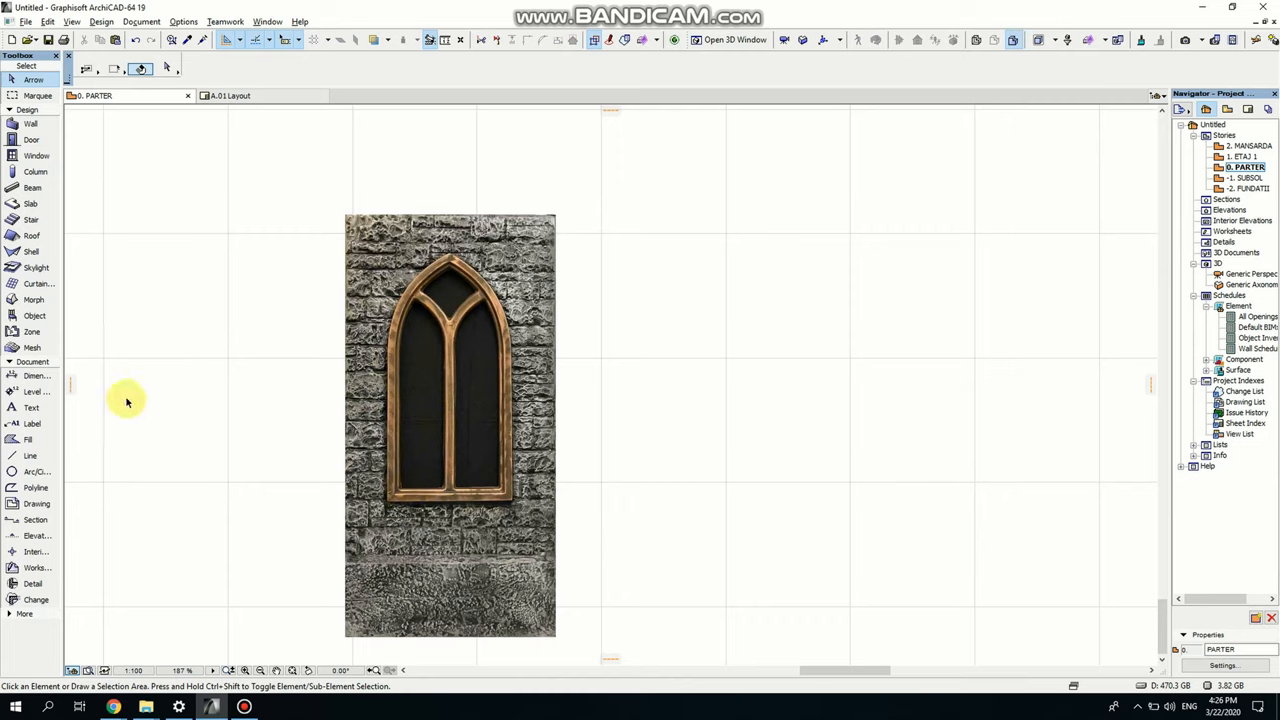
mouse_move(147, 517)
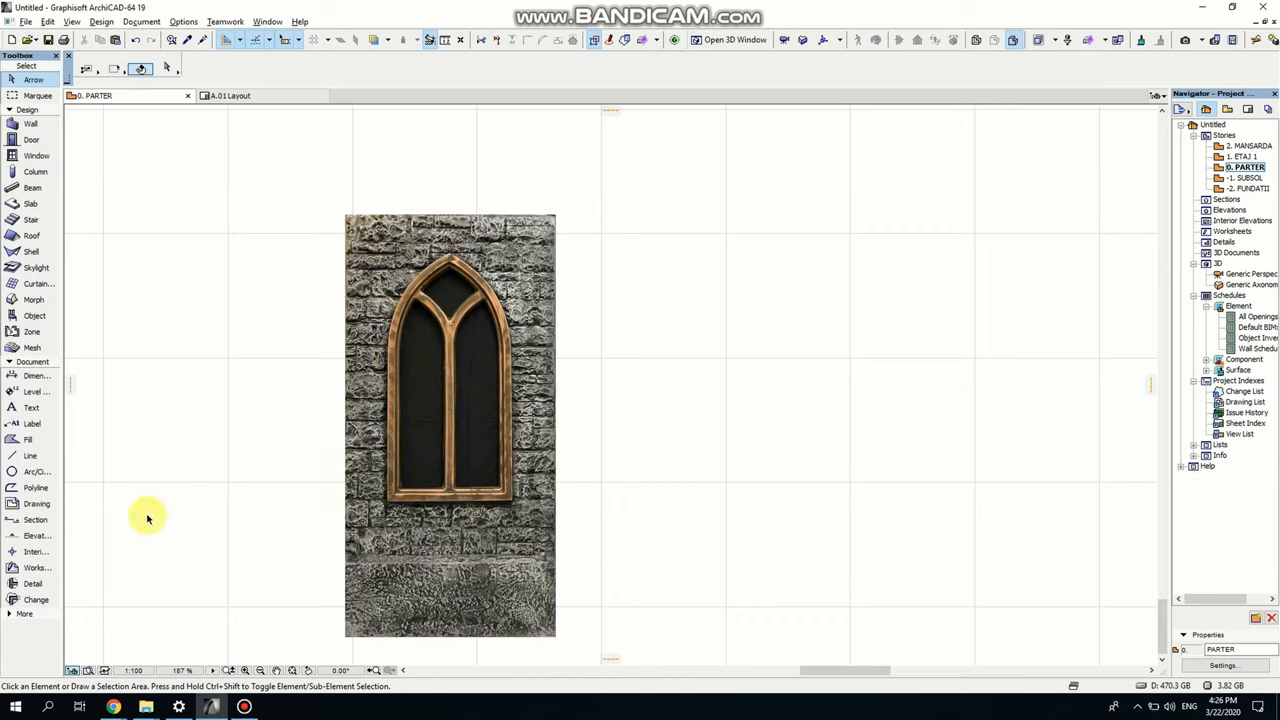
mouse_move(45, 490)
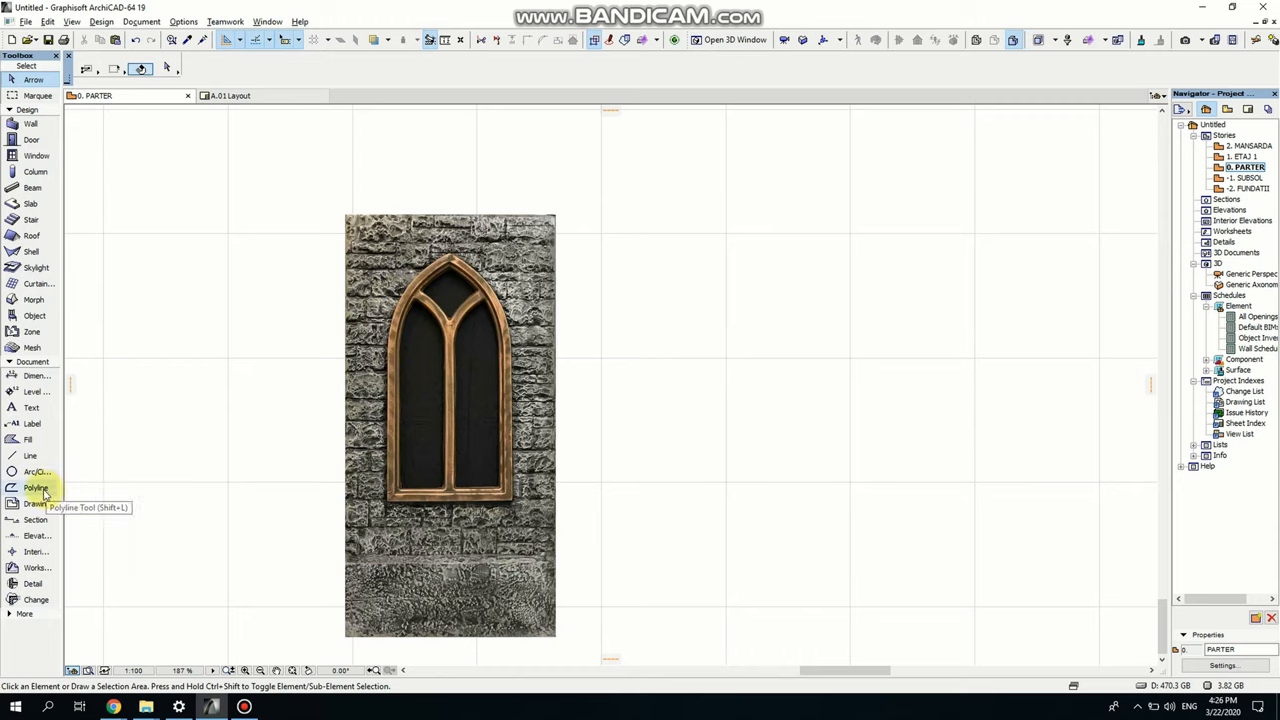
- Trace the window frame's outer outline with a red pen 20 polyline
click(36, 487)
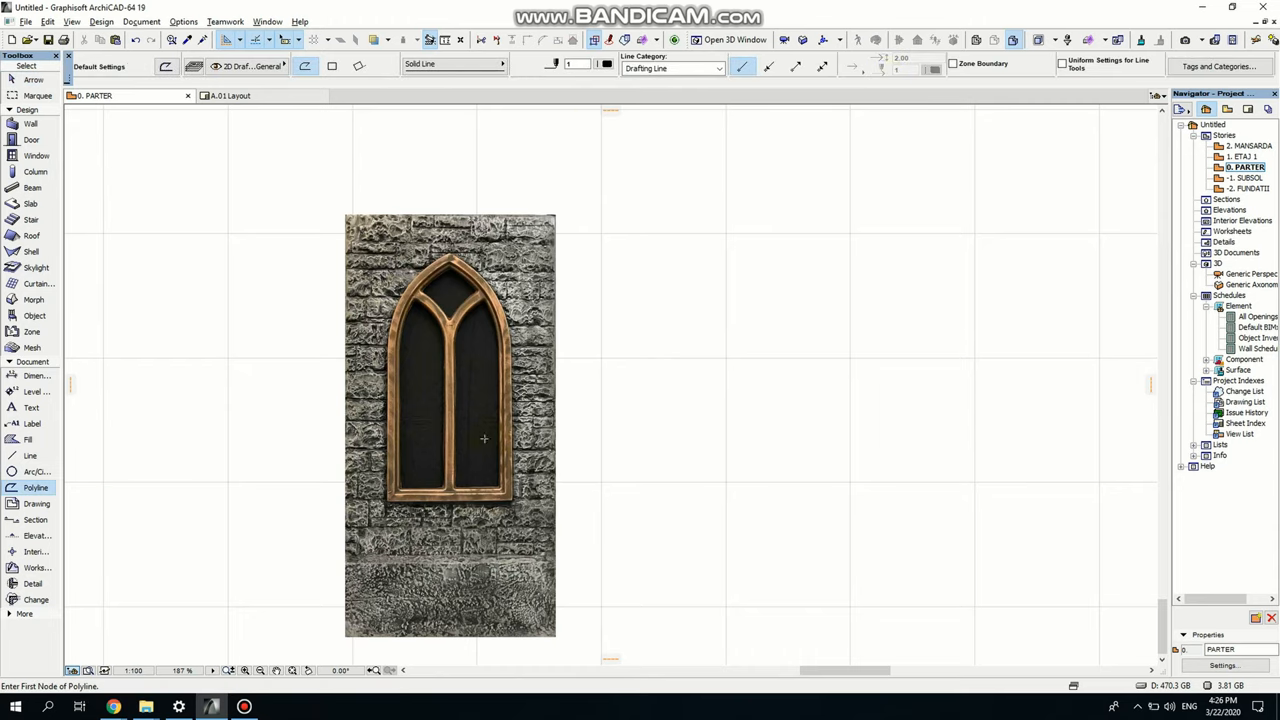
click(606, 64)
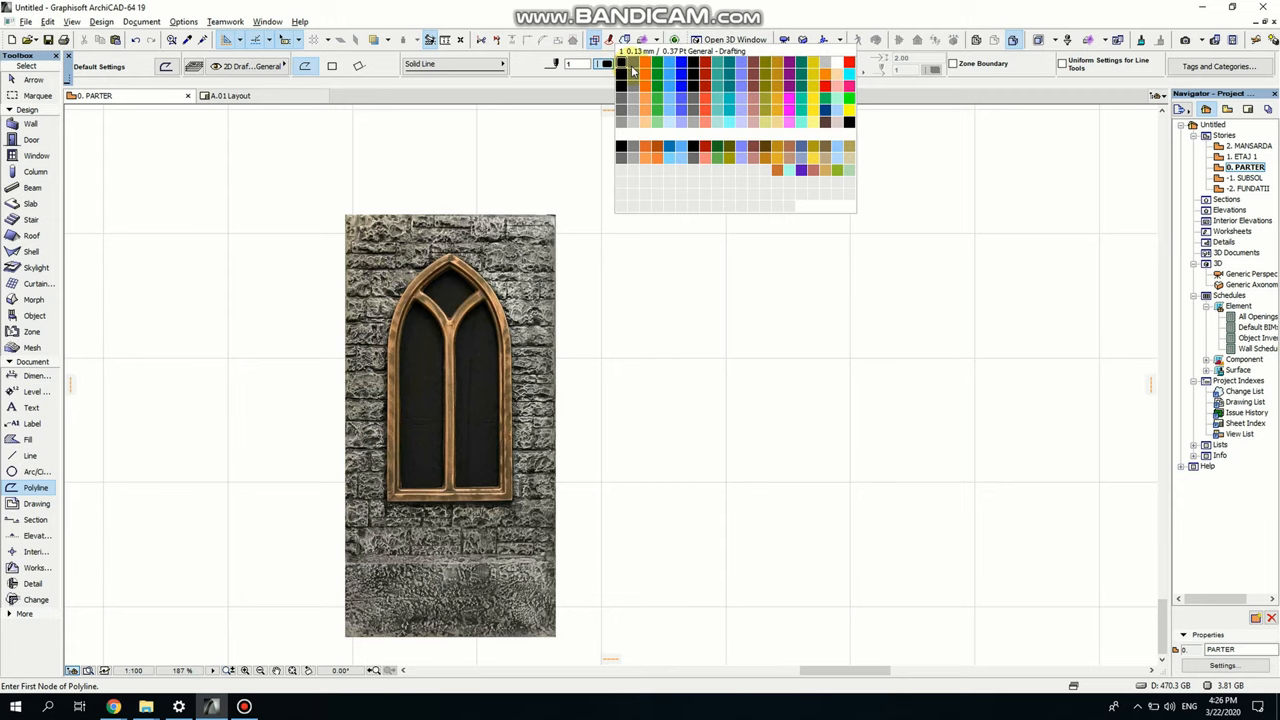
click(655, 73)
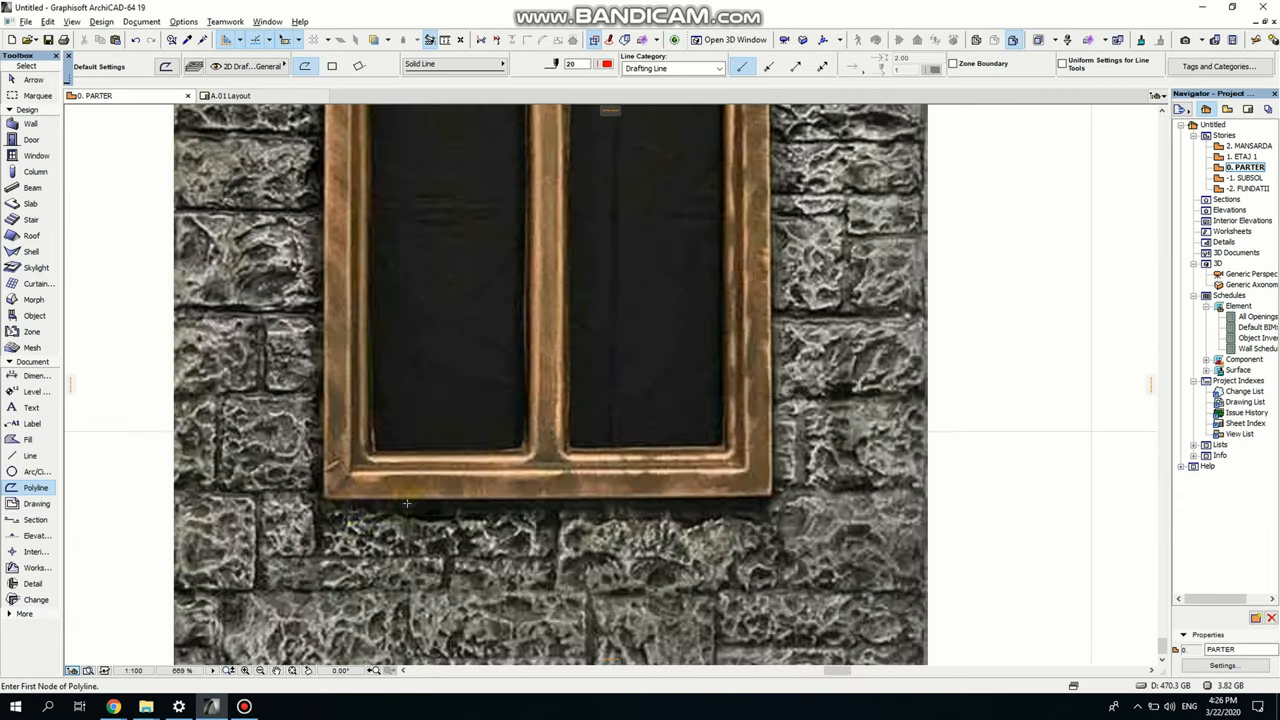
mouse_move(396, 397)
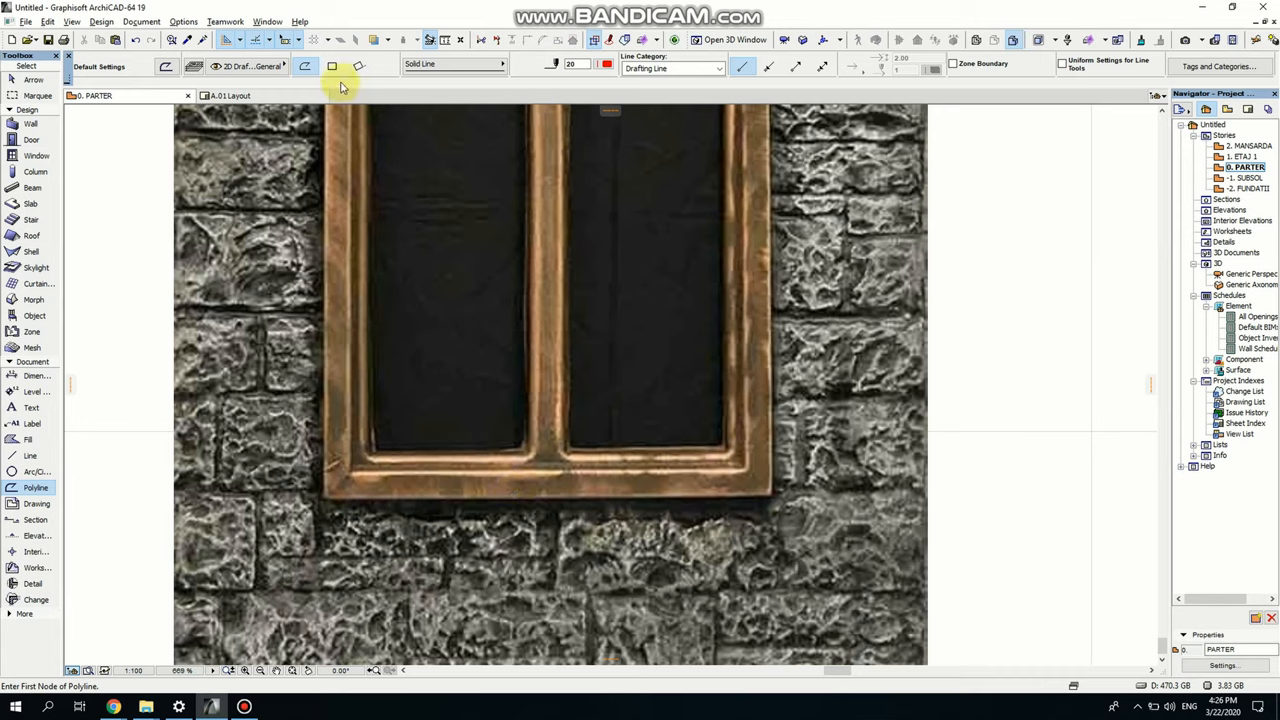
click(332, 66)
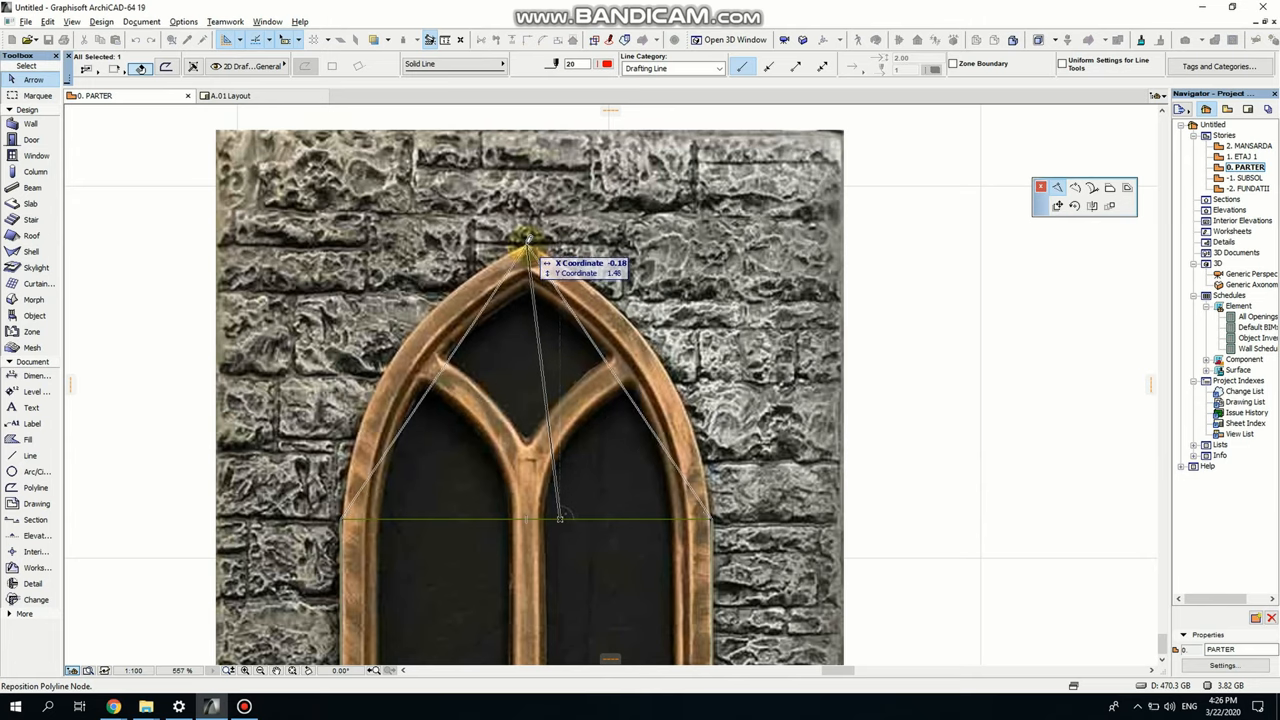
scroll(up, 3)
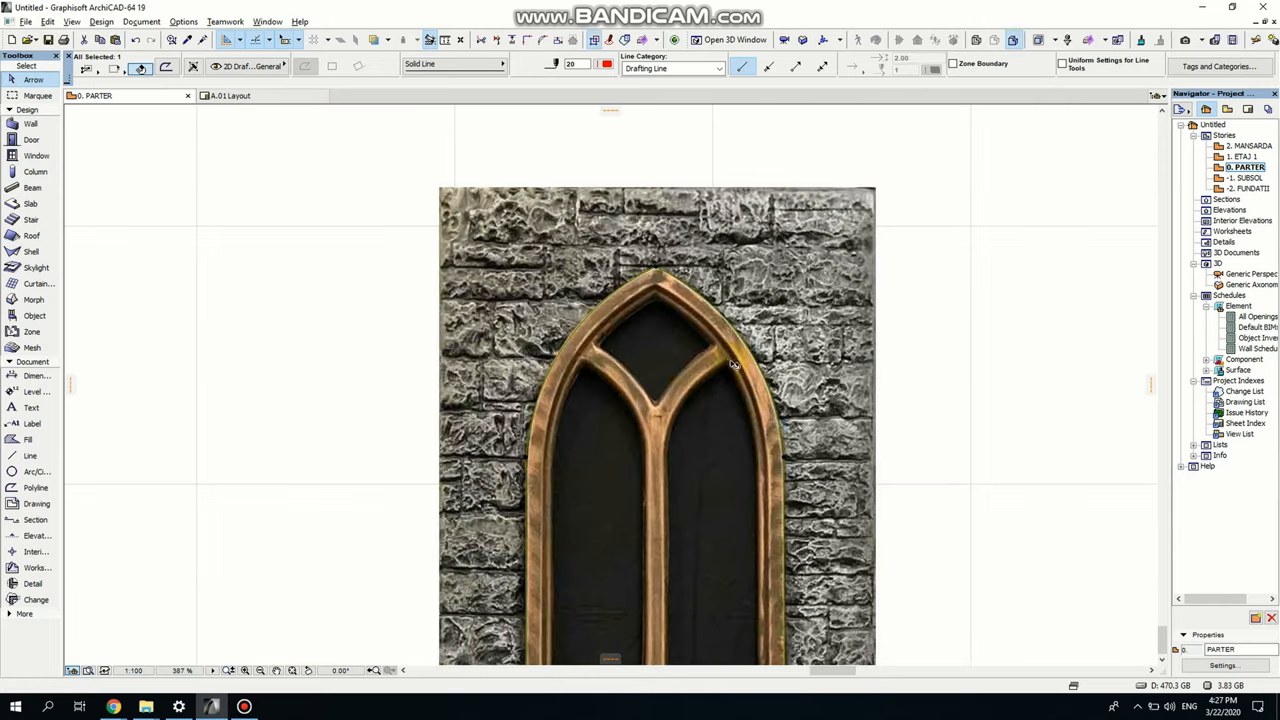
scroll(down, 3)
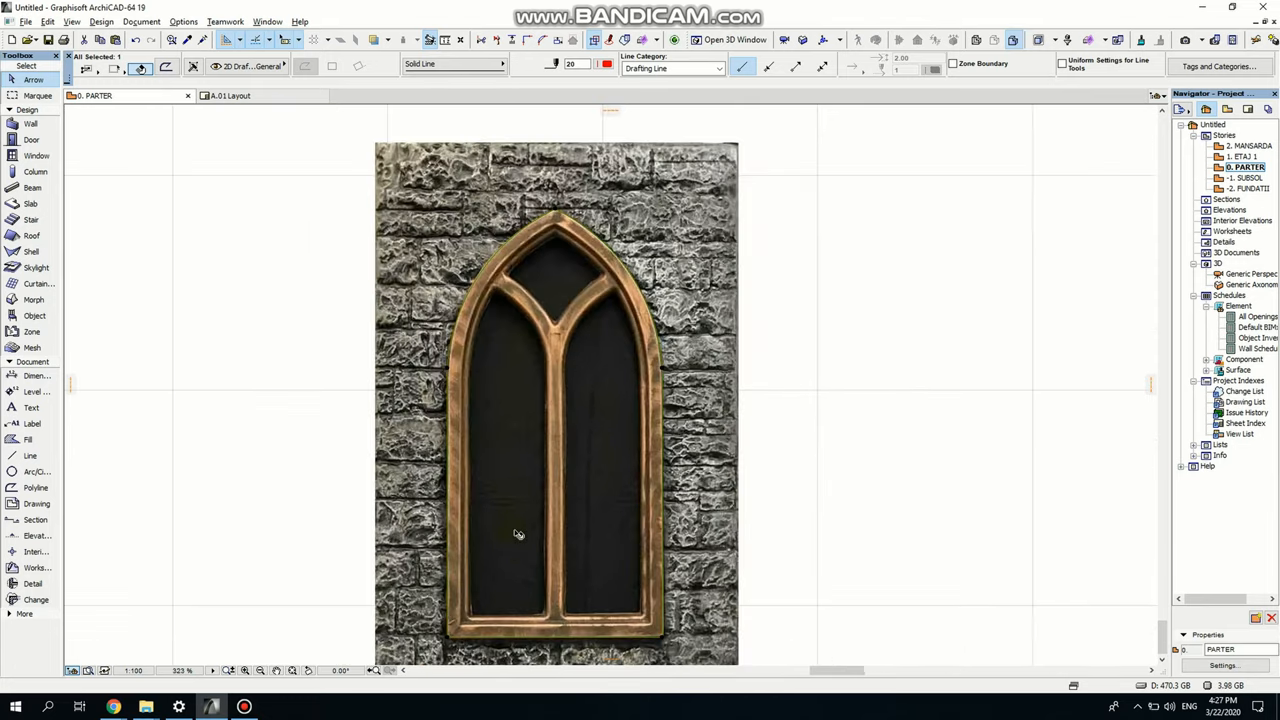
- Curve the outline's edge near the top to follow the pointed arch
scroll(up, 3)
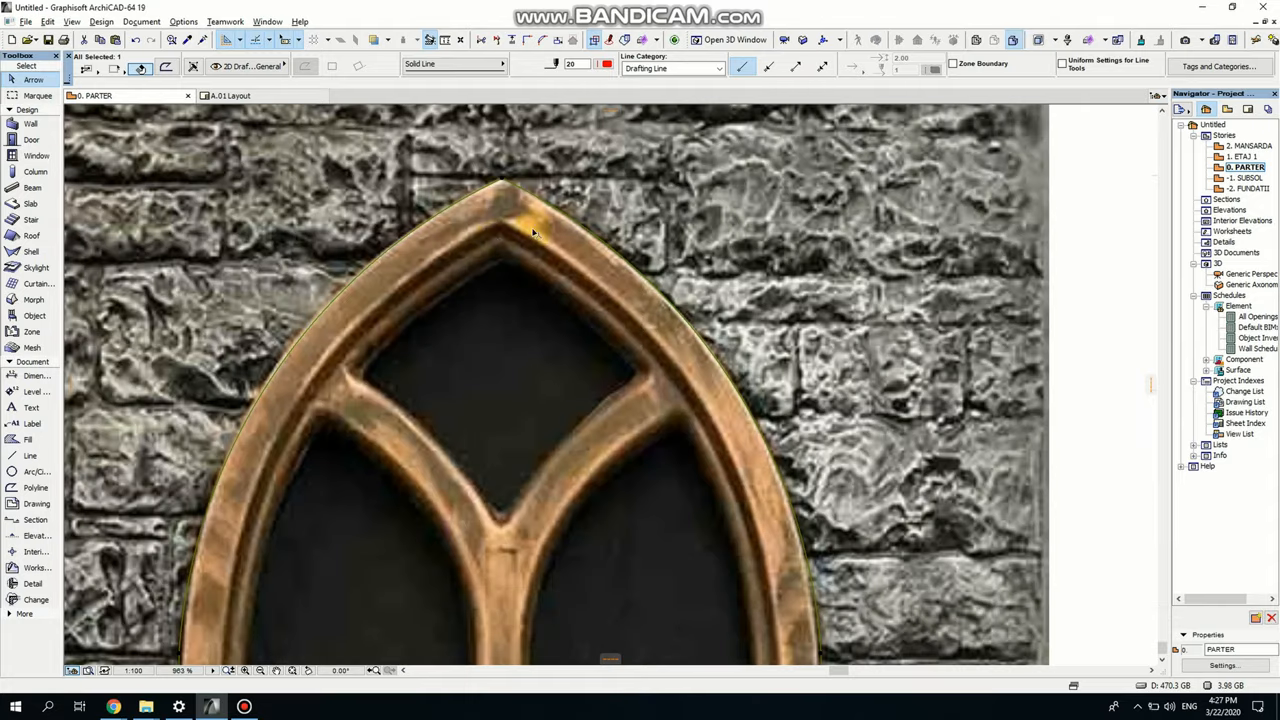
mouse_move(505, 257)
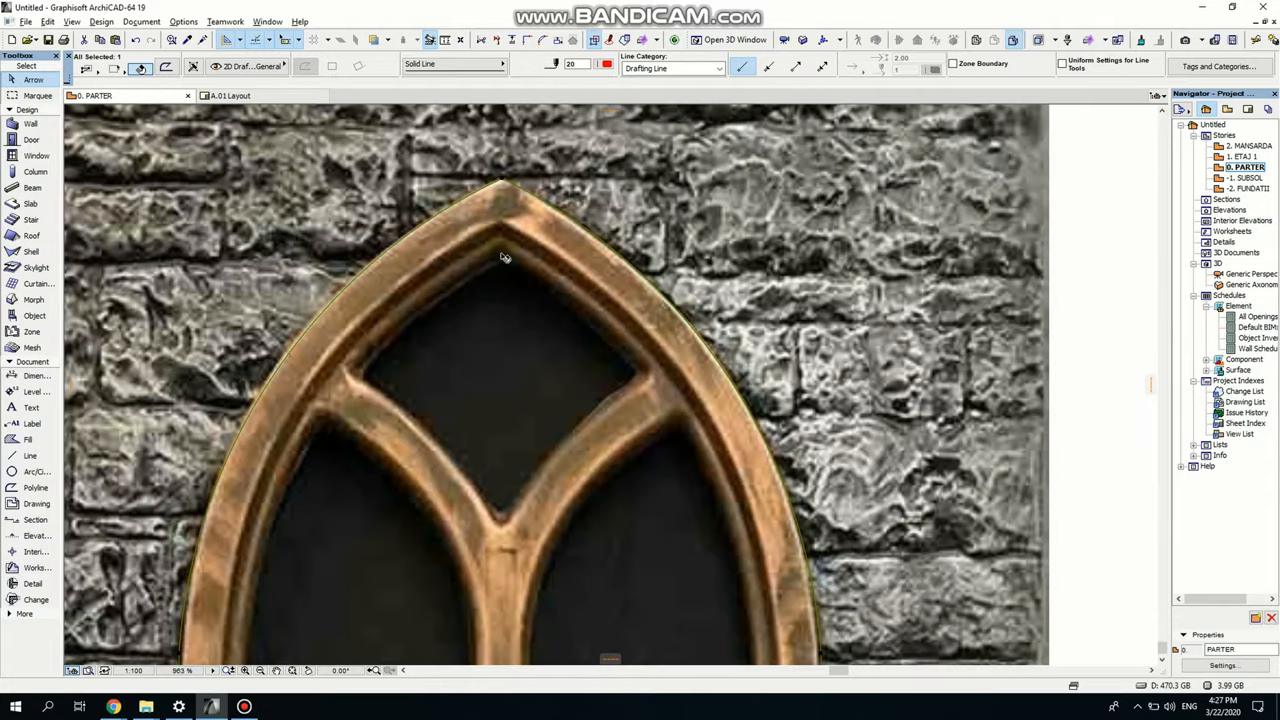
mouse_move(522, 188)
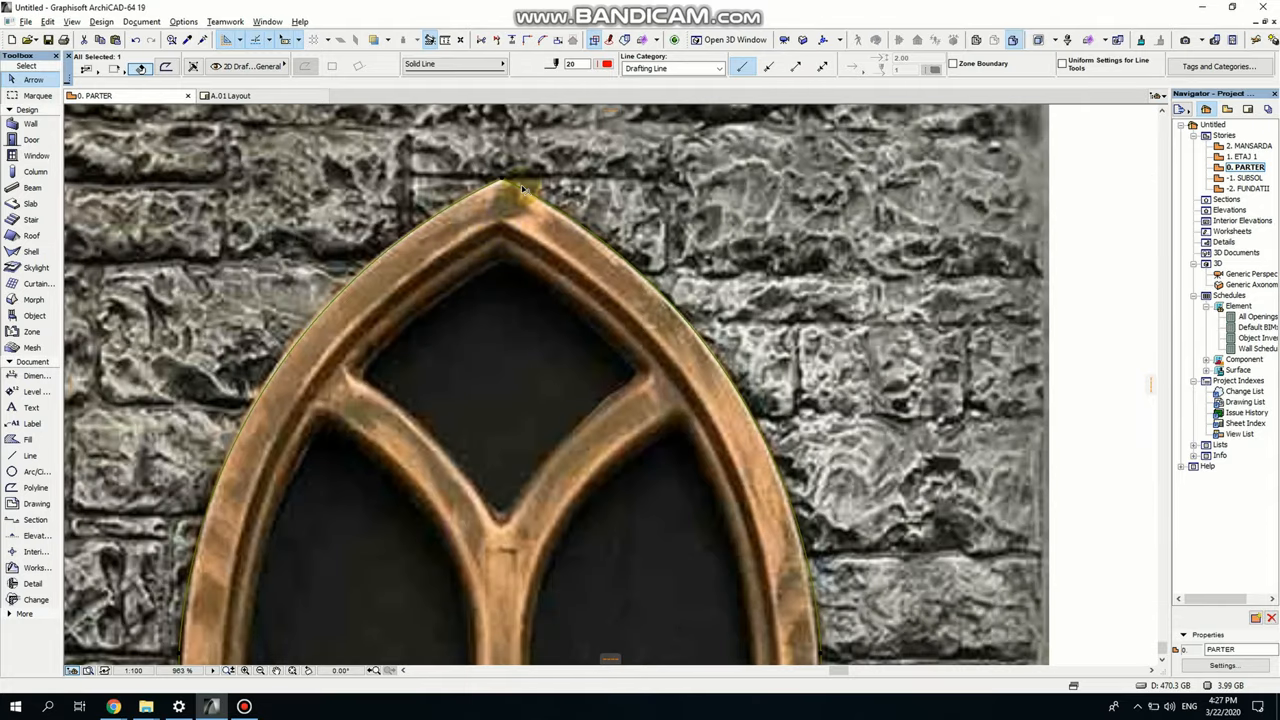
mouse_move(610, 186)
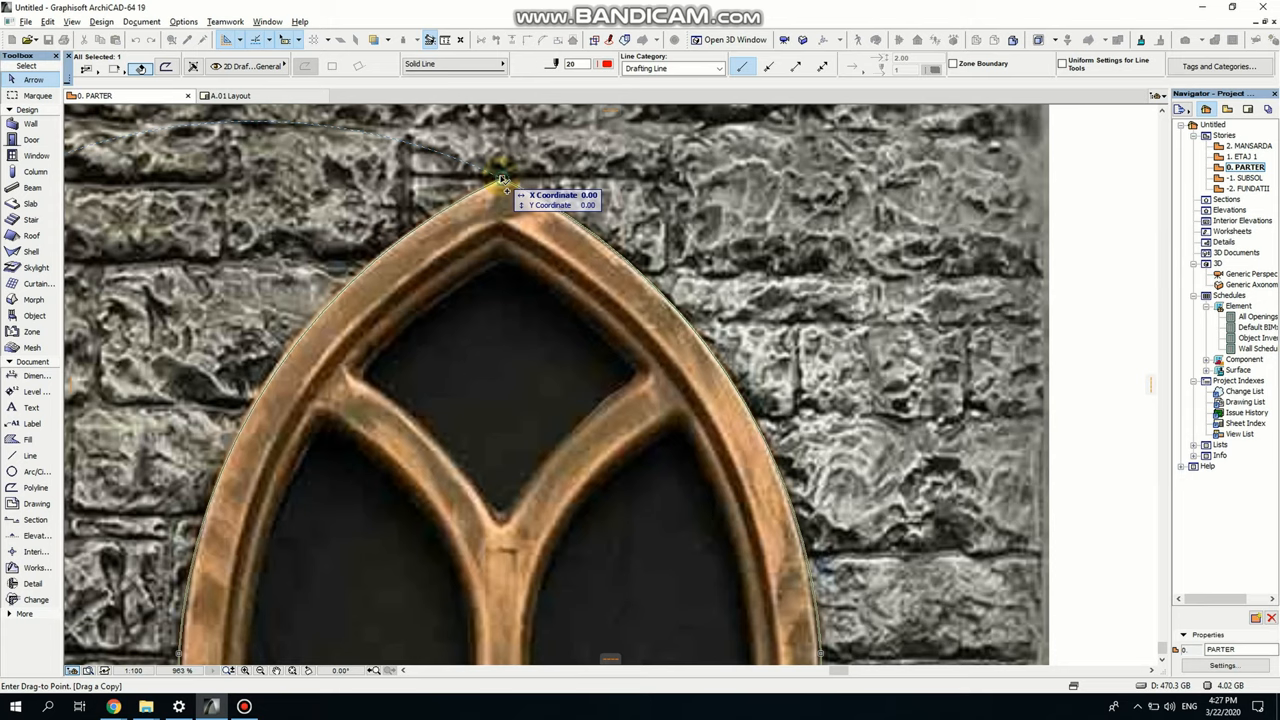
mouse_move(505, 190)
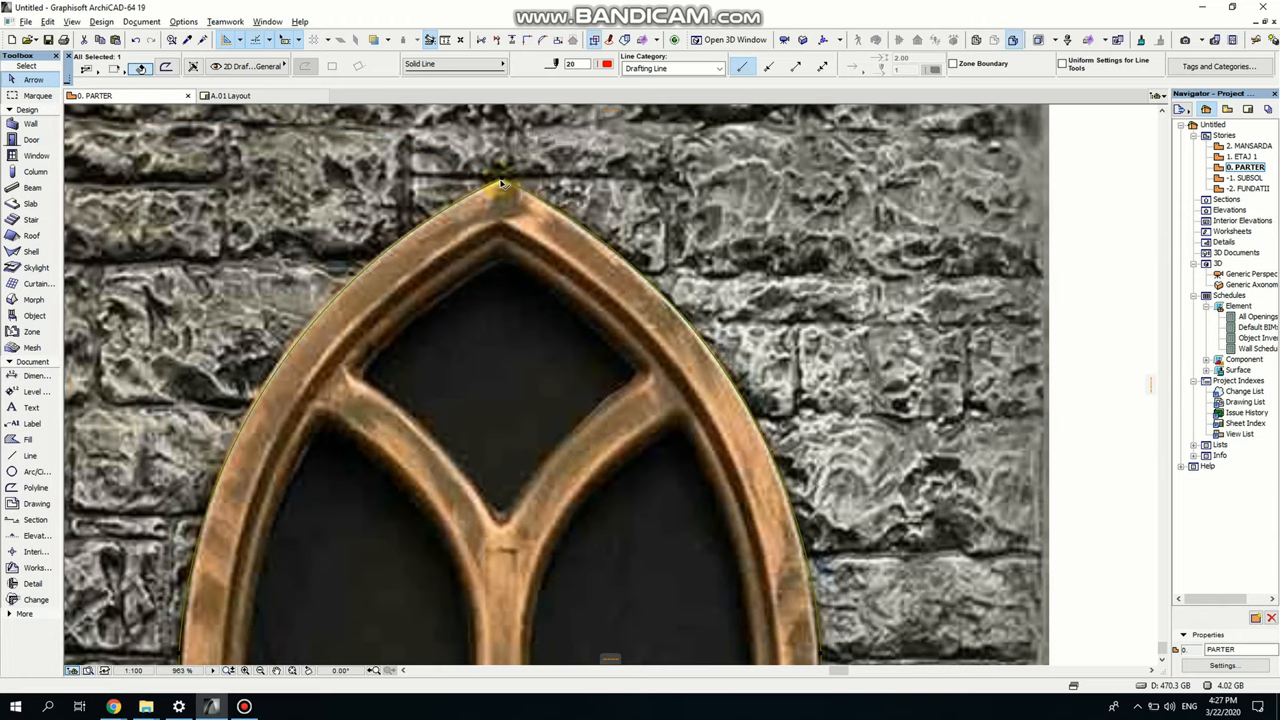
mouse_move(588, 237)
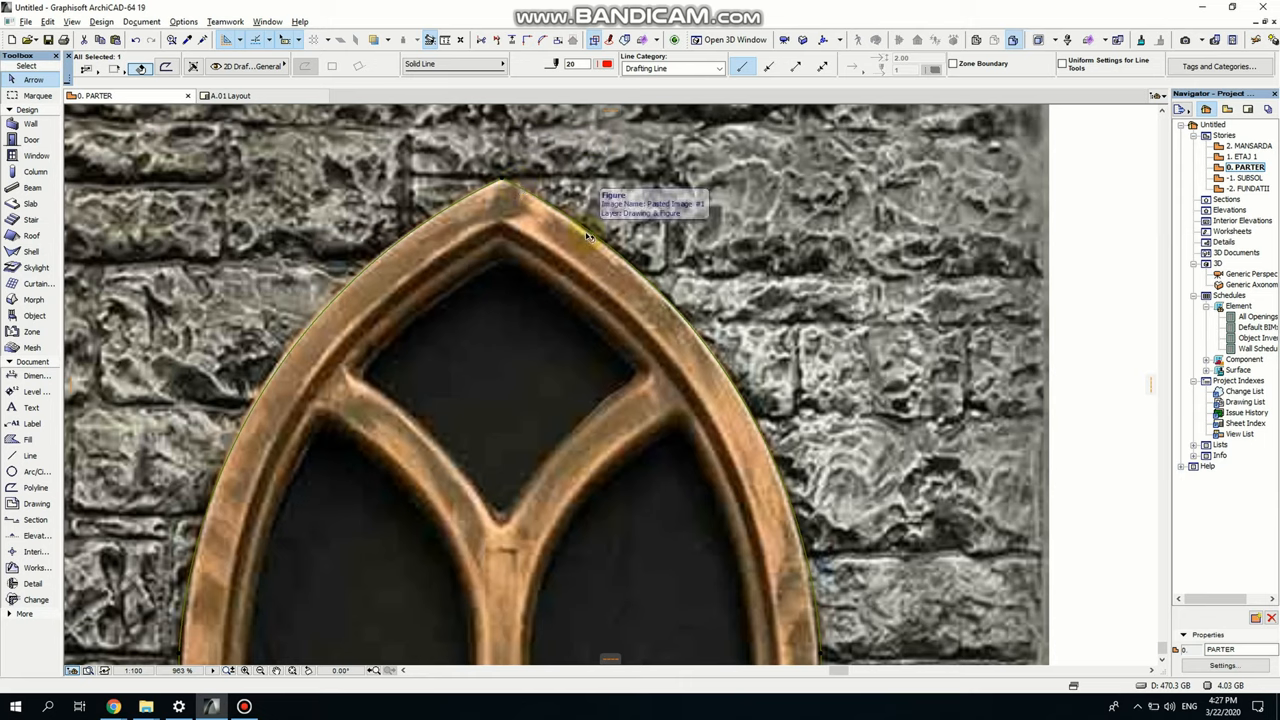
mouse_move(605, 247)
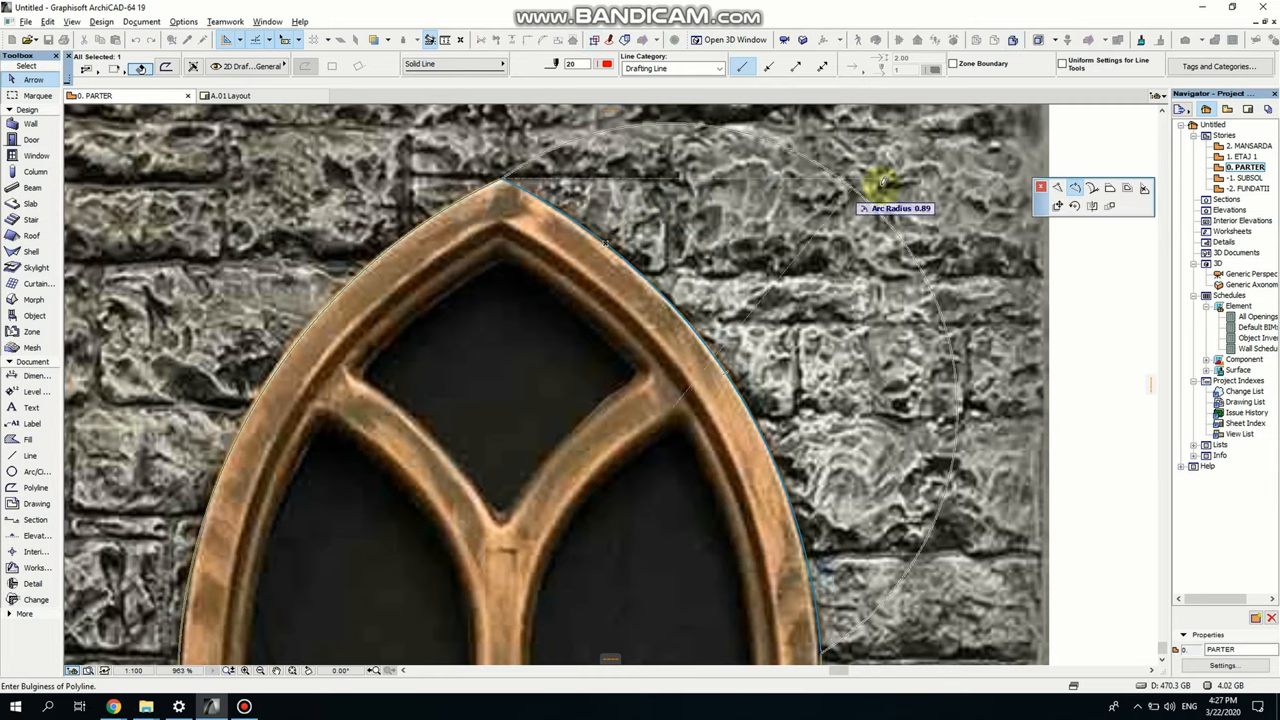
drag(882, 180, 665, 270)
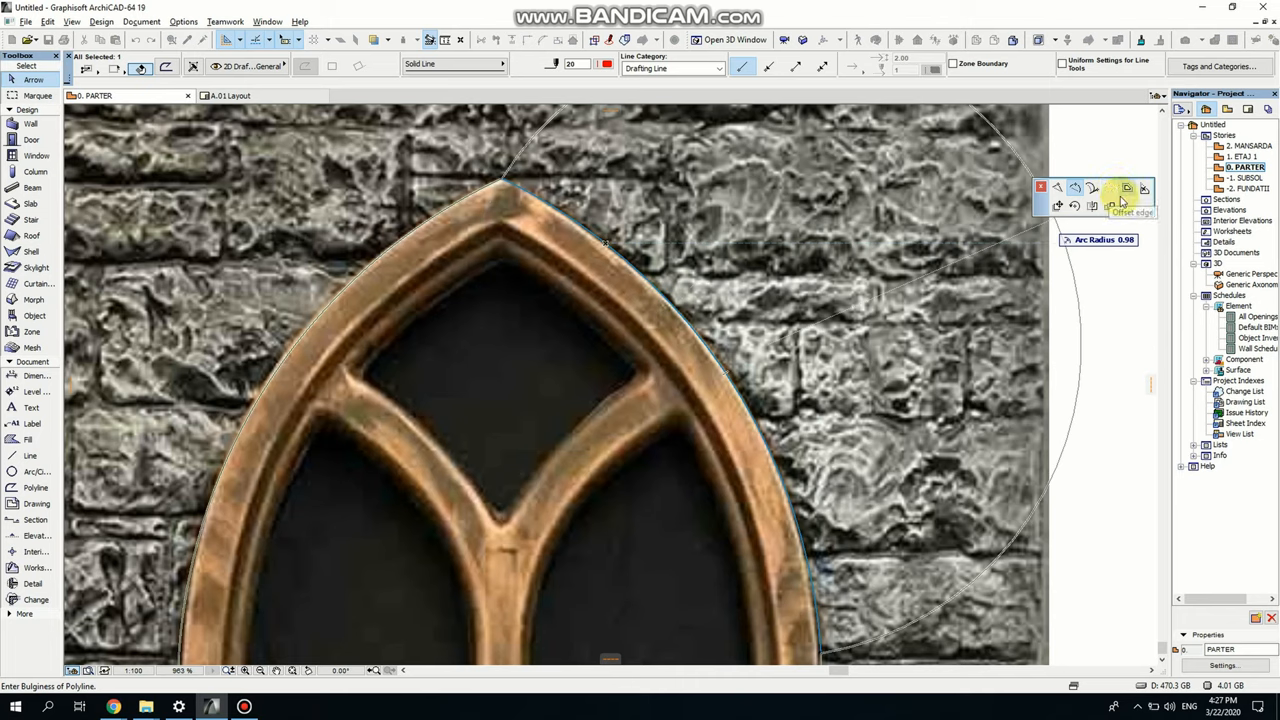
mouse_move(1133, 204)
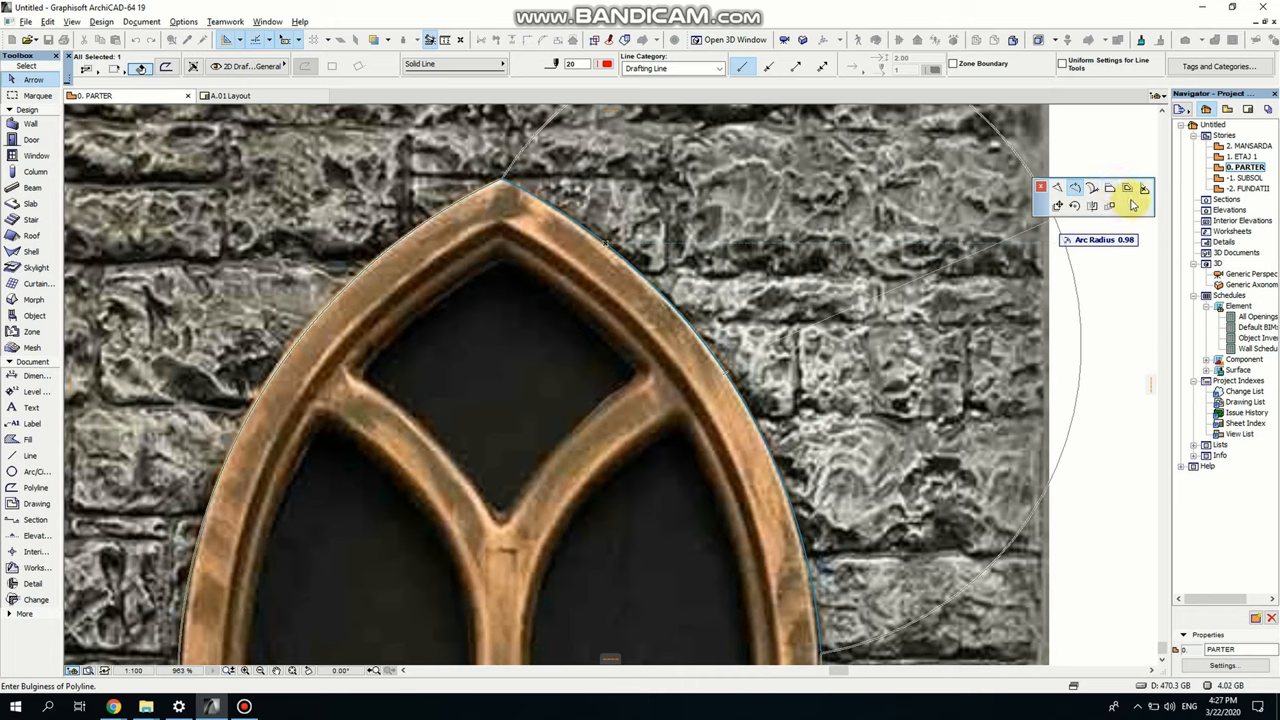
mouse_move(1127, 189)
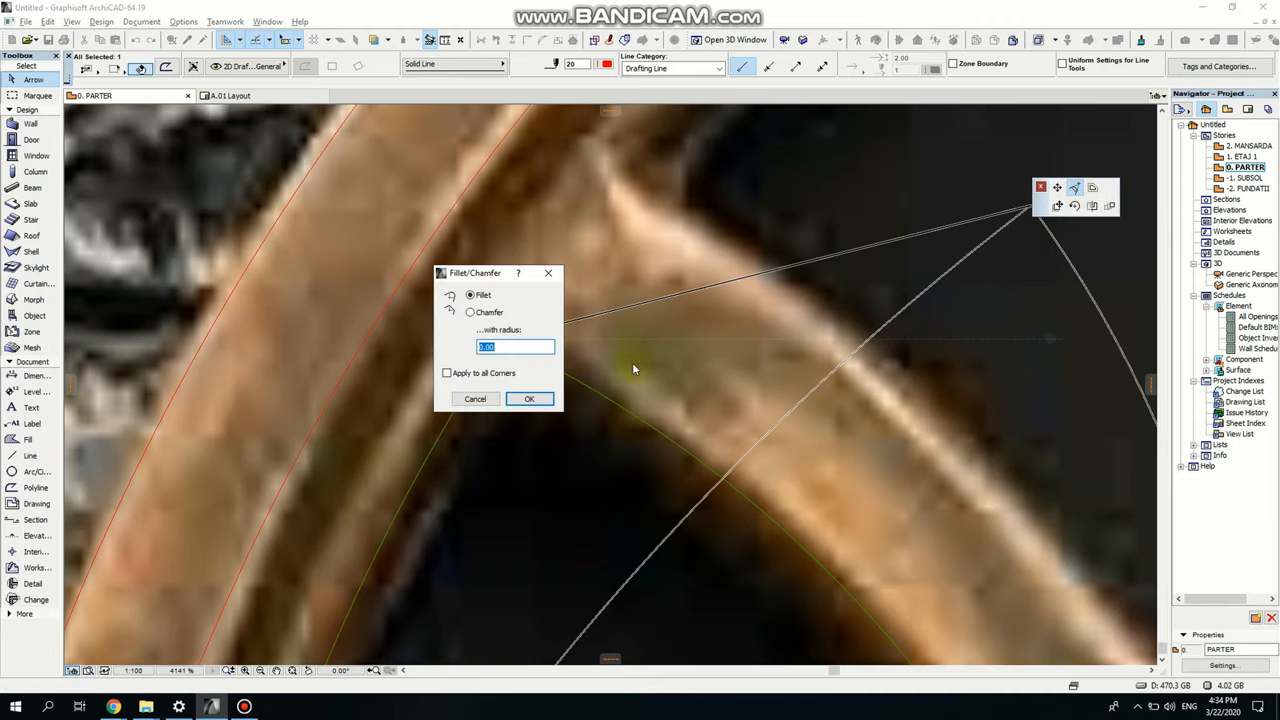
- Fillet the left pane outline's corners with a 0.3 radius
click(515, 347)
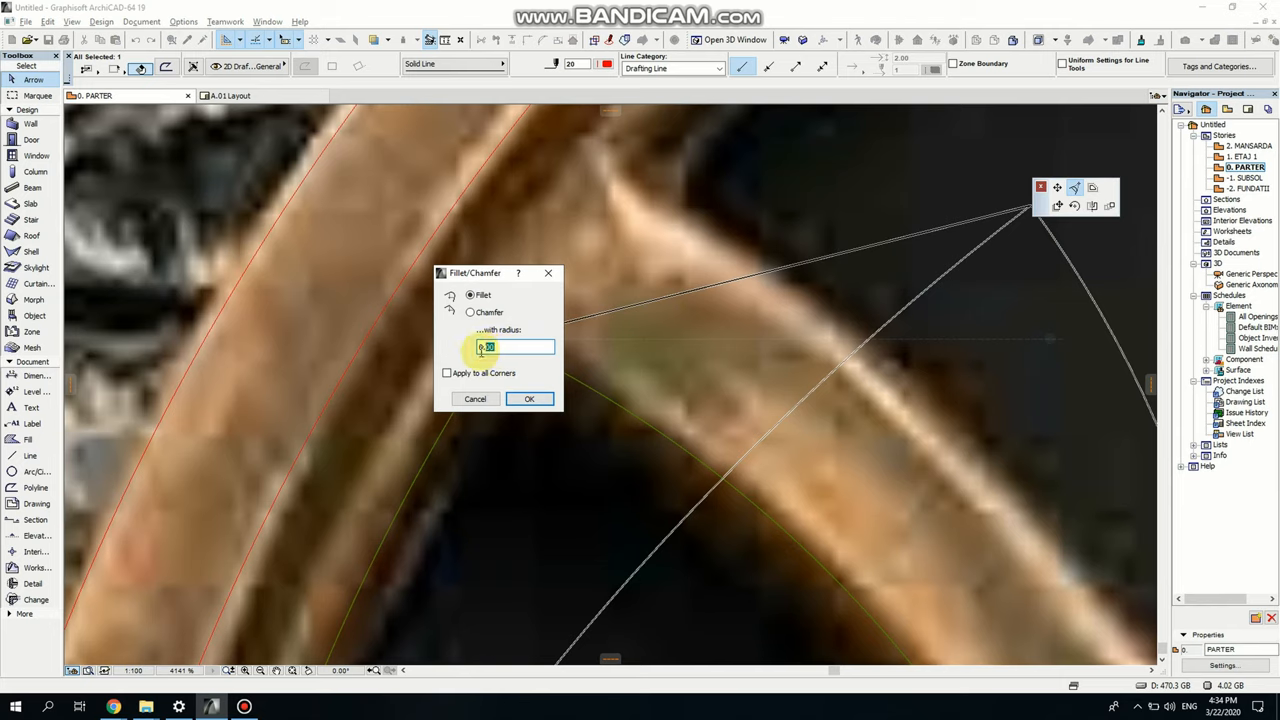
text(0.3)
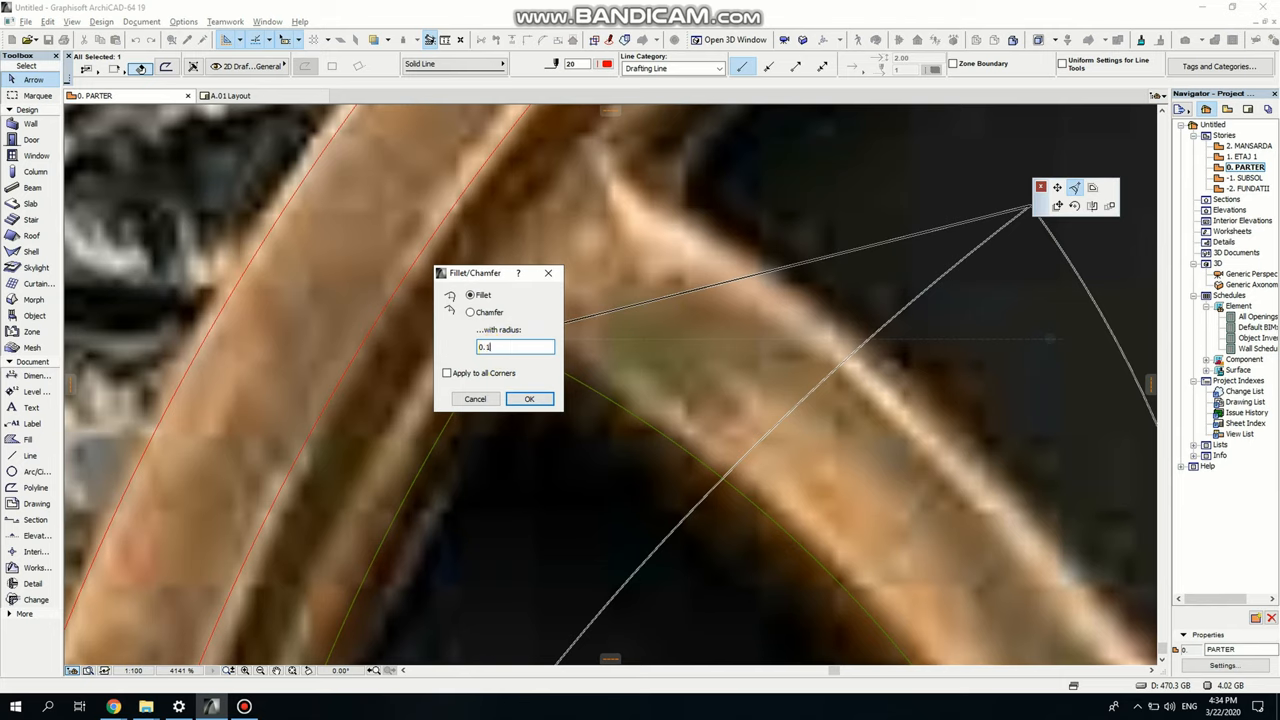
click(529, 398)
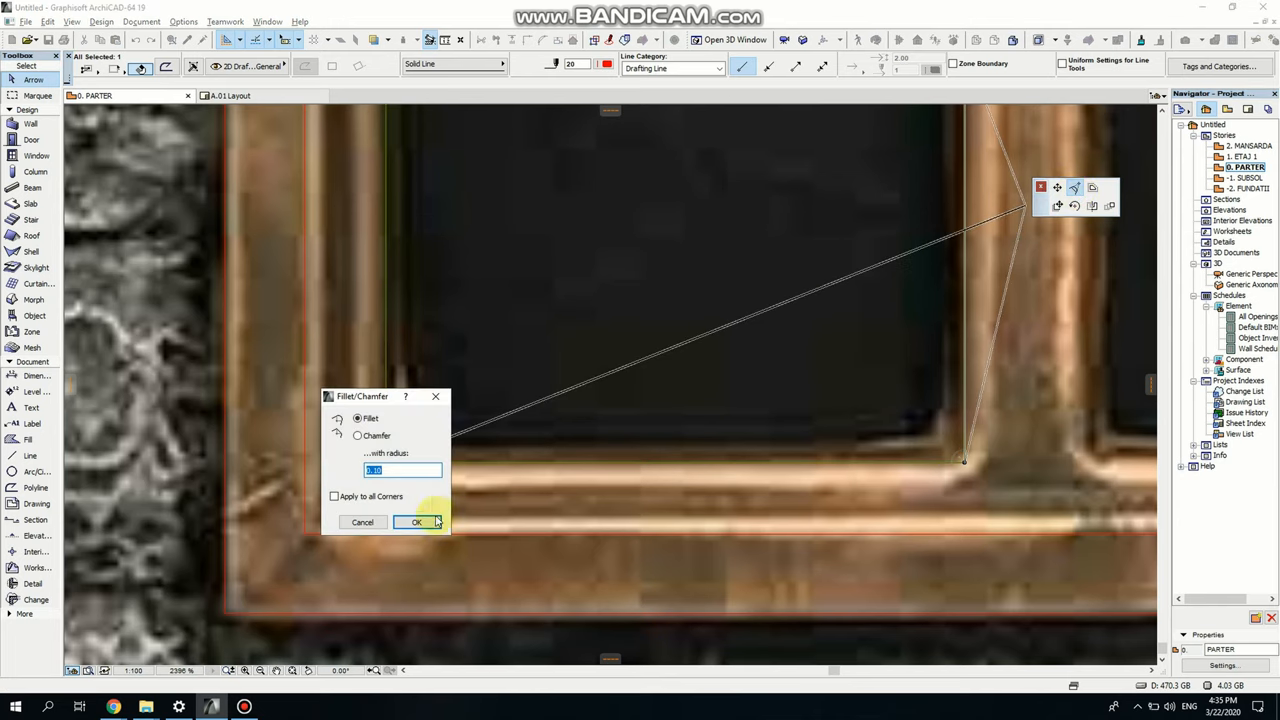
click(417, 522)
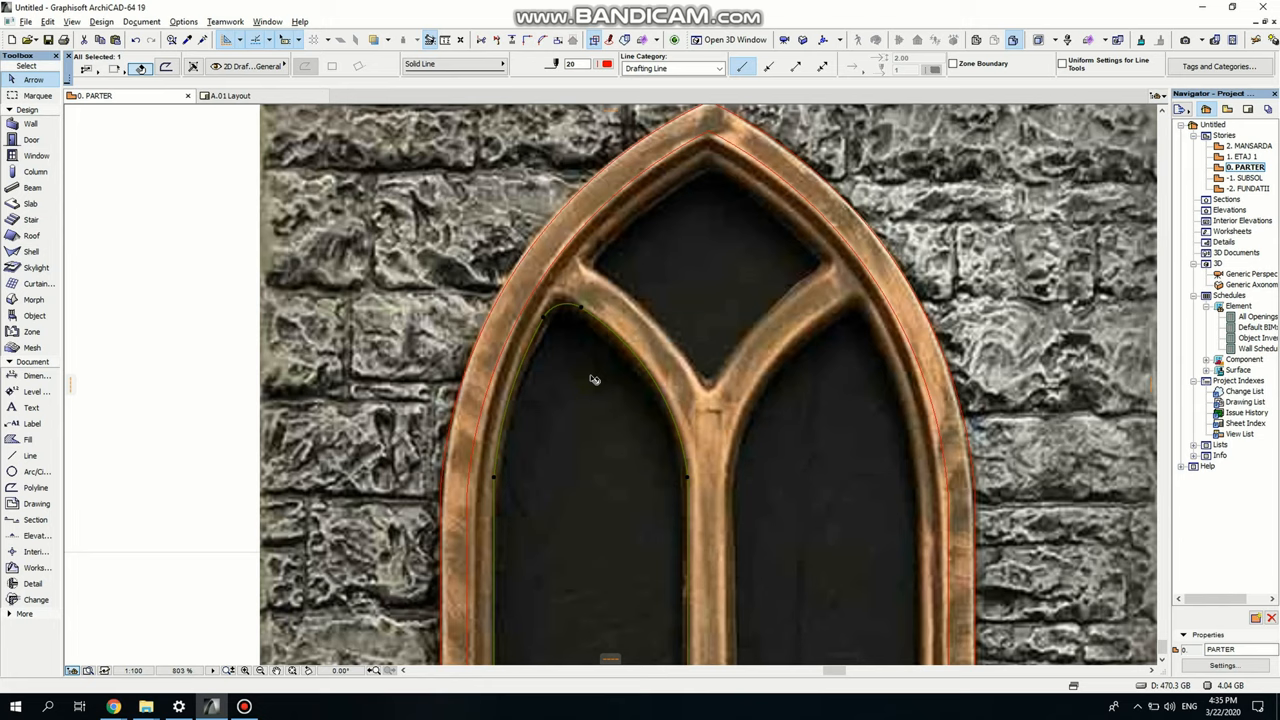
mouse_move(730, 468)
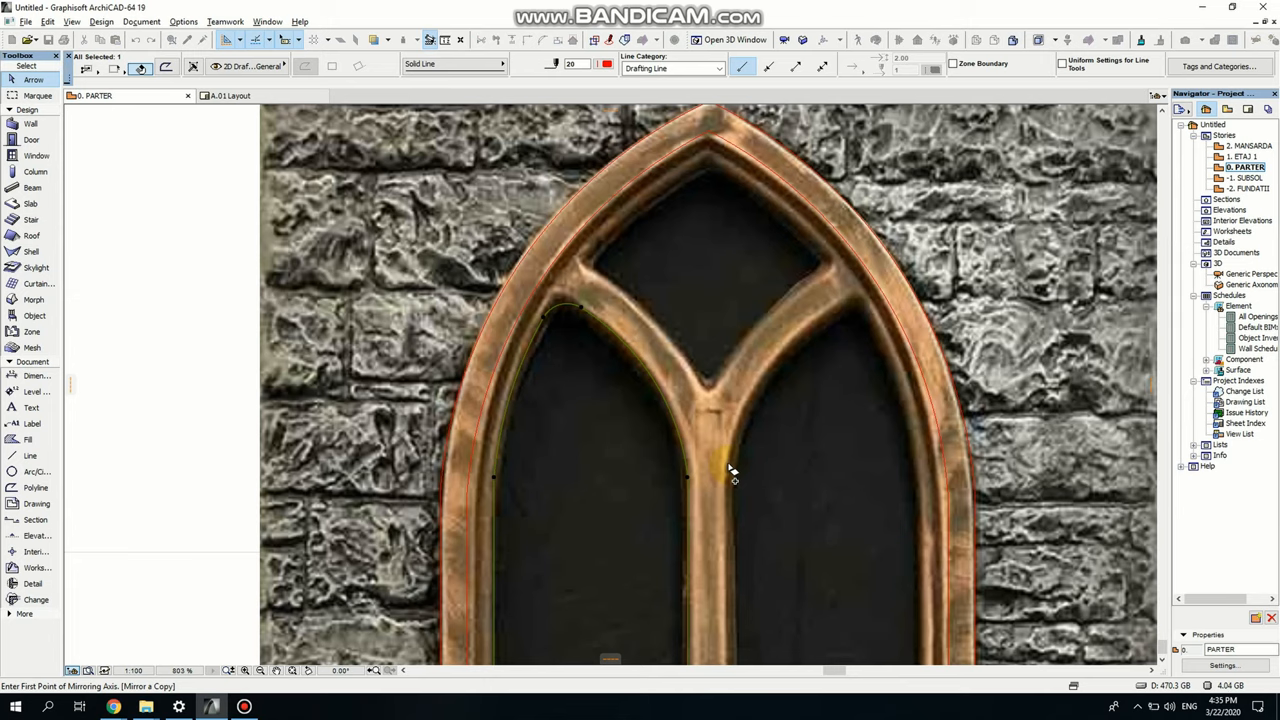
mouse_move(712, 400)
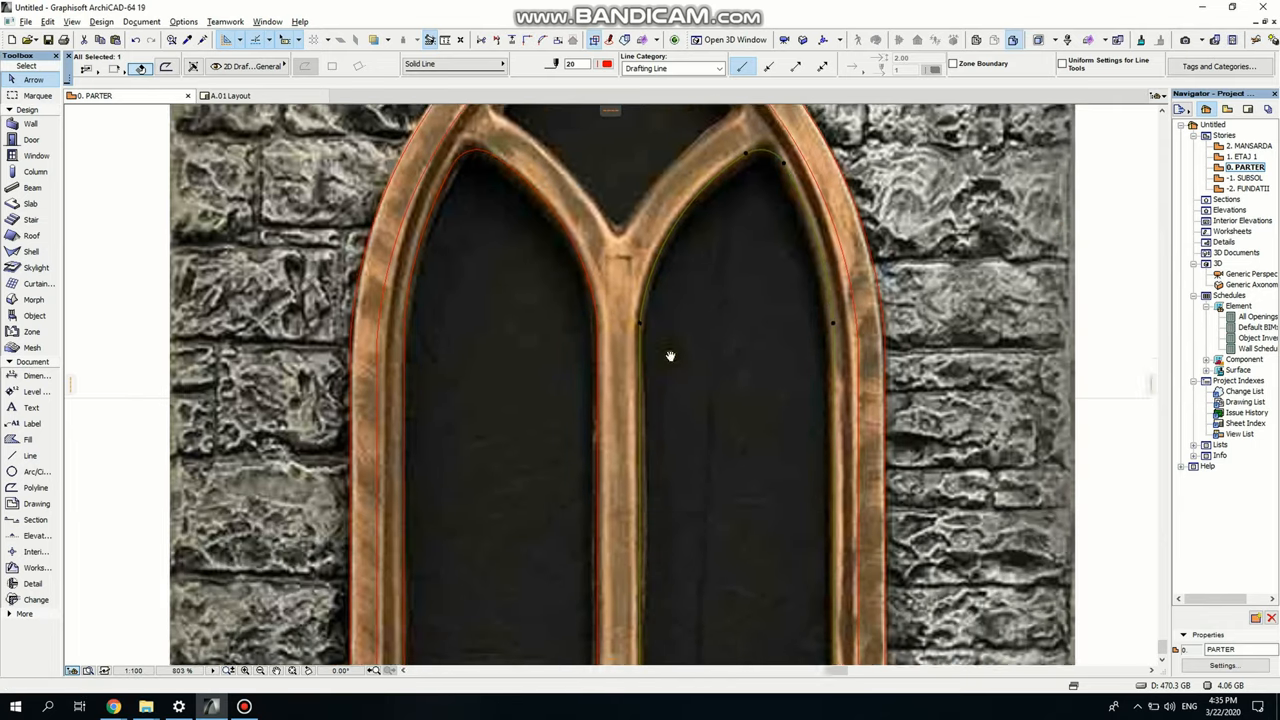
- Mirror a copy of the left pane outline across the mullion axis onto the right pane
scroll(down, 3)
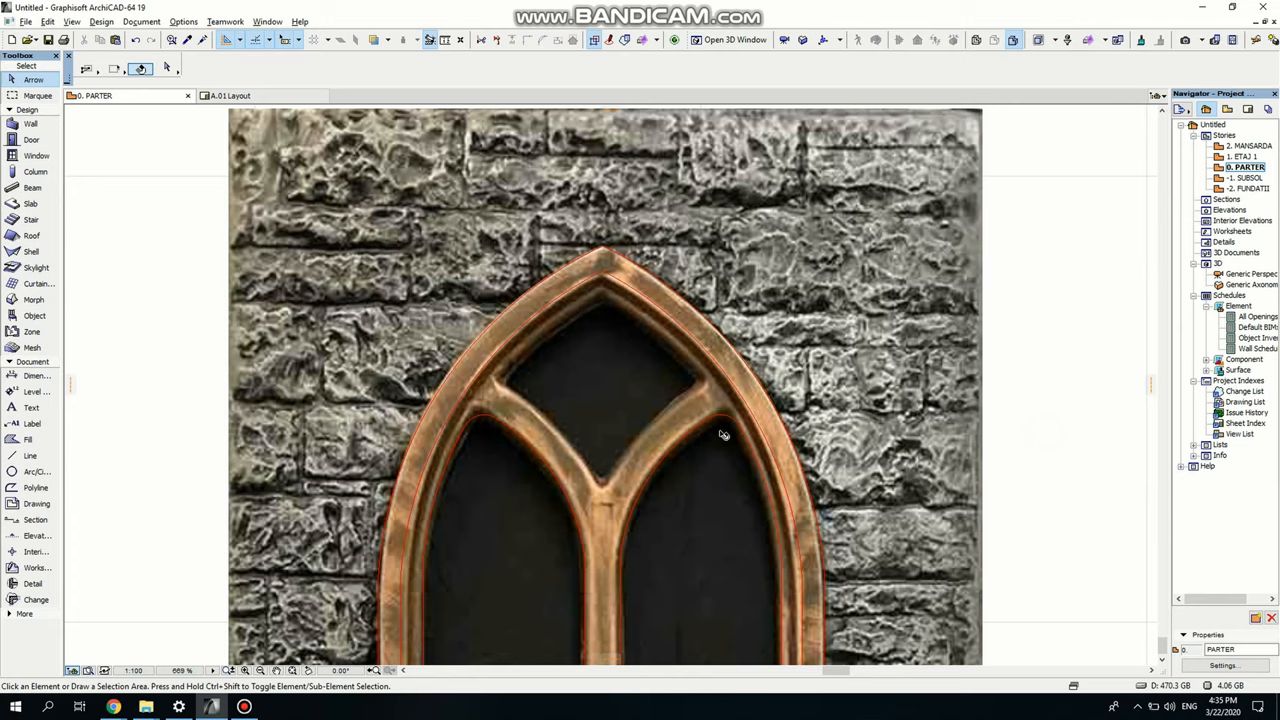
mouse_move(27, 439)
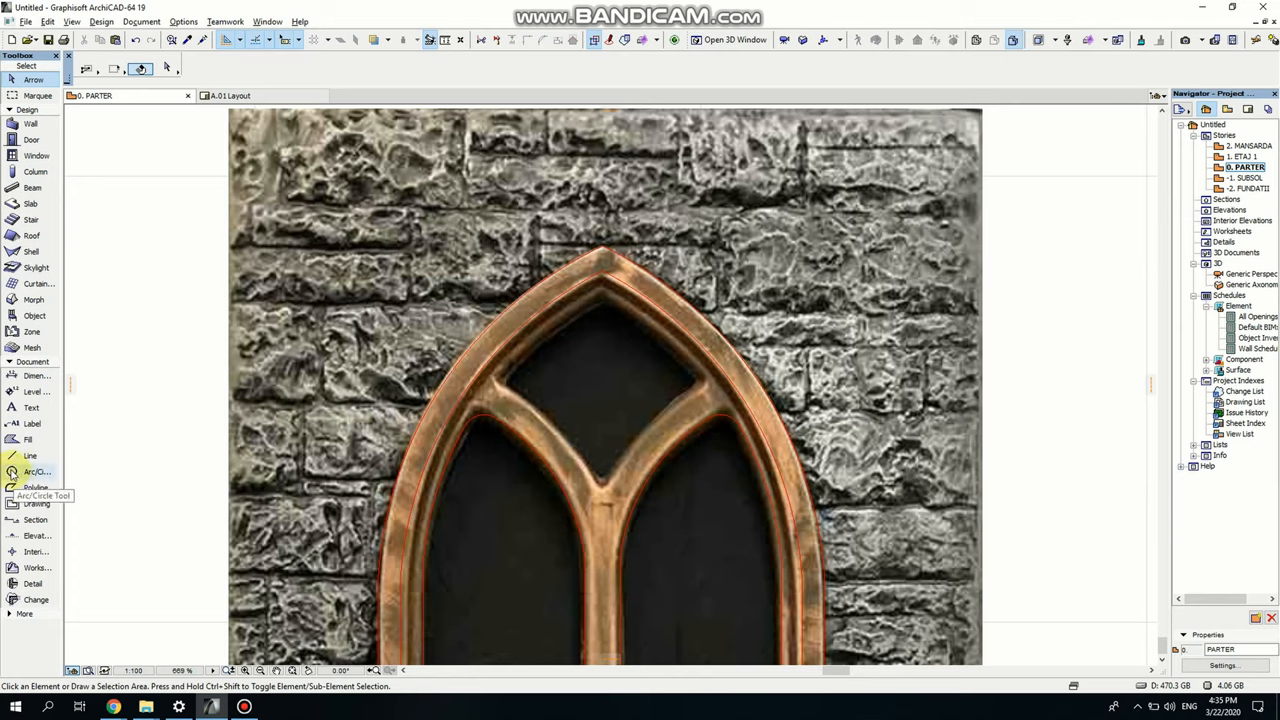
mouse_move(35, 487)
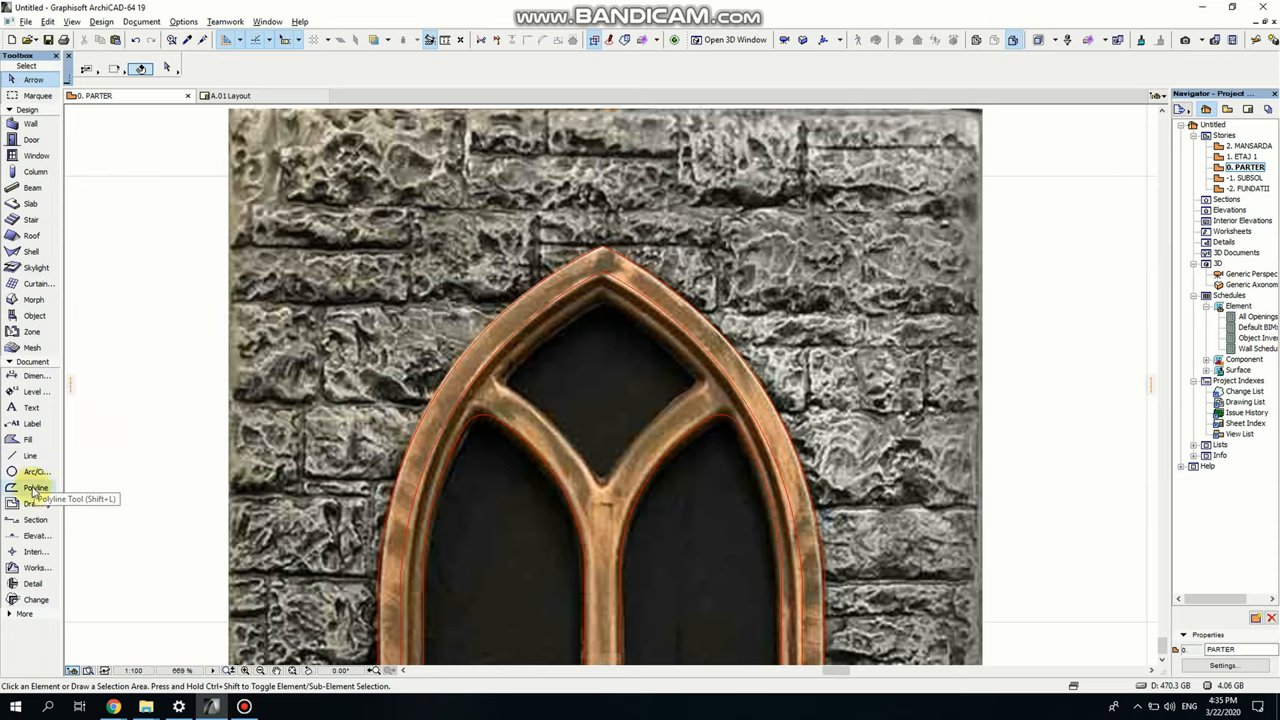
- Draw a vertical centre line through the apex and begin tracing the diamond in red pen 20
click(36, 488)
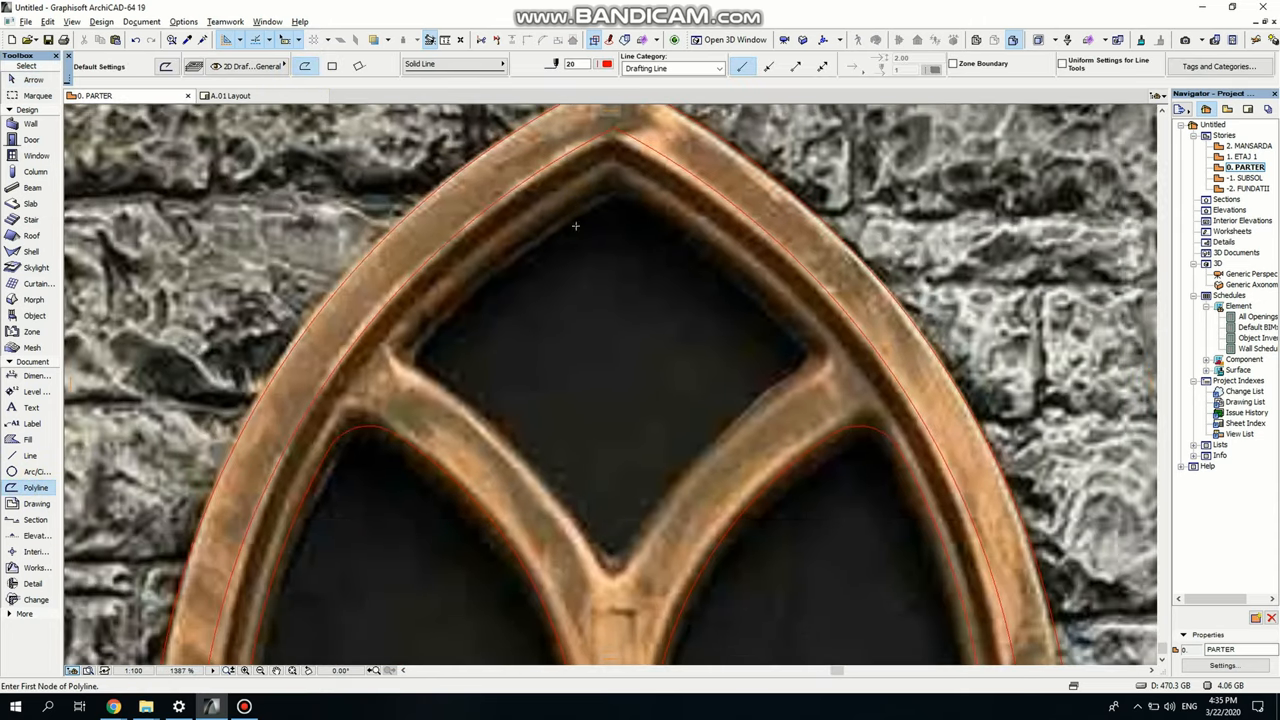
mouse_move(723, 408)
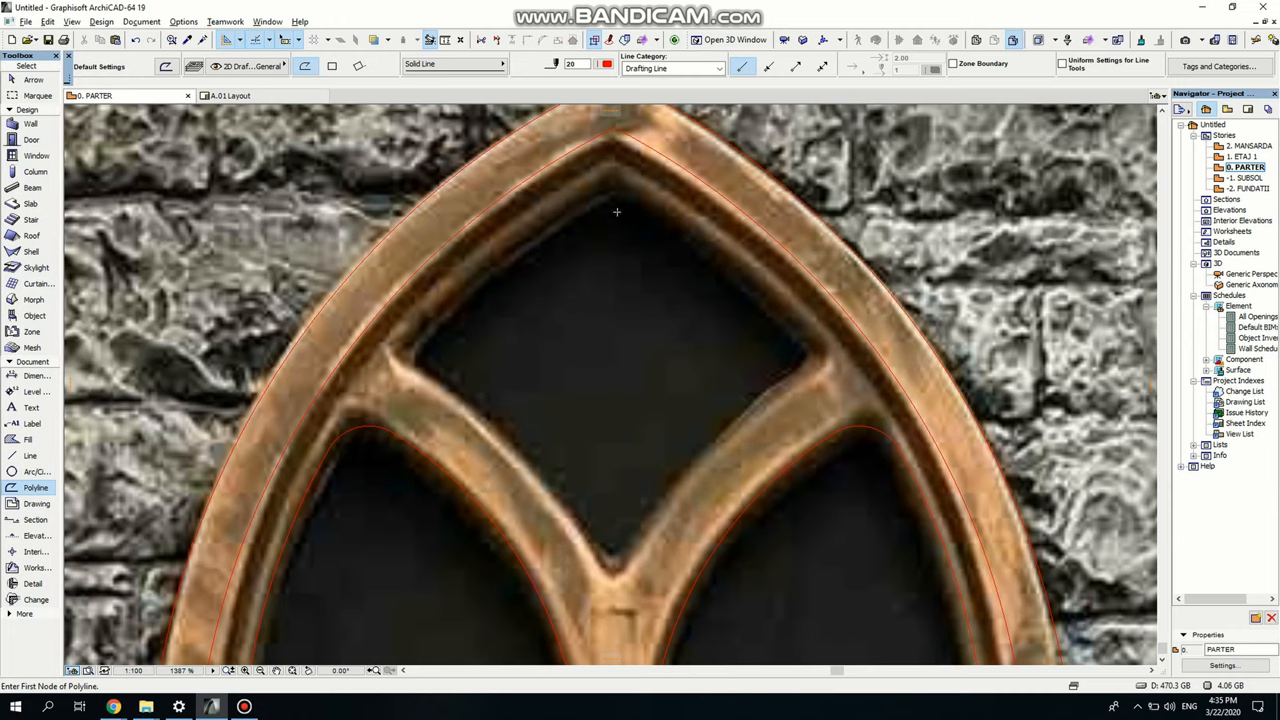
click(606, 64)
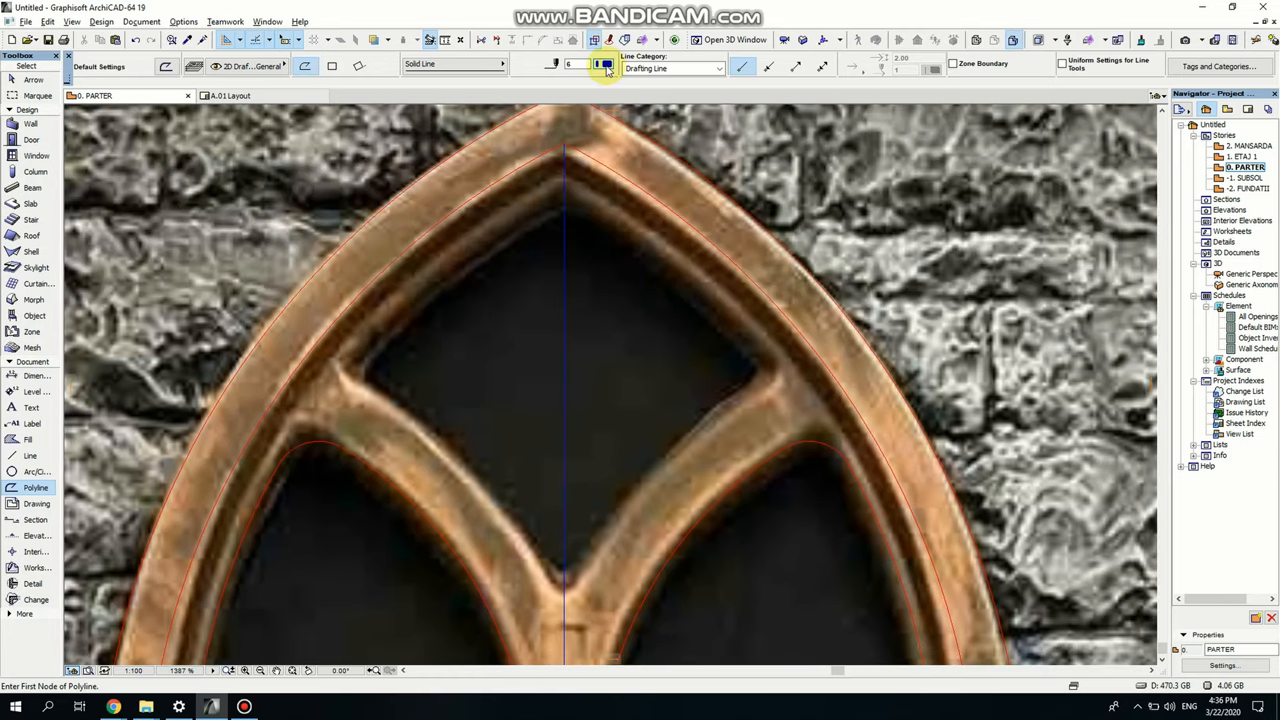
click(605, 64)
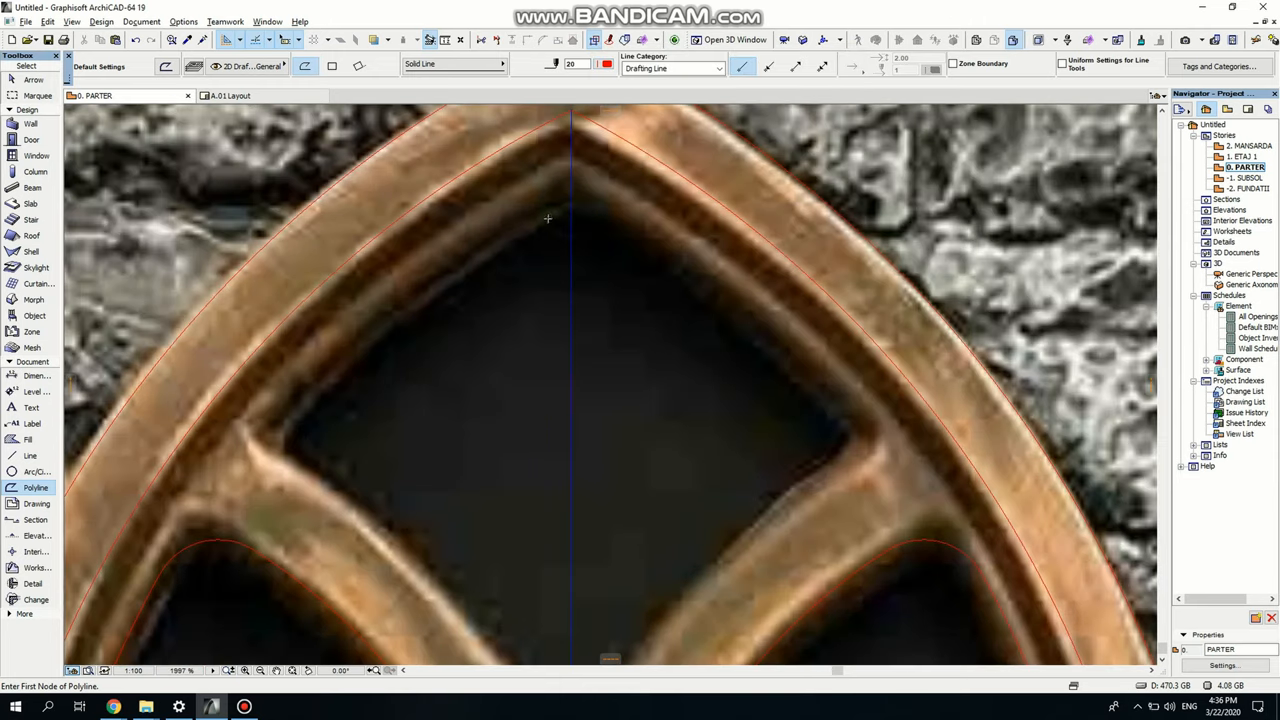
scroll(down, 3)
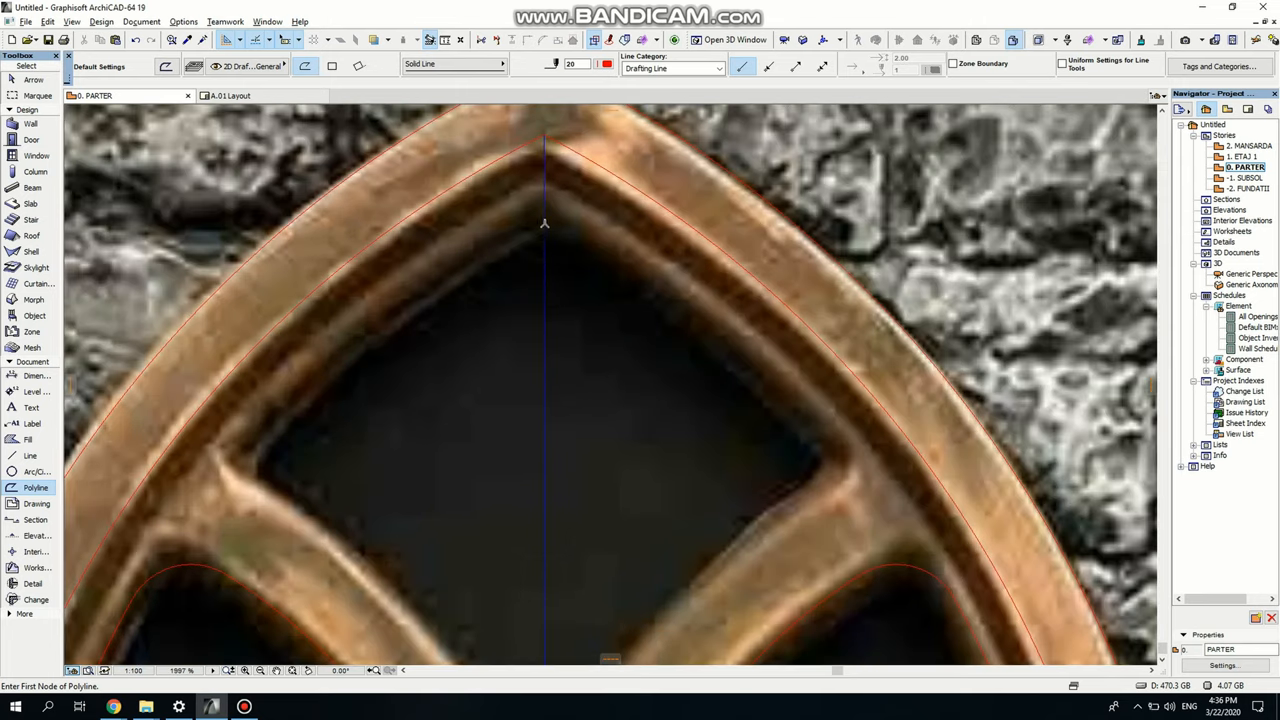
mouse_move(250, 446)
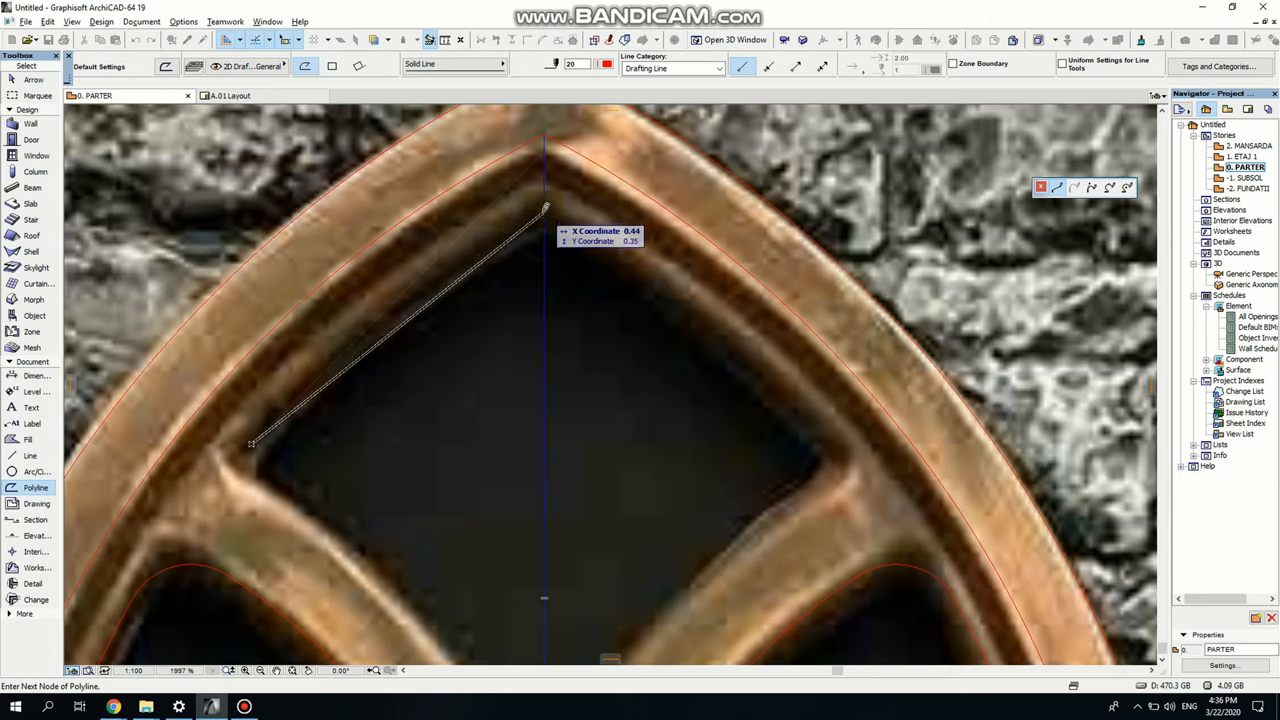
click(797, 435)
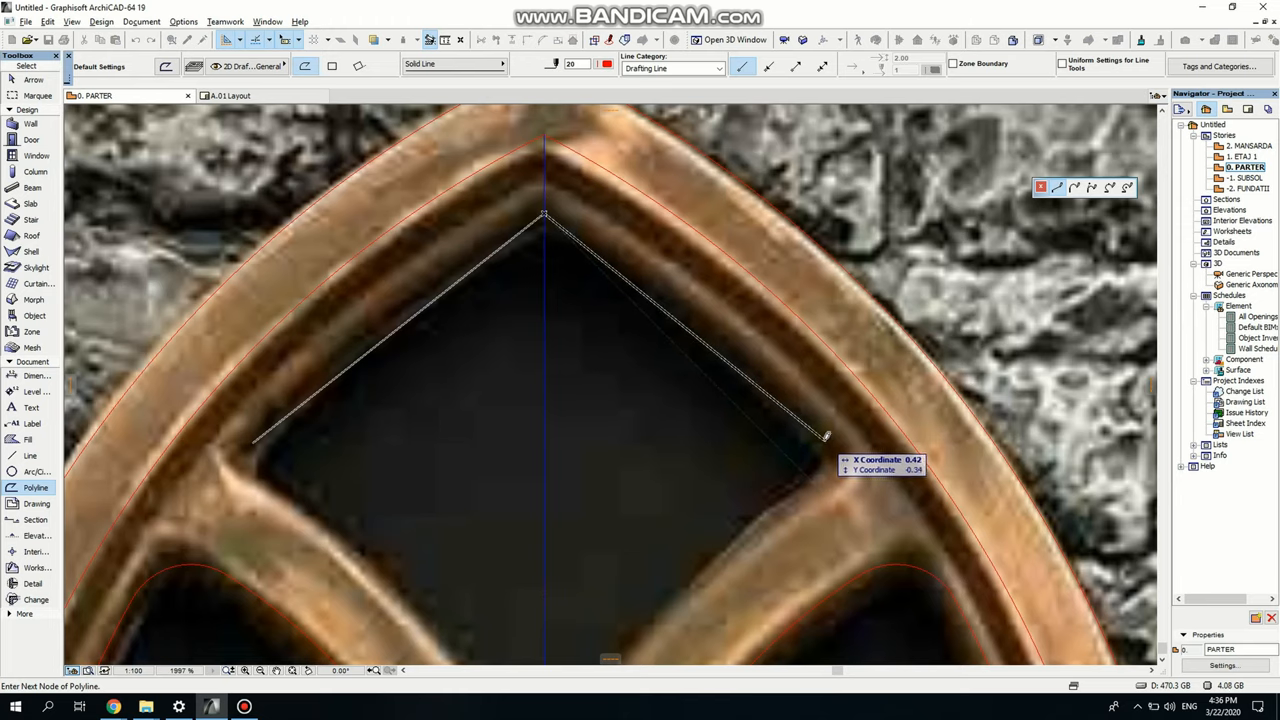
mouse_move(820, 437)
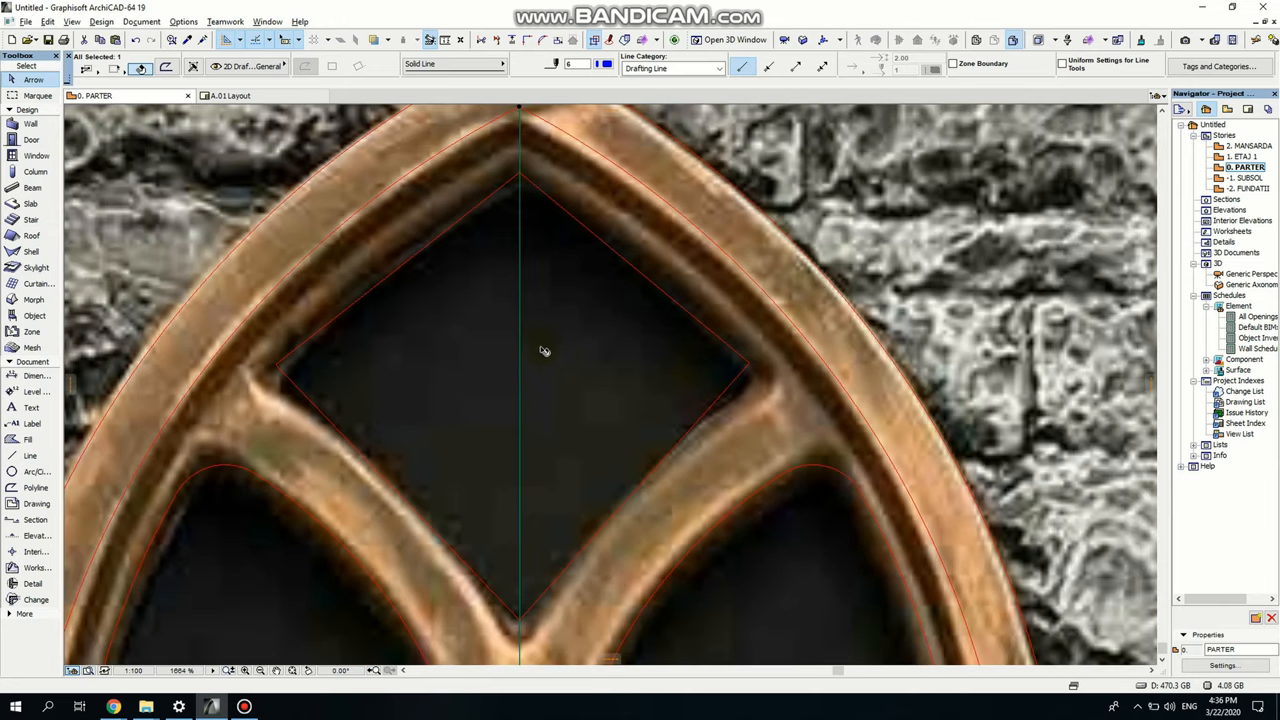
mouse_move(559, 365)
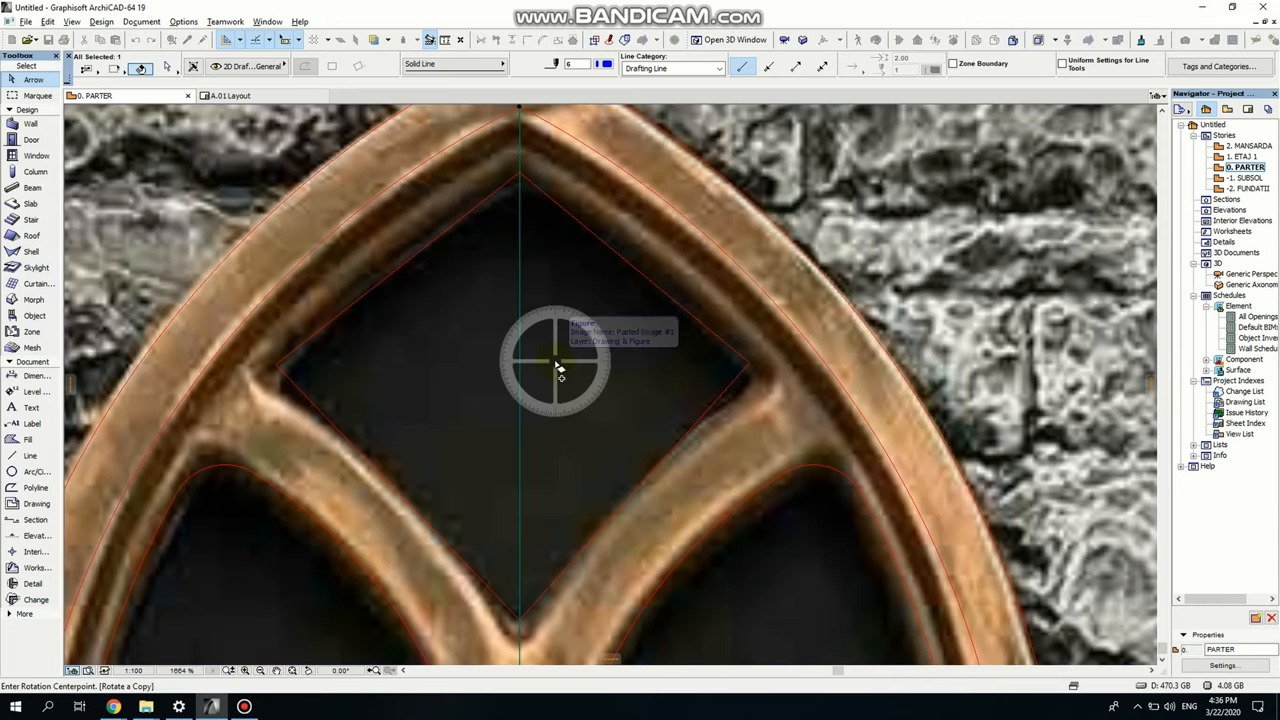
mouse_move(530, 407)
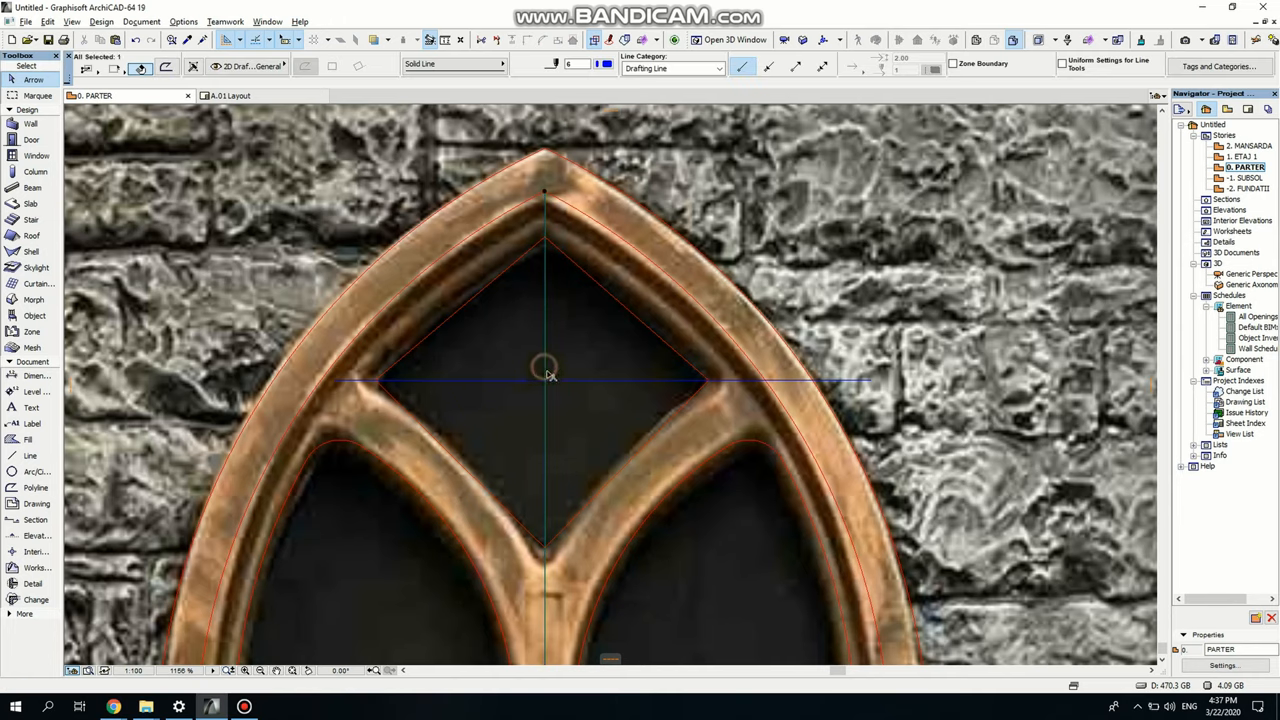
- Close the diamond outline with a rotated/mirrored copy around the centre point
click(545, 378)
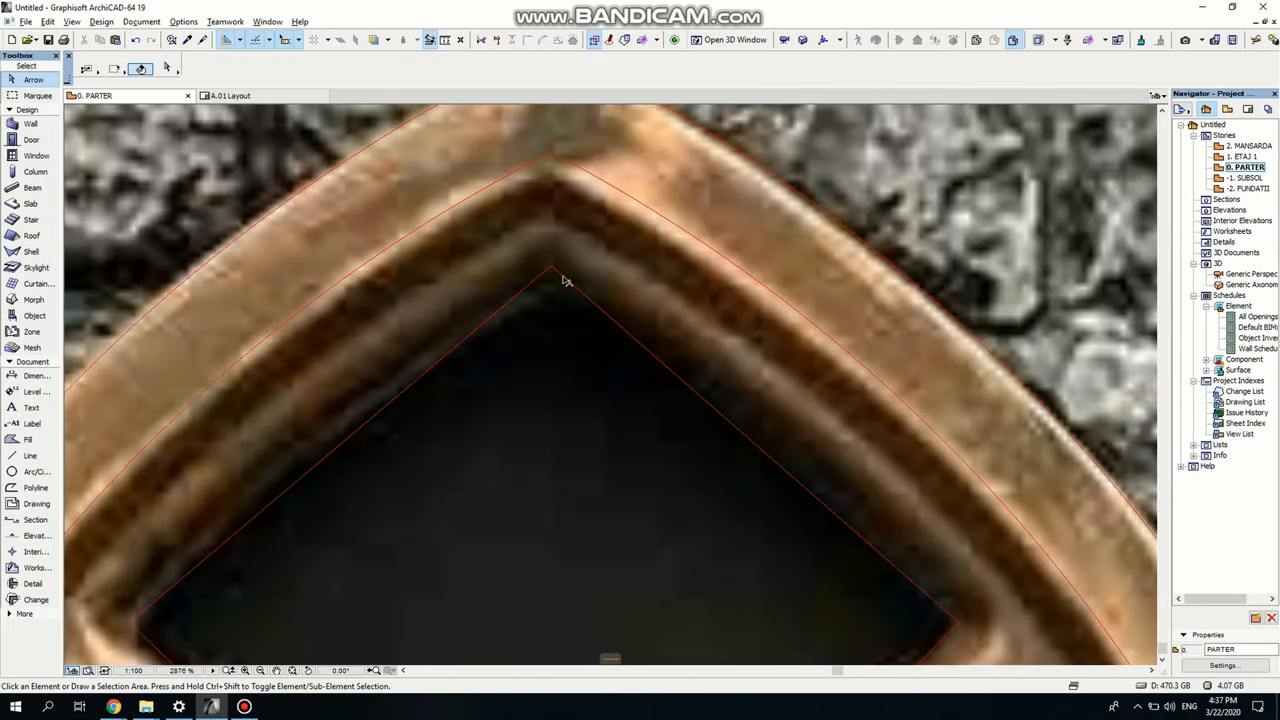
- Fillet every corner of the diamond outline using Apply to all Corners
click(553, 270)
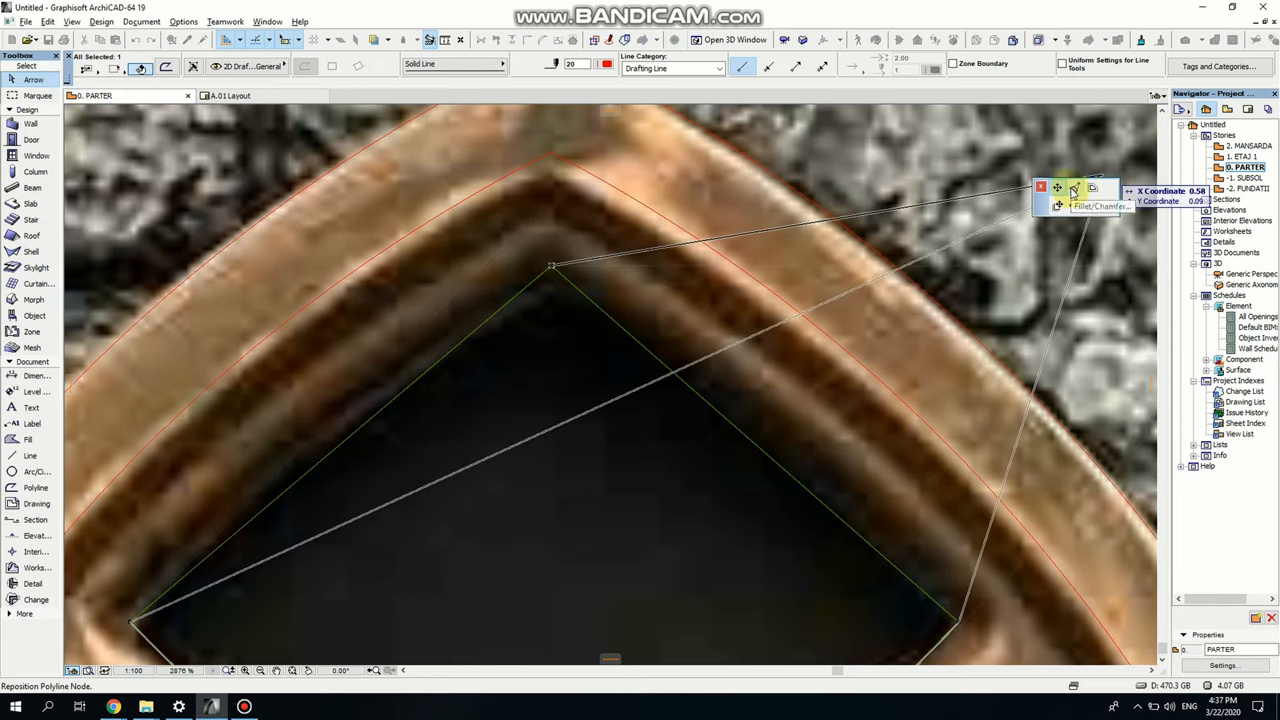
click(1074, 189)
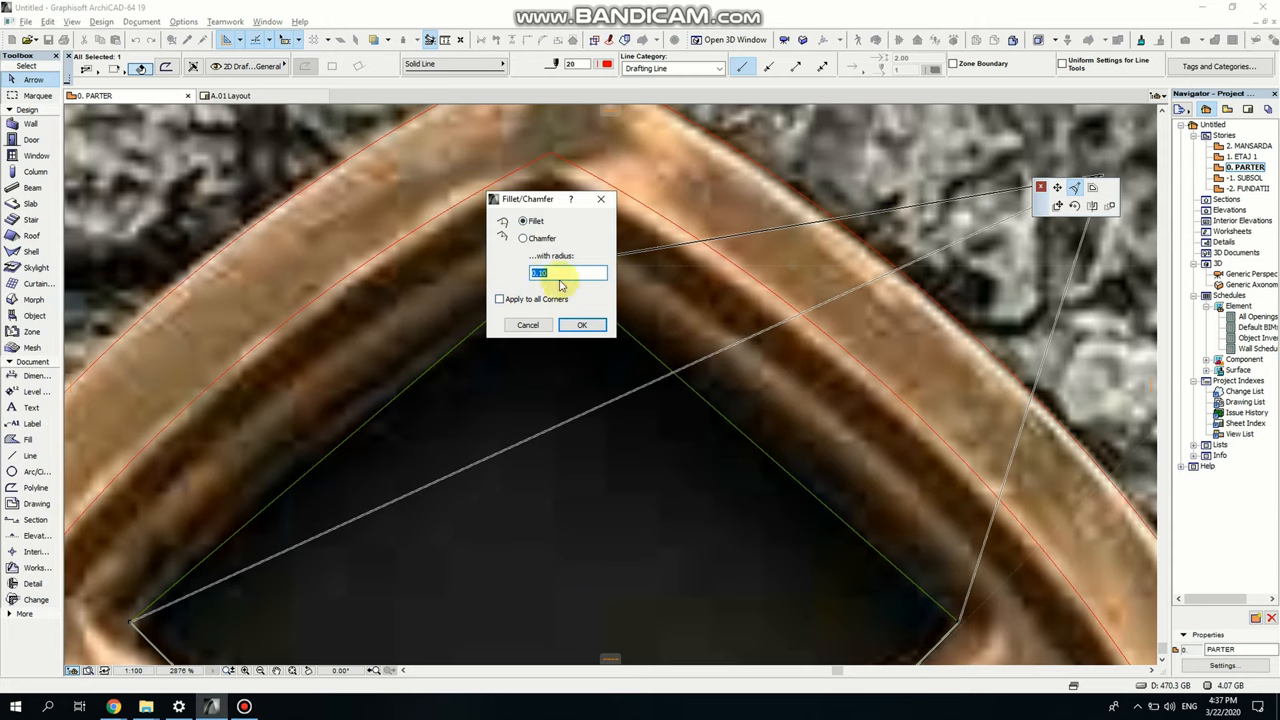
click(582, 324)
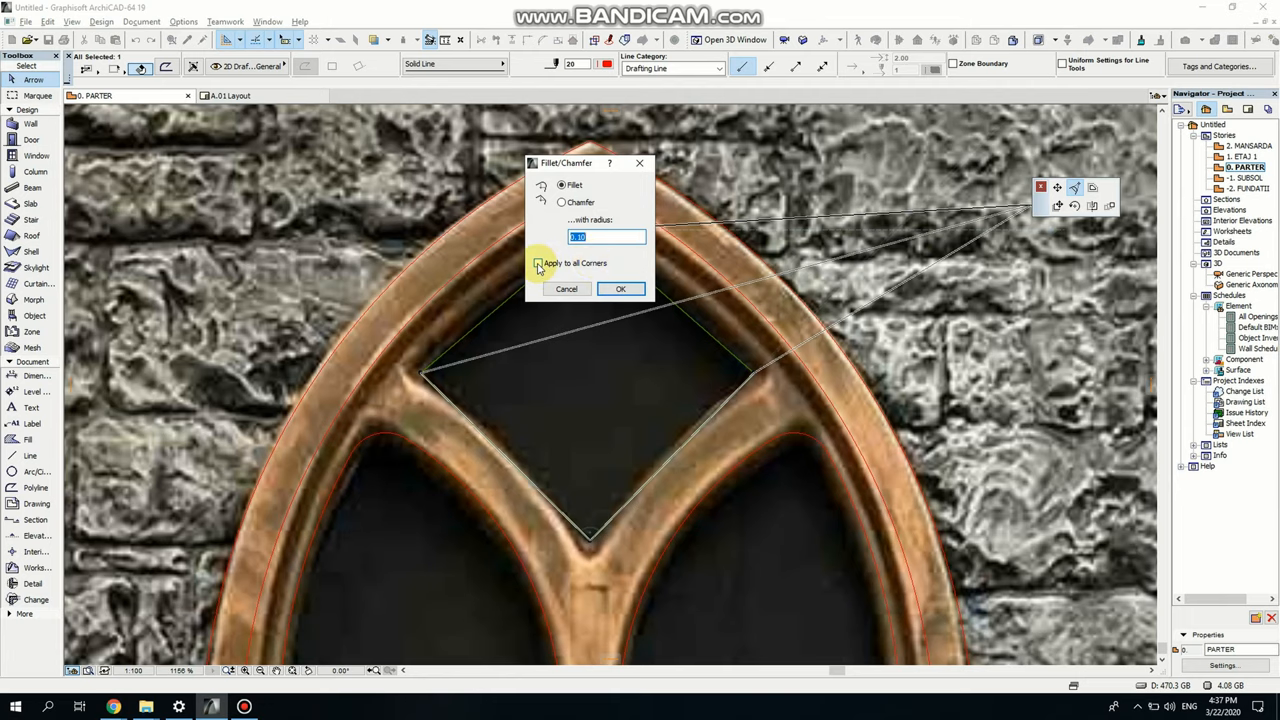
click(620, 289)
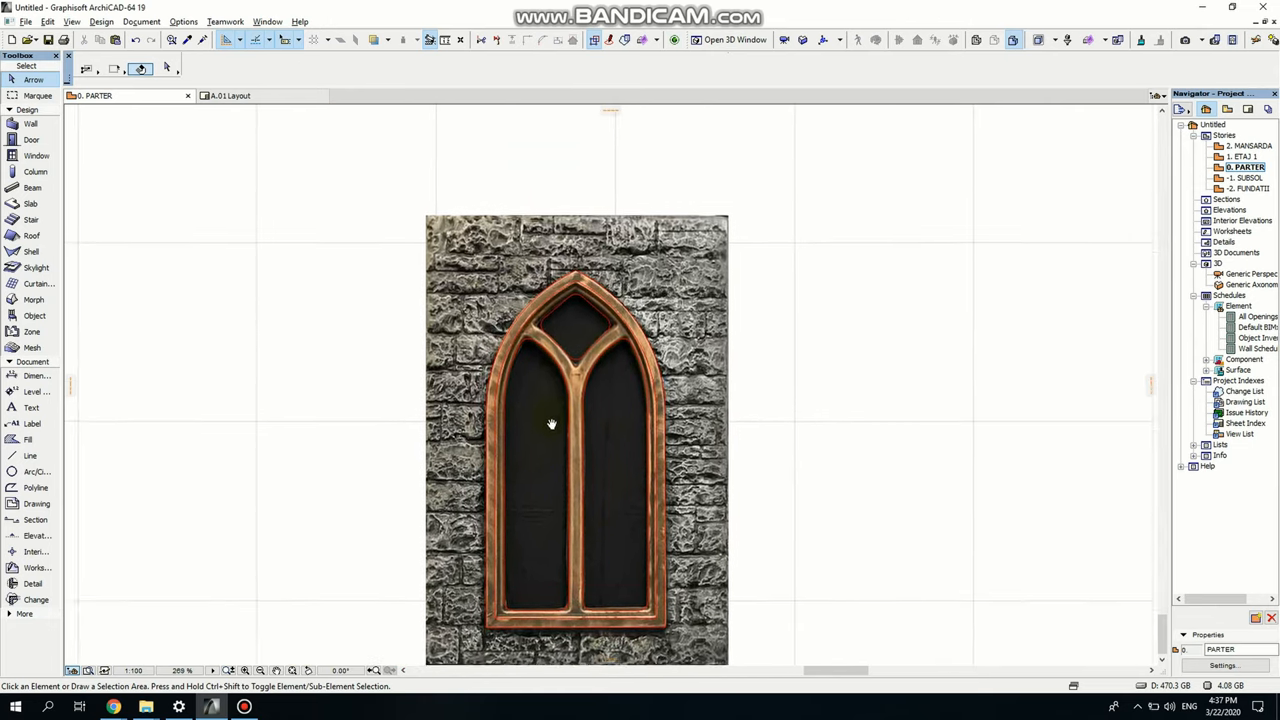
- Move the window photo off to the left, leaving the red outlines on their own
click(550, 423)
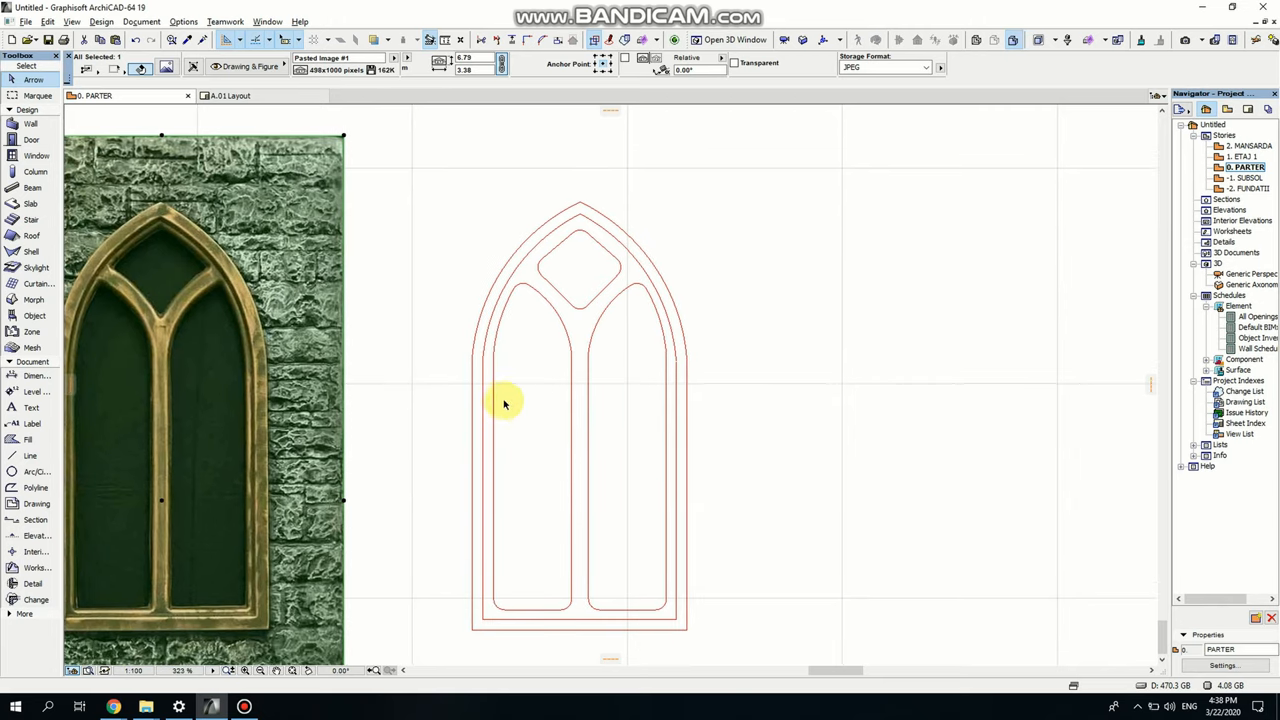
mouse_move(43, 212)
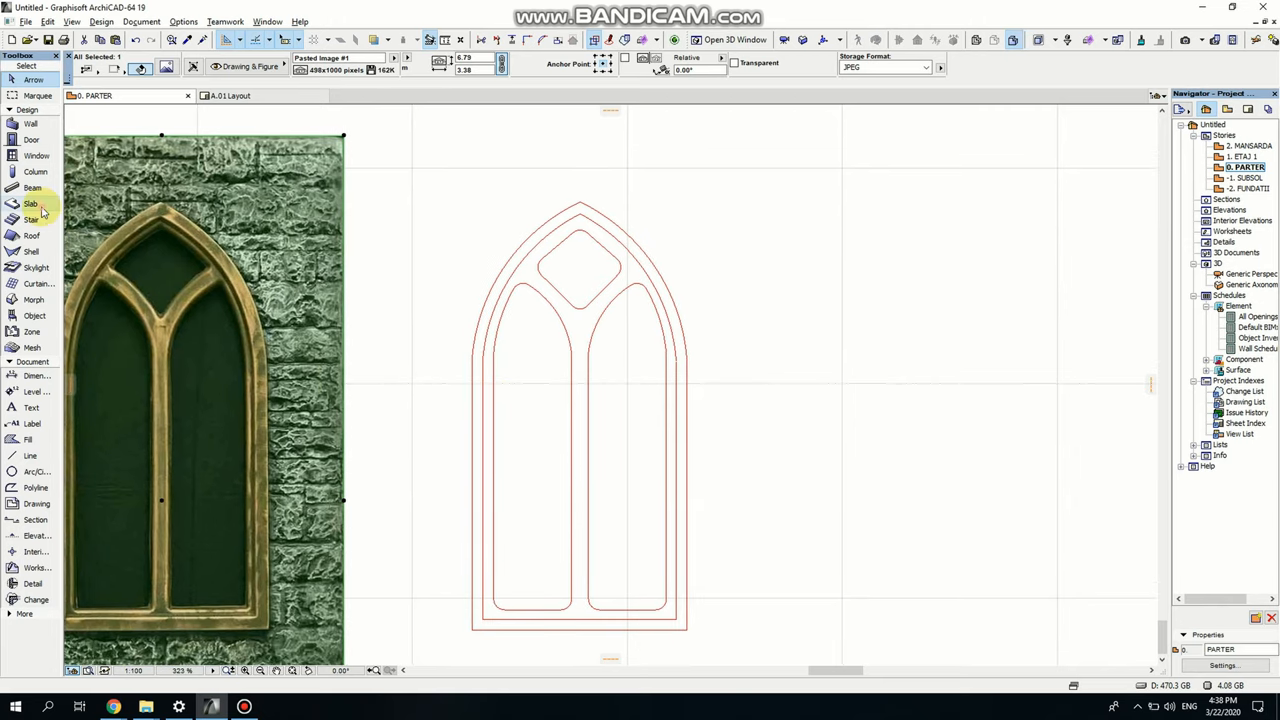
click(31, 203)
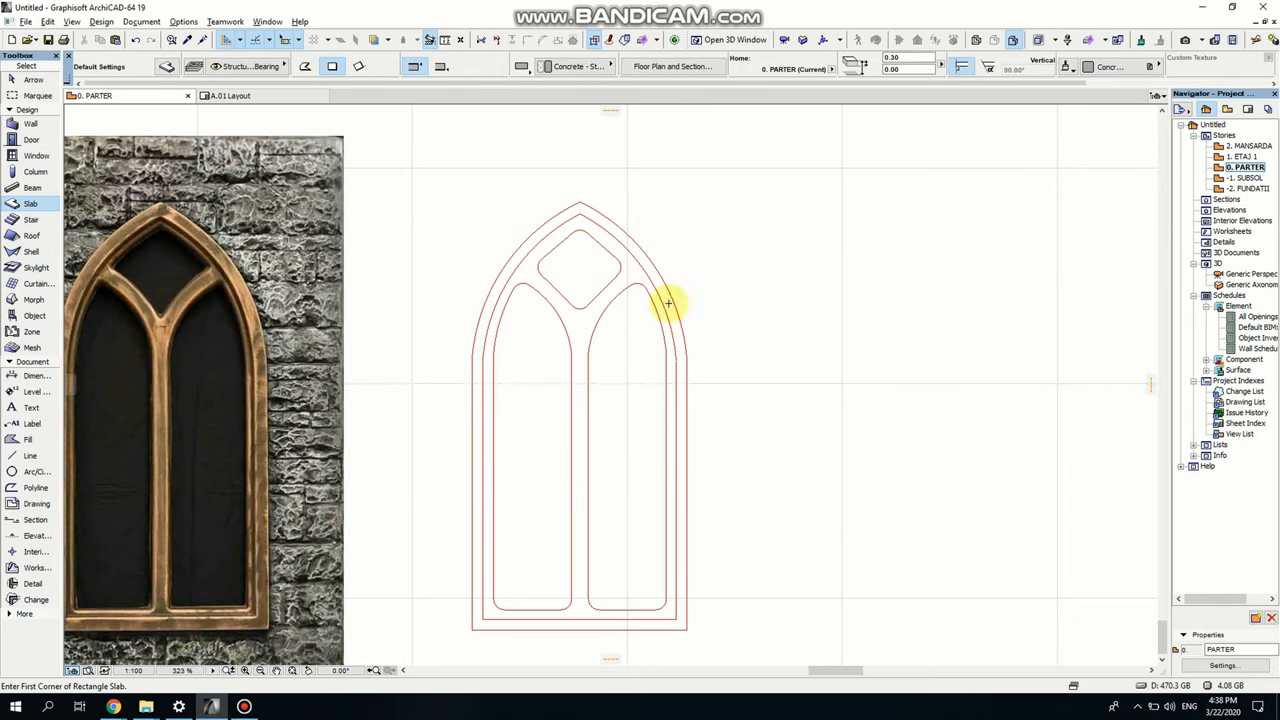
mouse_move(495, 190)
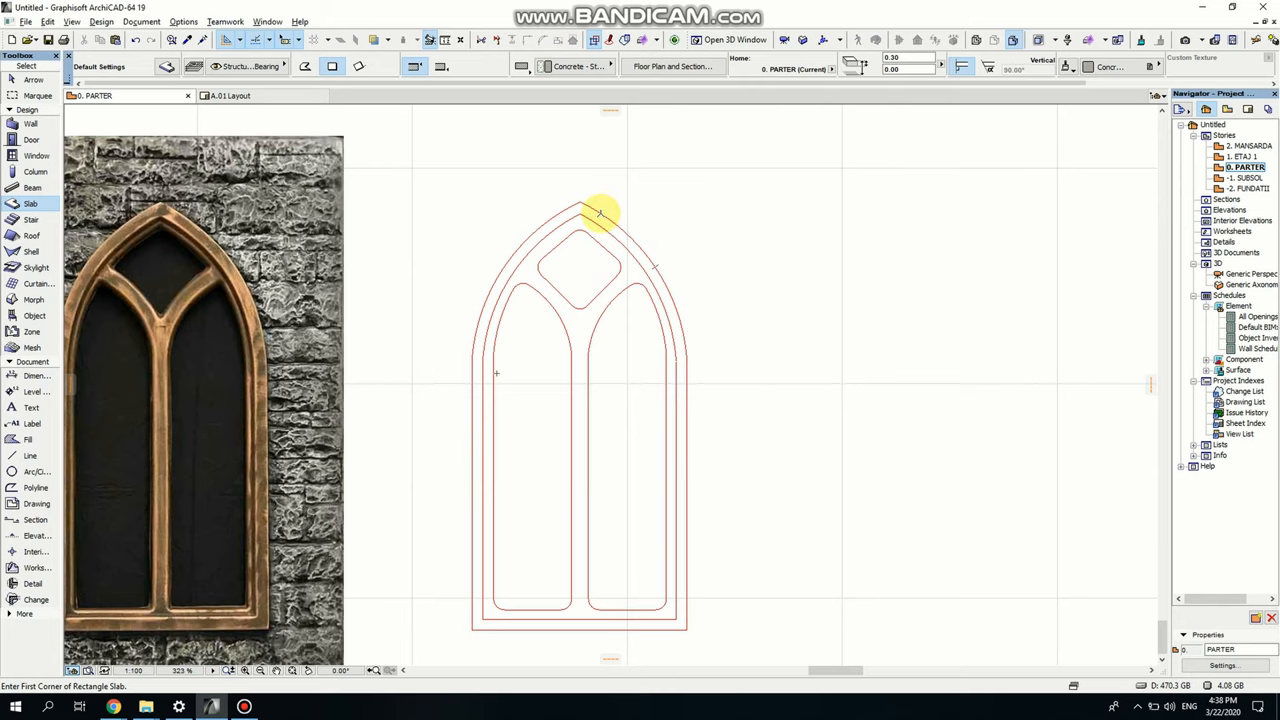
- Trace a polygon slab around the outer pointed-arch outline of the window drawing
click(607, 215)
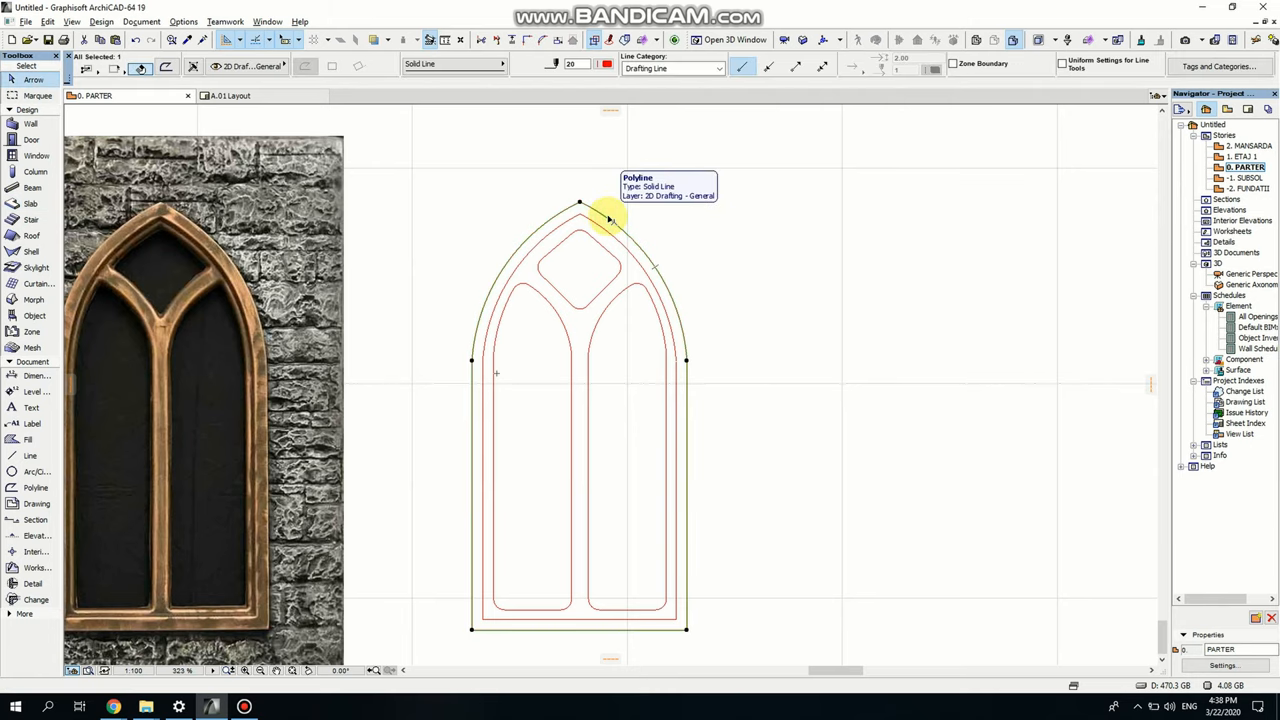
mouse_move(705, 372)
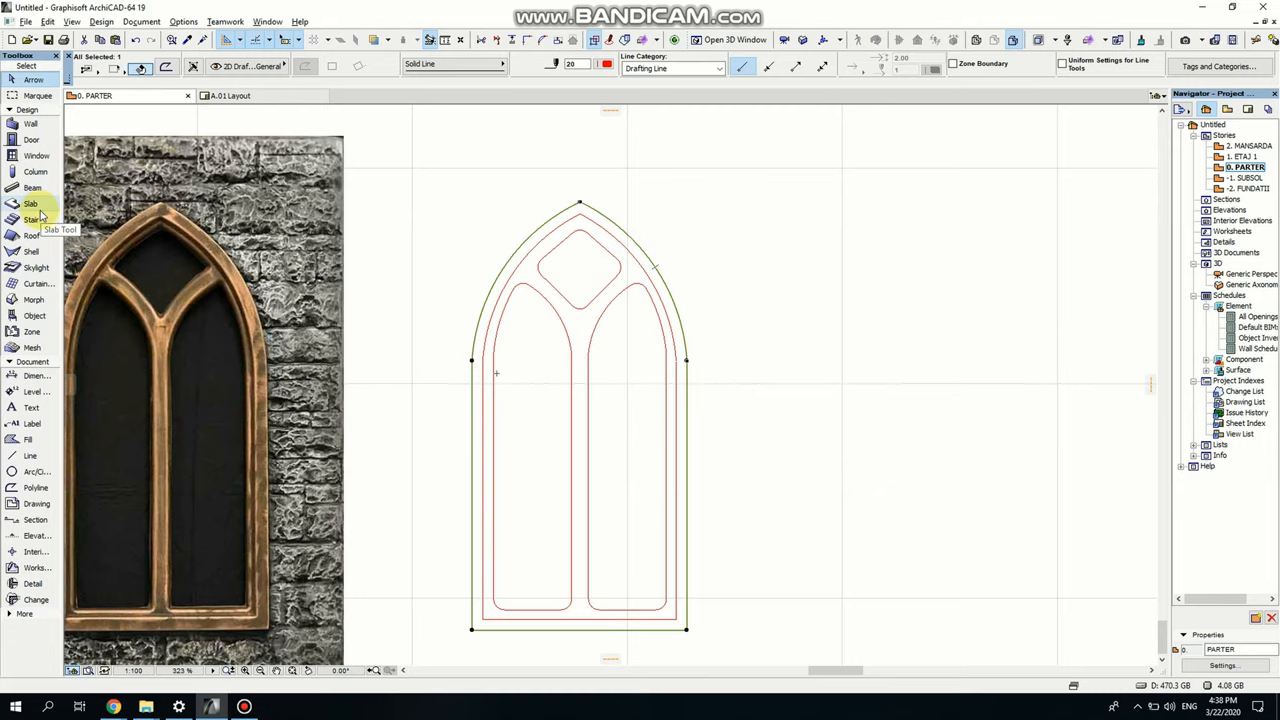
click(31, 203)
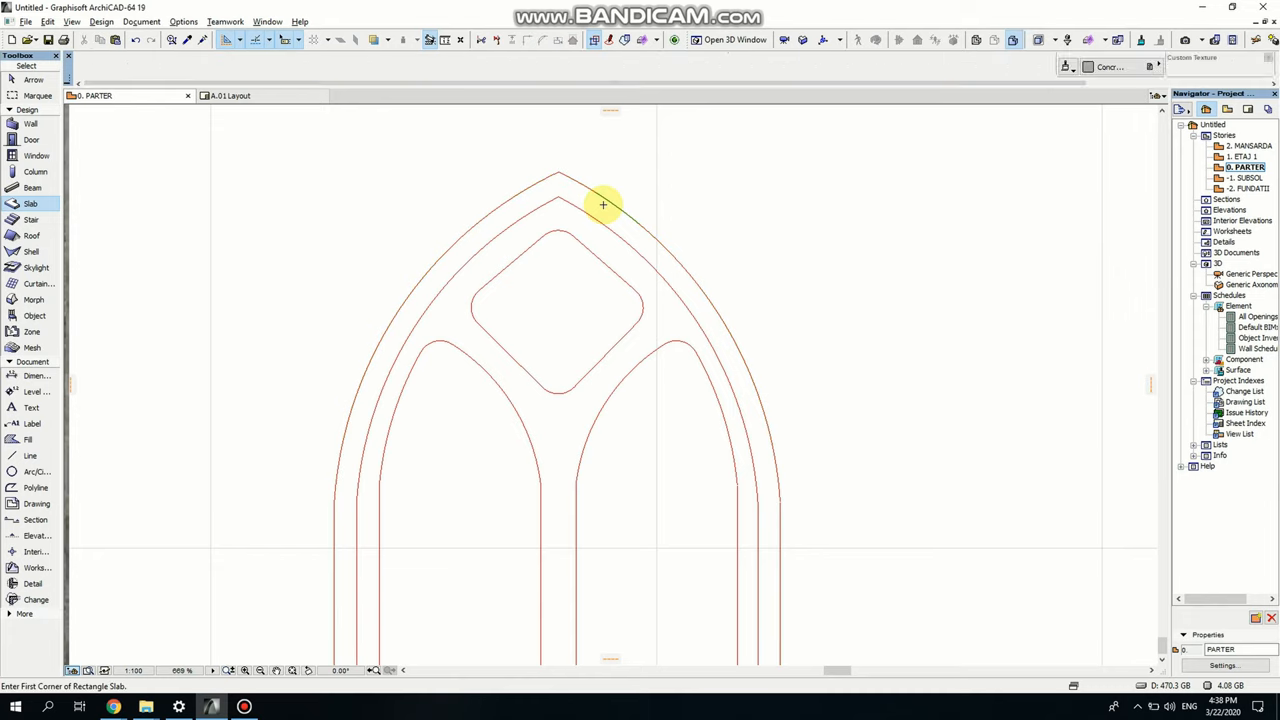
click(603, 205)
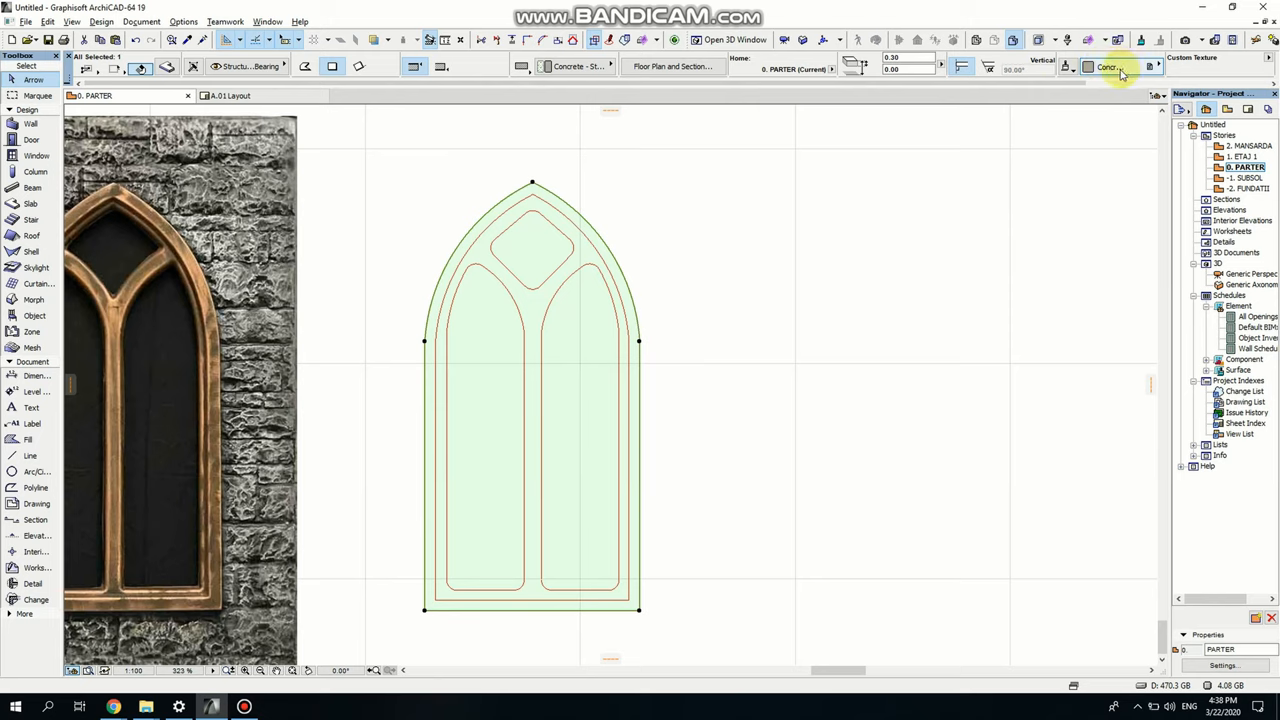
- Try several surface materials and give the arch slab a reddish Metal surface
click(1110, 67)
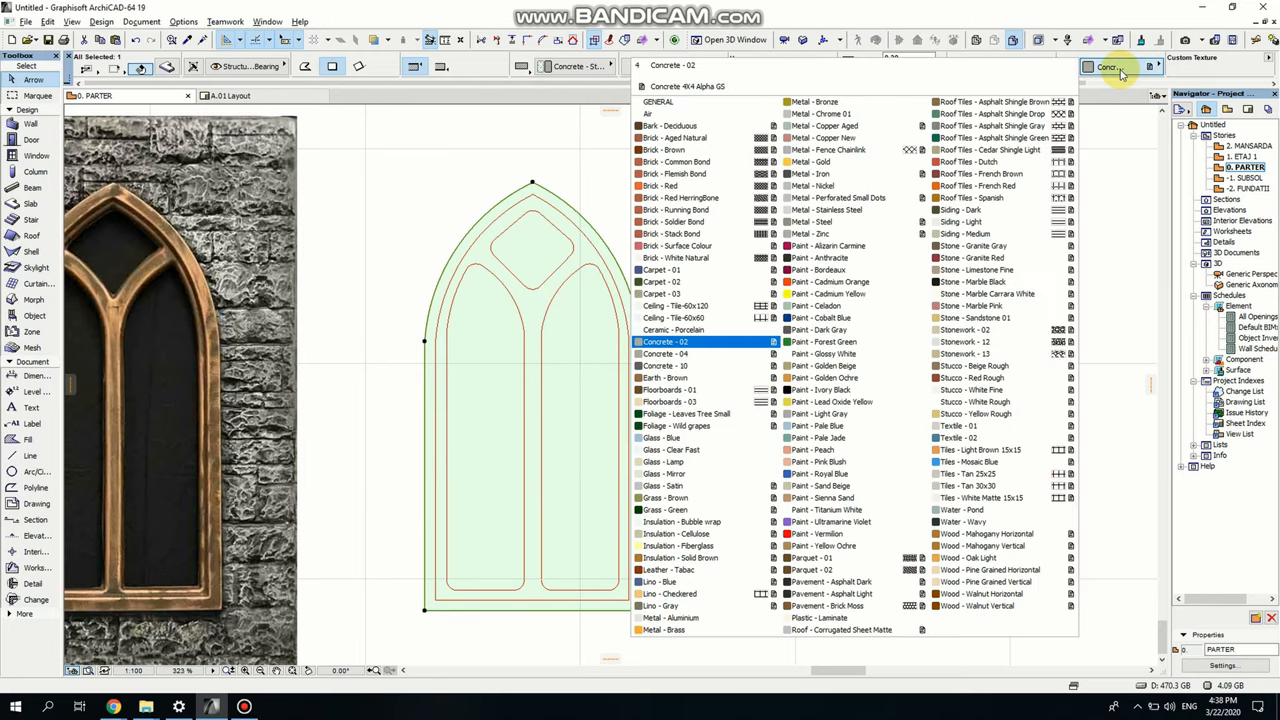
click(680, 545)
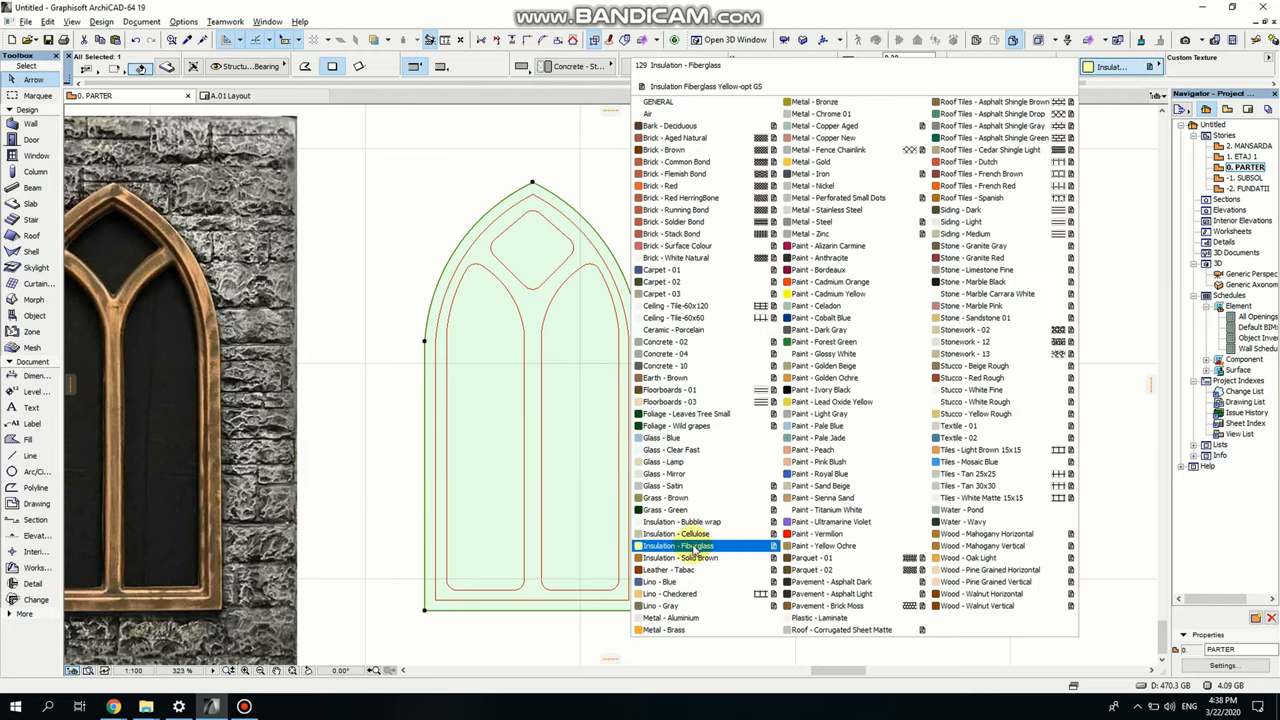
click(660, 605)
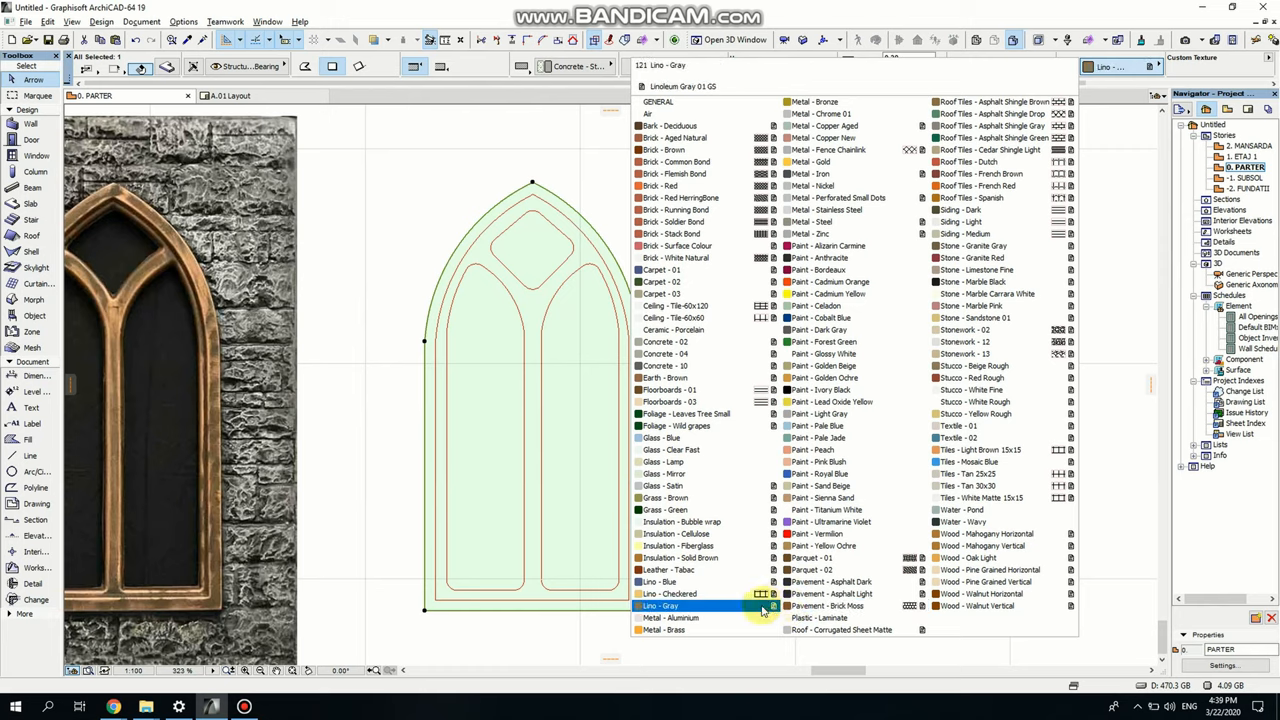
click(830, 581)
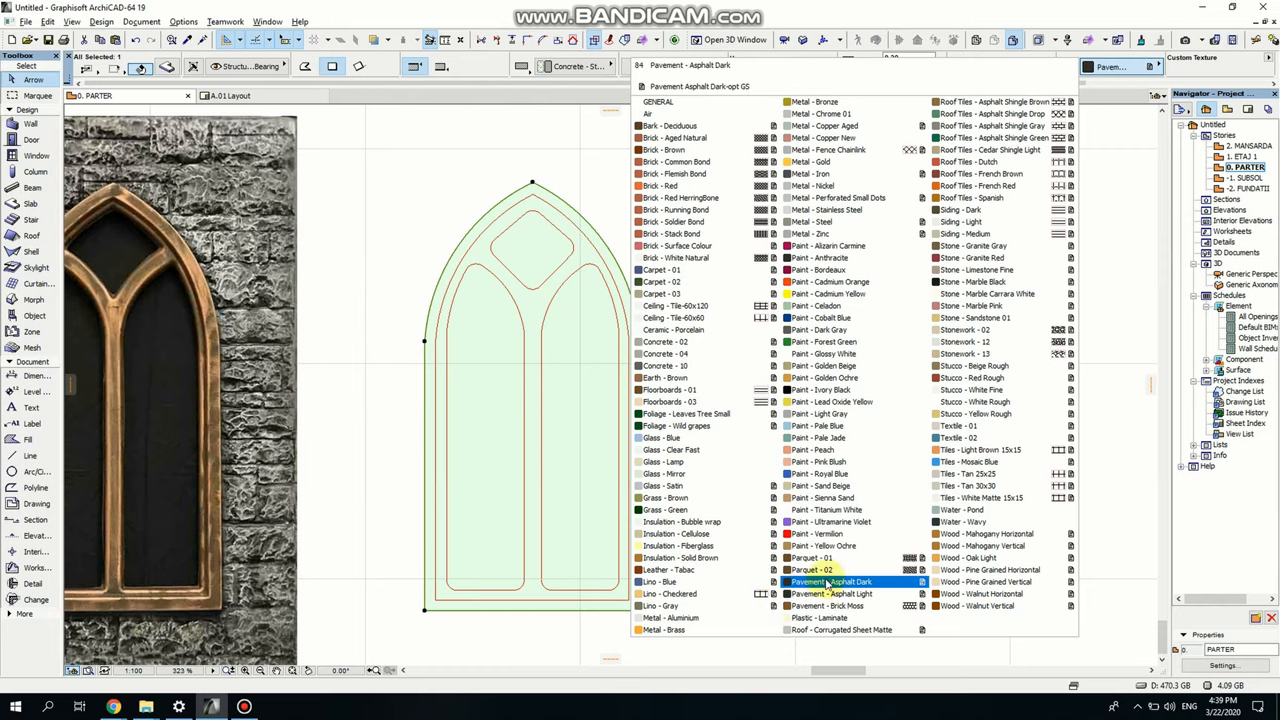
click(670, 593)
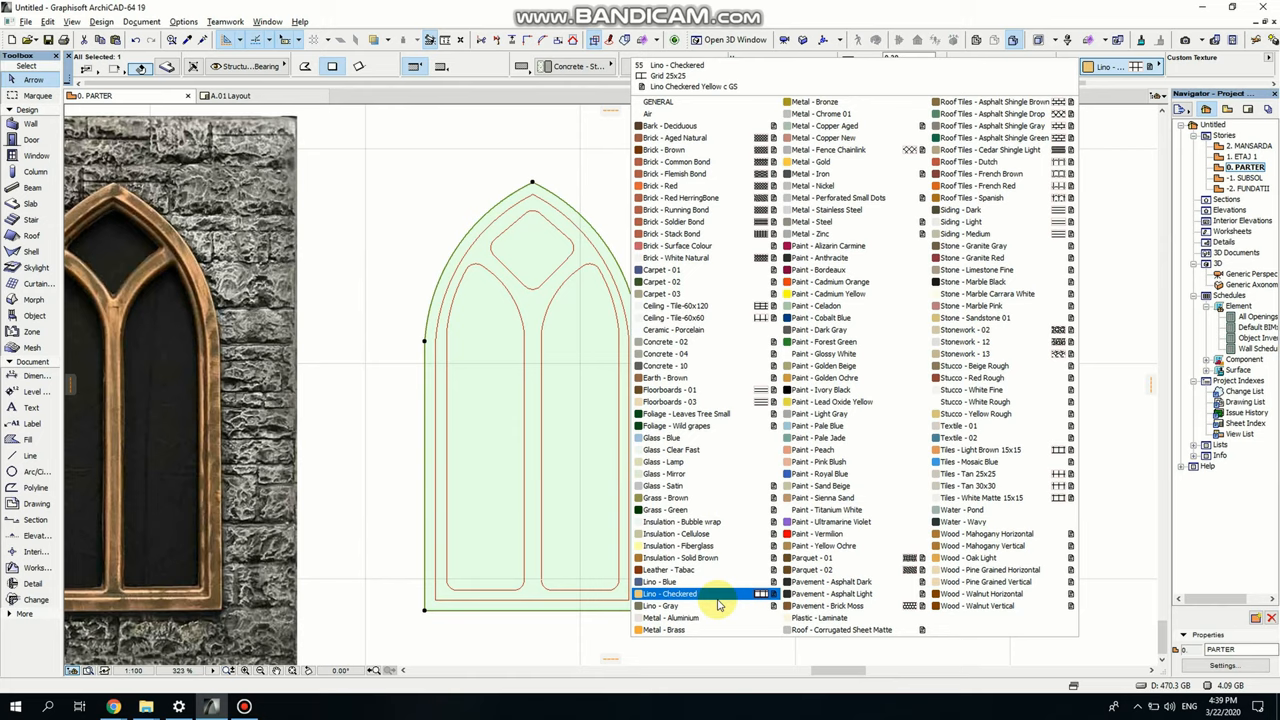
click(680, 389)
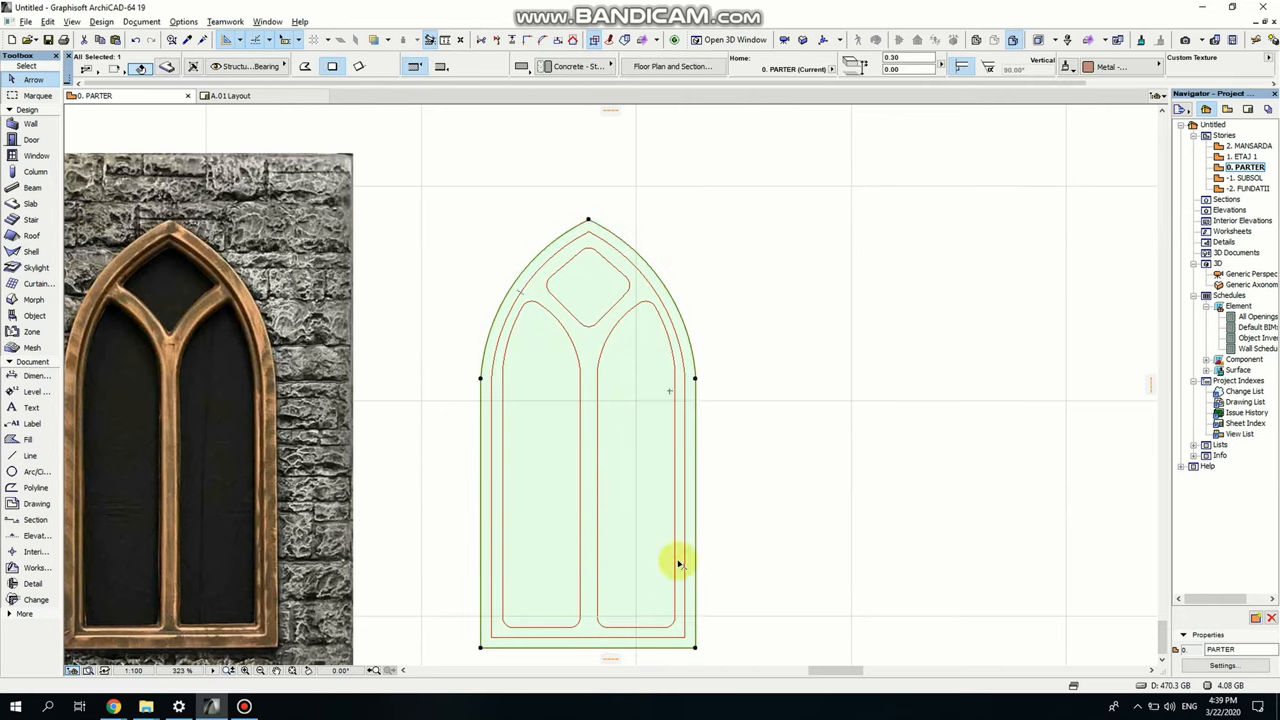
mouse_move(560, 251)
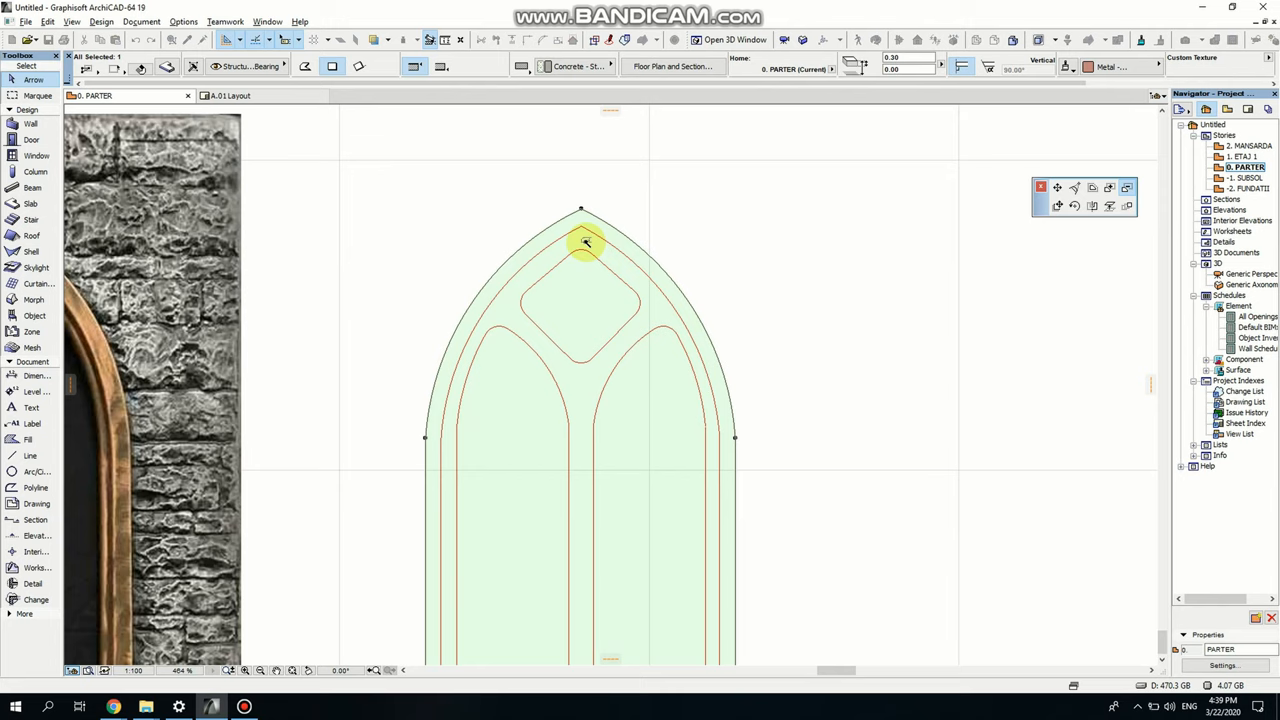
mouse_move(592, 300)
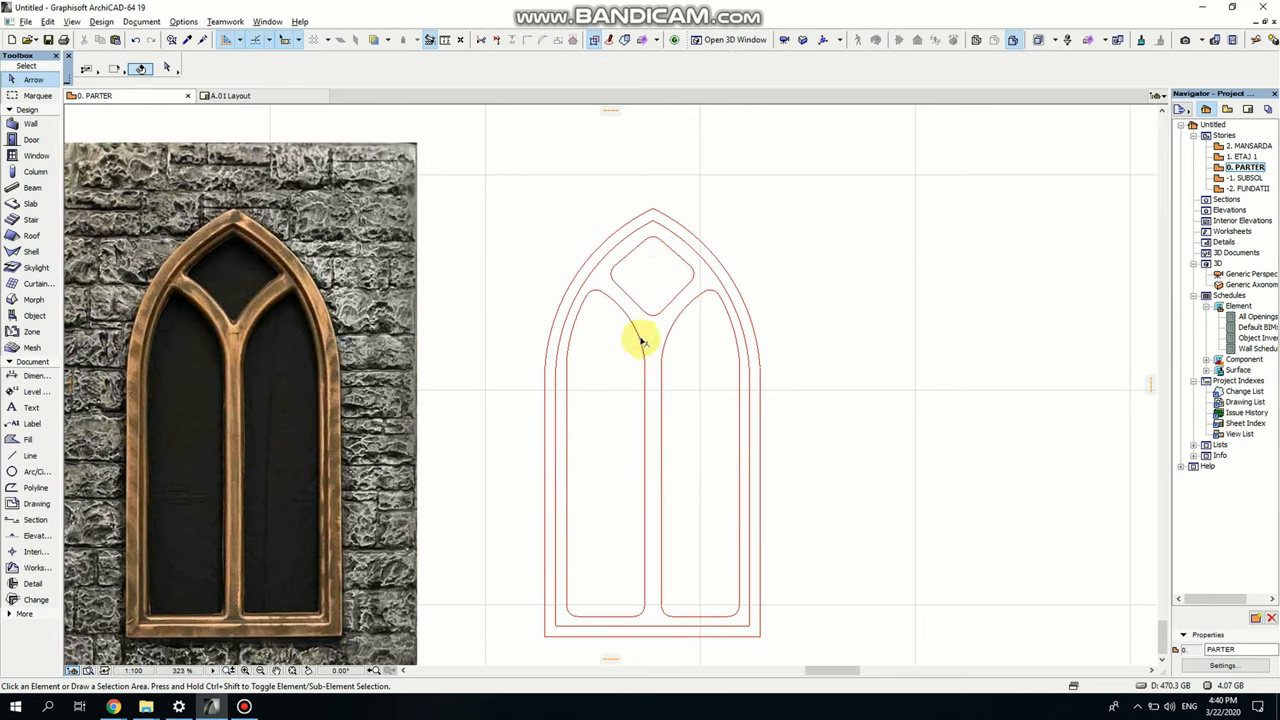
mouse_move(573, 383)
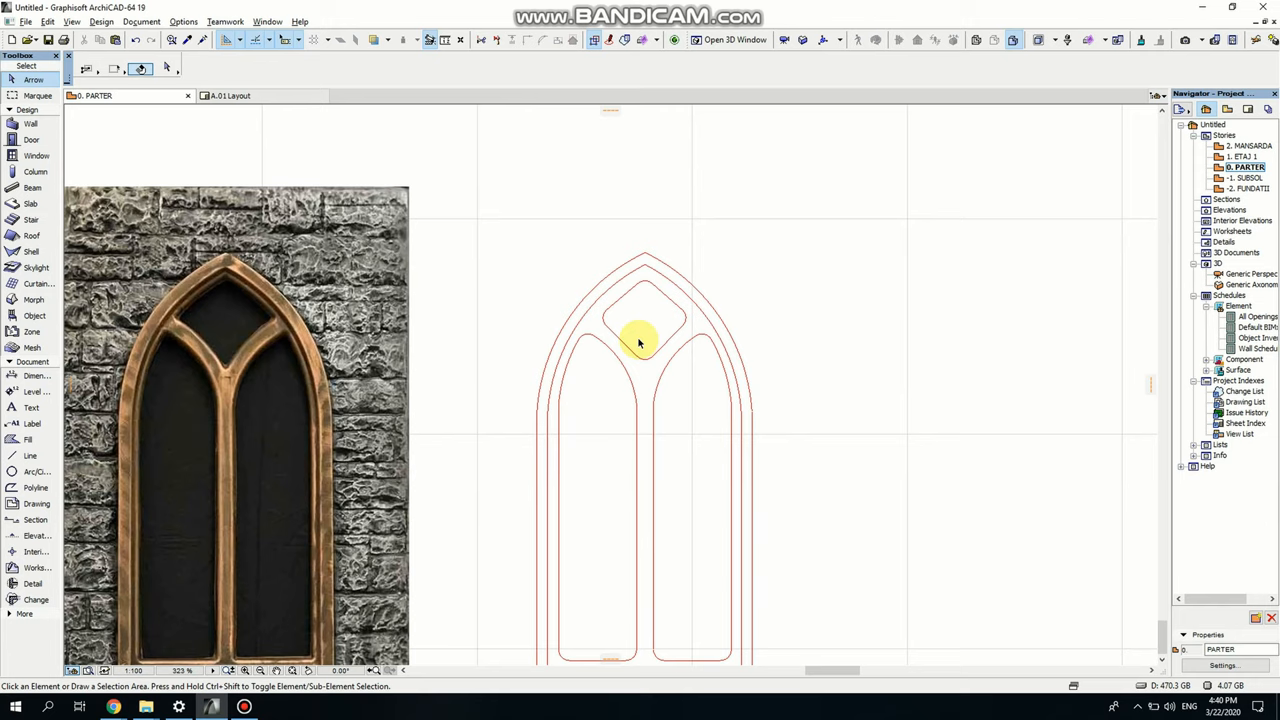
mouse_move(590, 318)
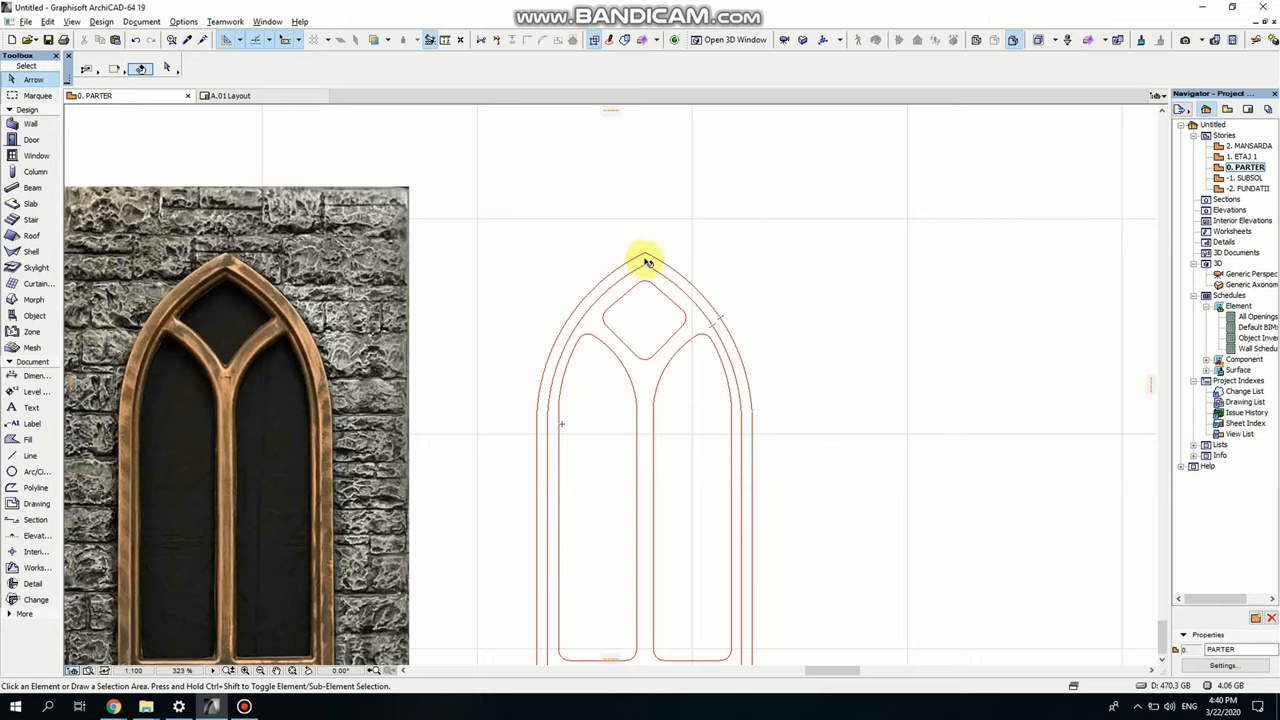
- Draw a slab band between the outer and middle arch lines via pet palette offset
click(645, 260)
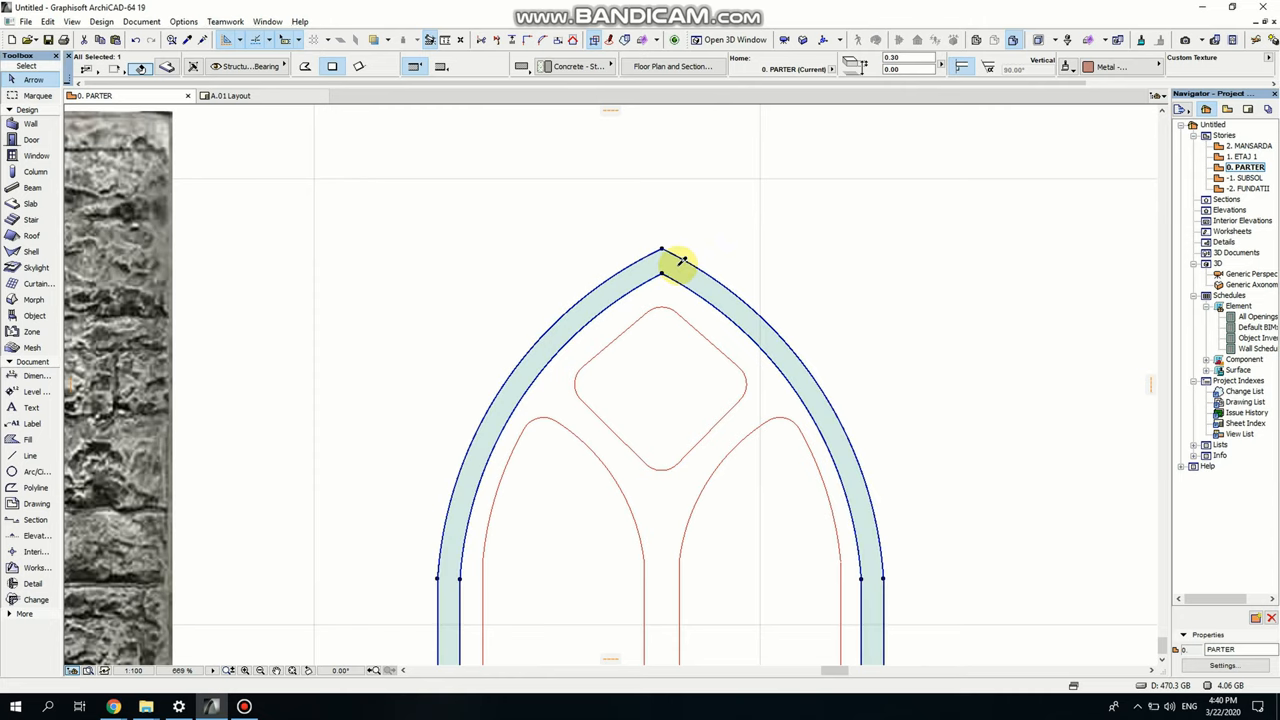
click(675, 262)
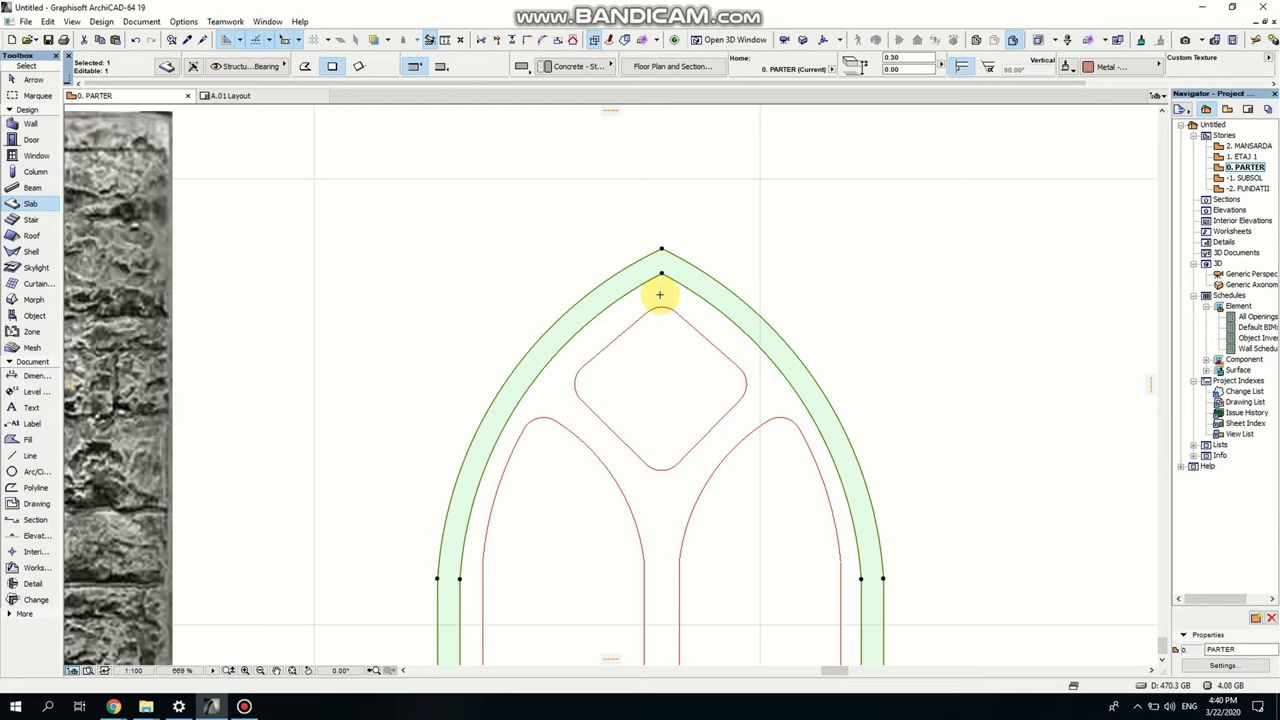
click(660, 294)
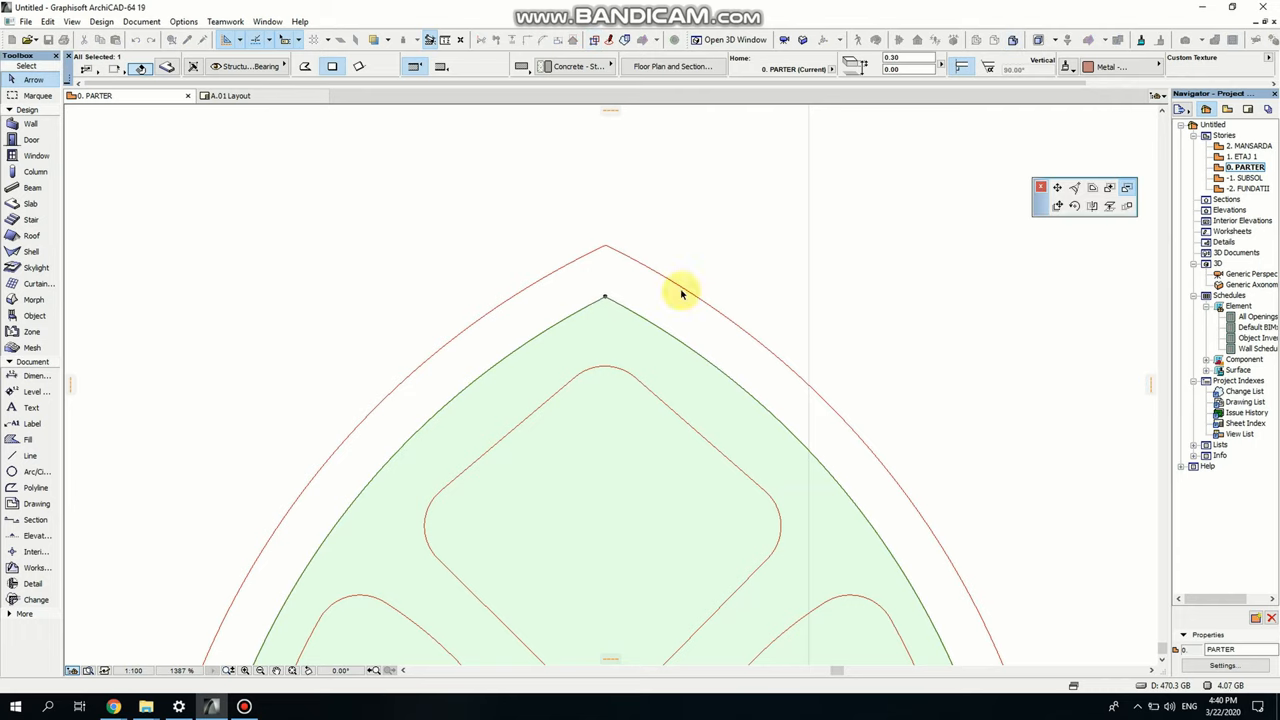
mouse_move(1127, 188)
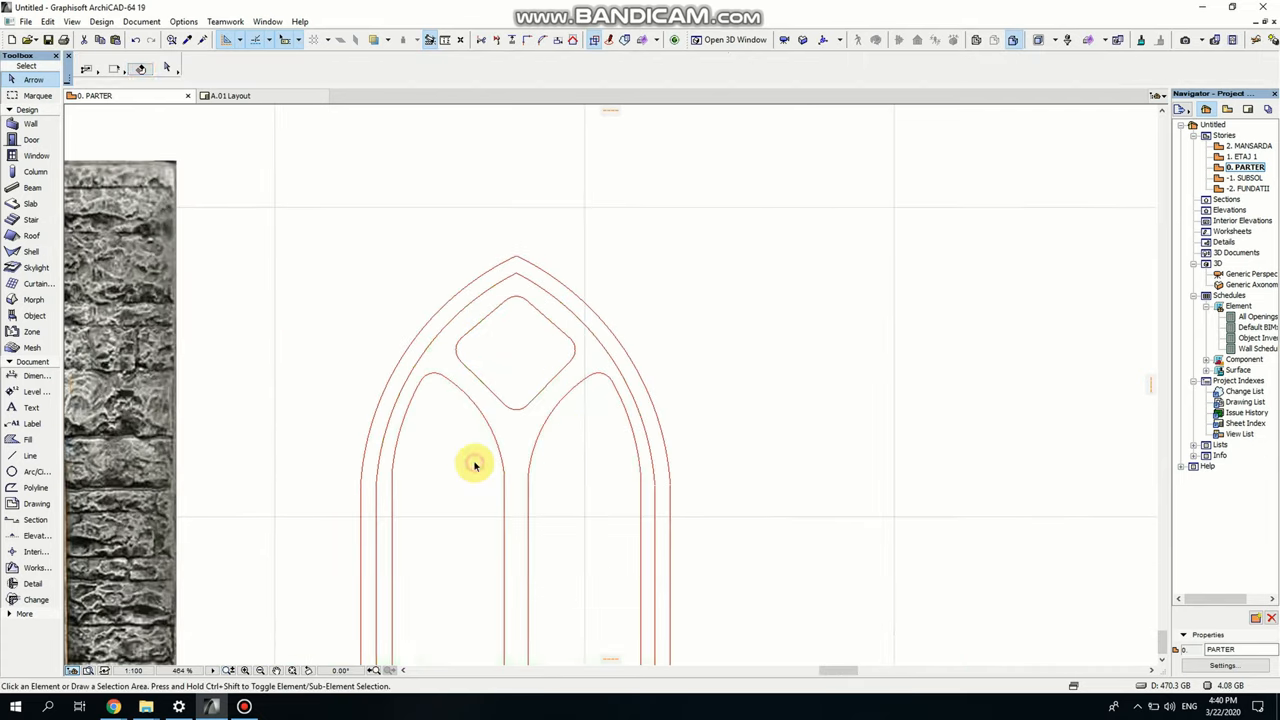
click(475, 465)
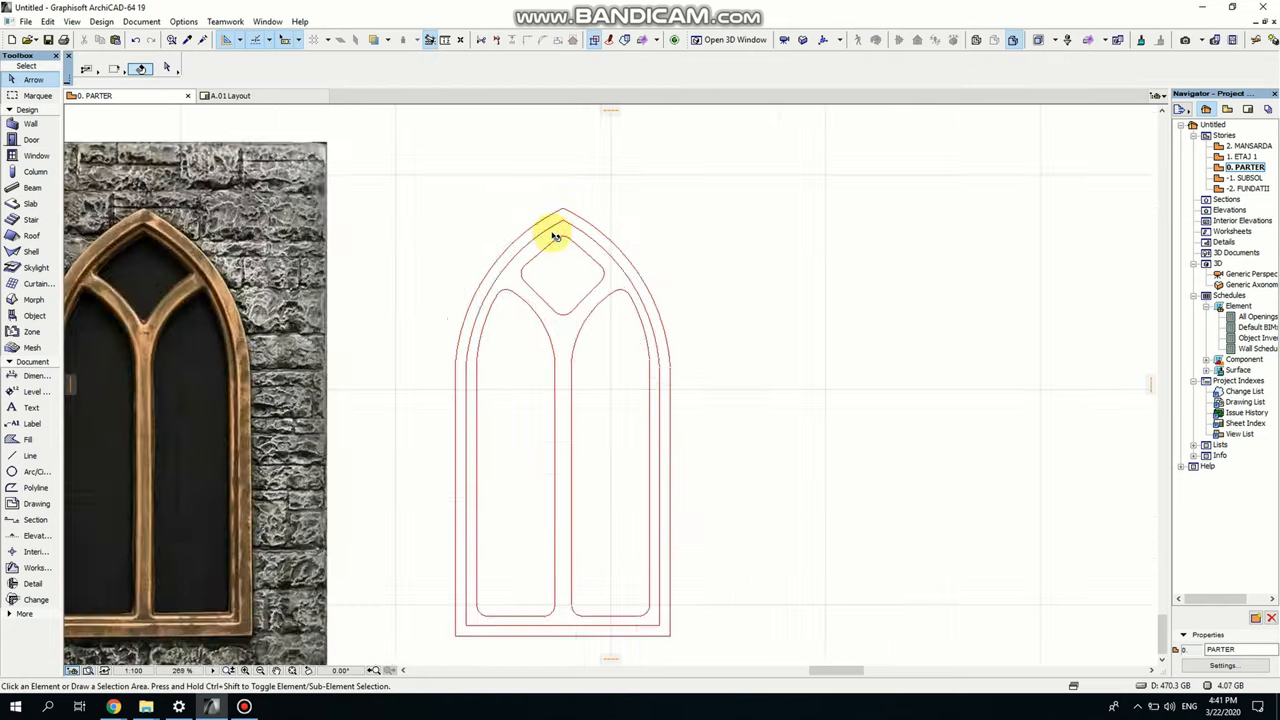
- Set the thickness of the frame slab with openings to 0.0026
click(560, 235)
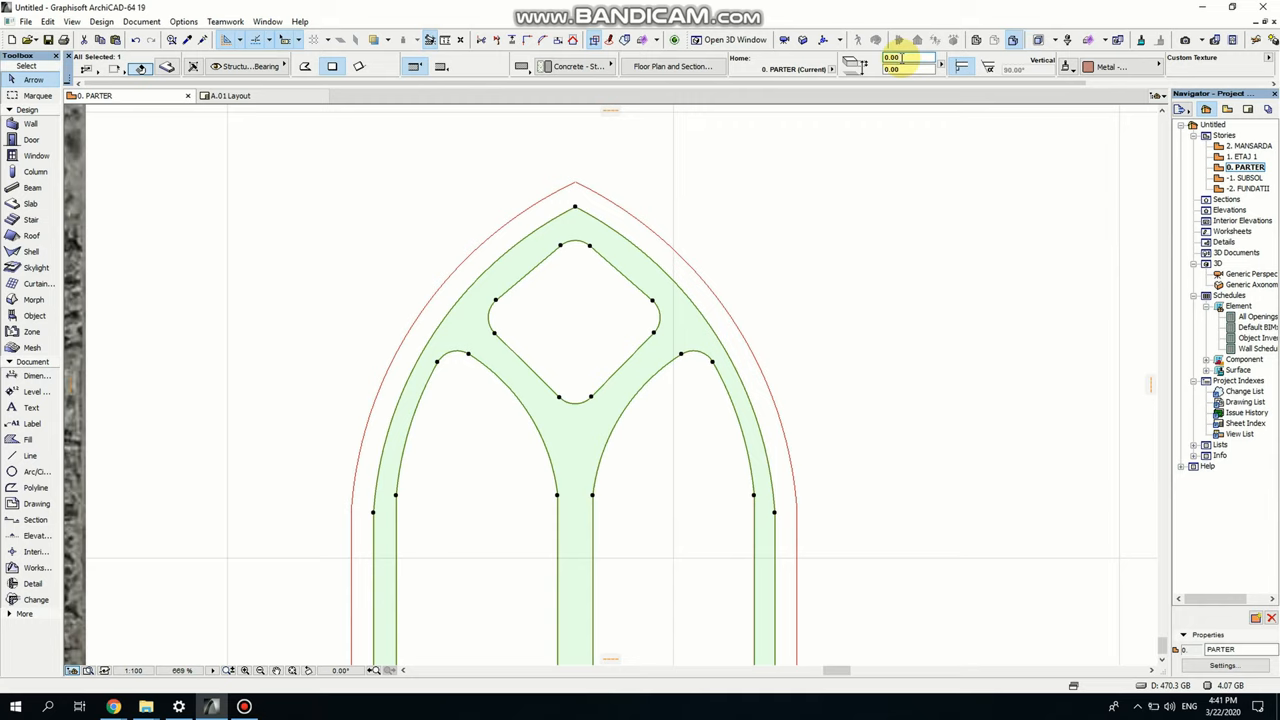
text(0.0026)
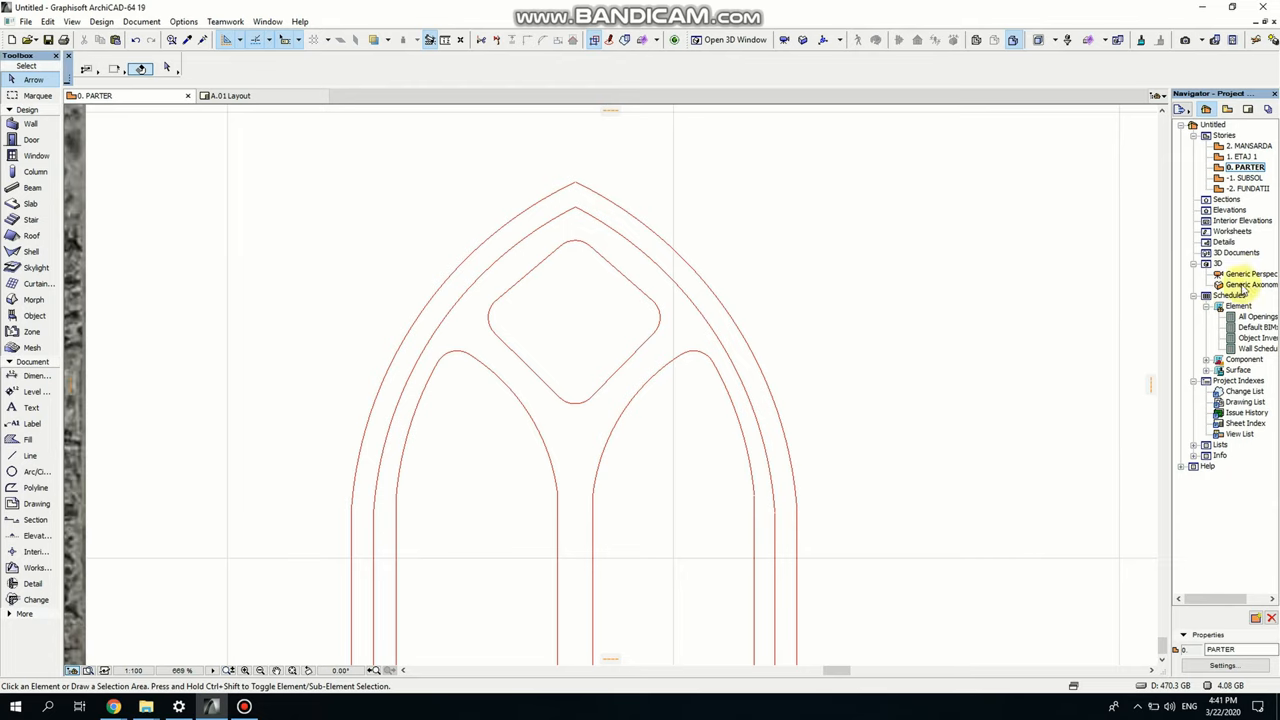
- Open Generic Perspective, fit the model and orbit around the arched frame with openings
click(1250, 274)
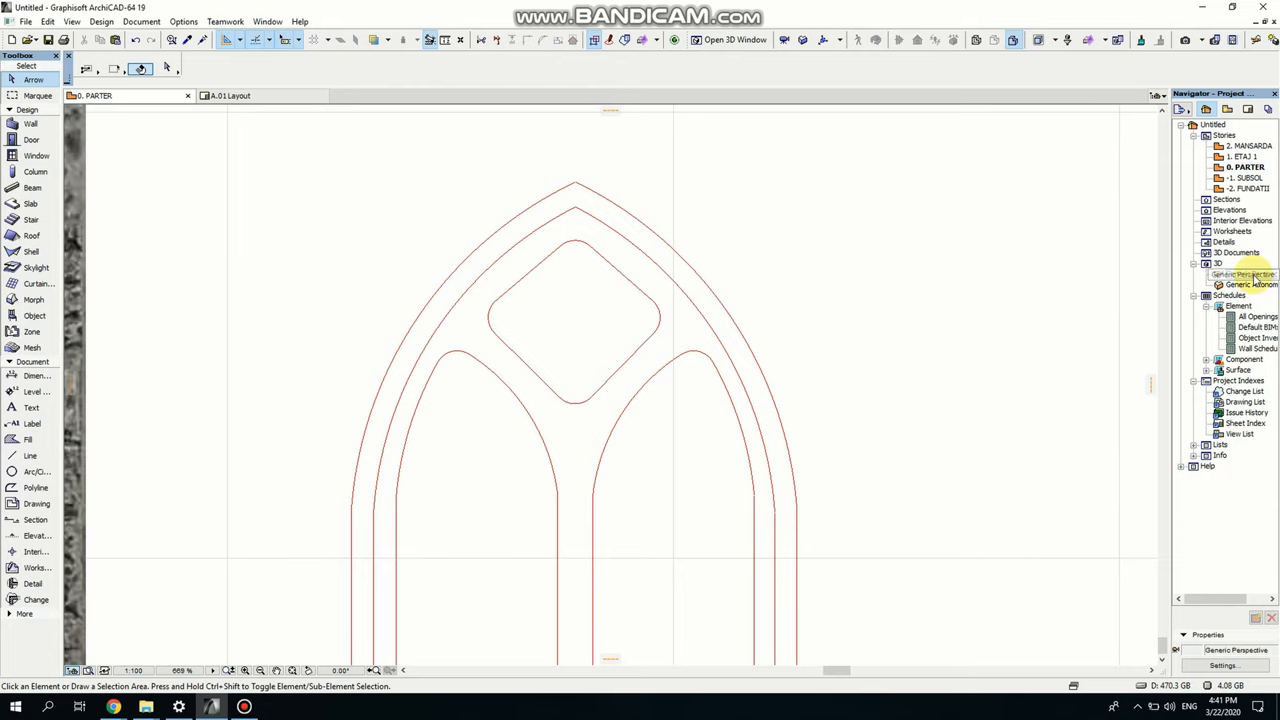
double_click(1252, 274)
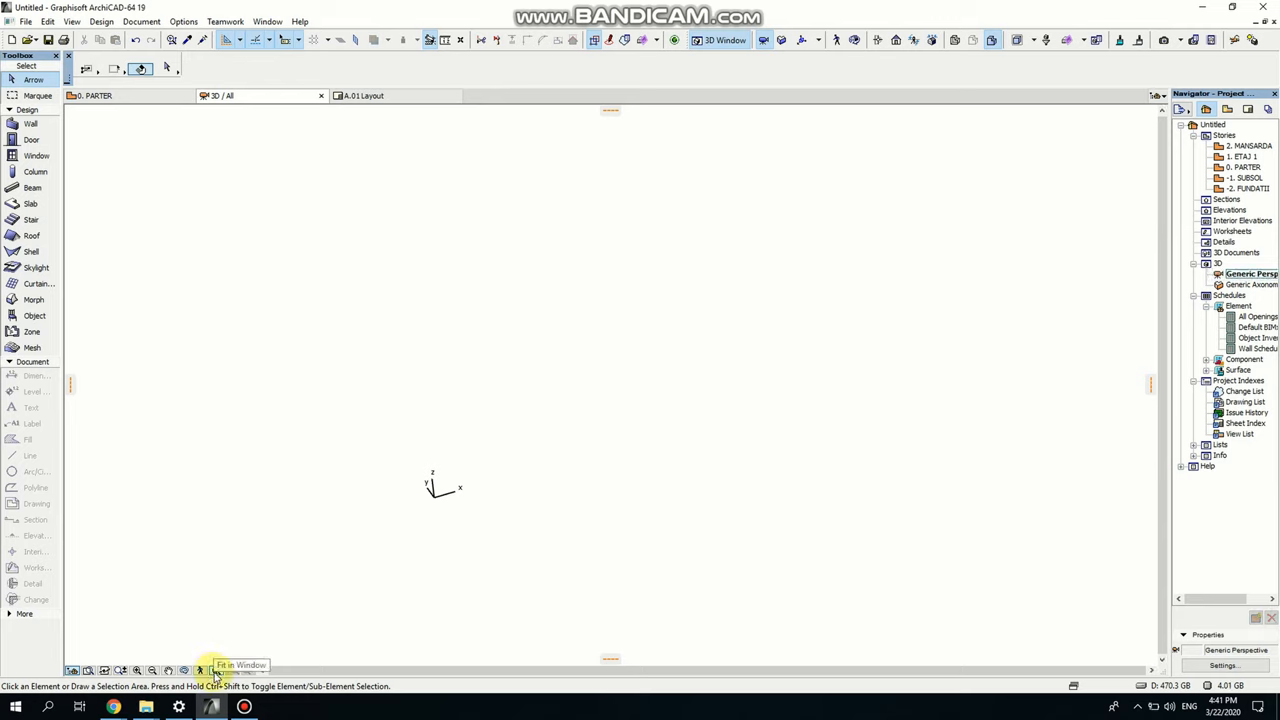
mouse_move(227, 706)
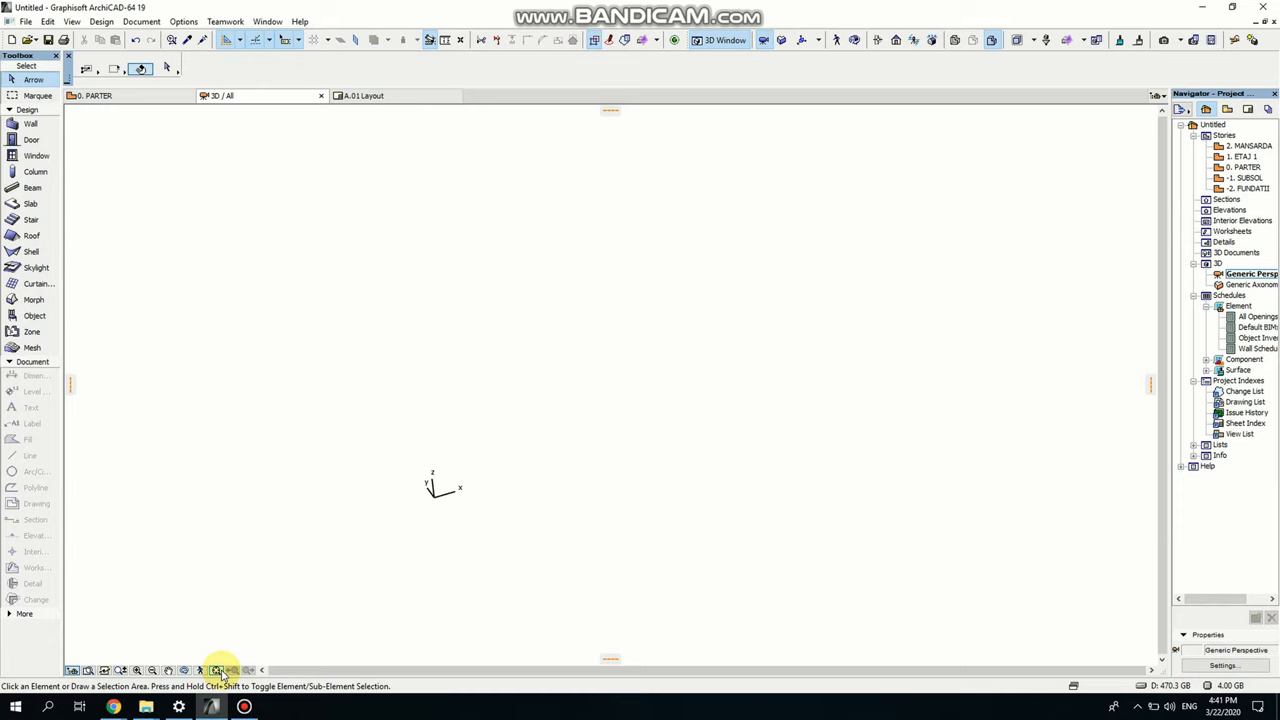
mouse_move(217, 670)
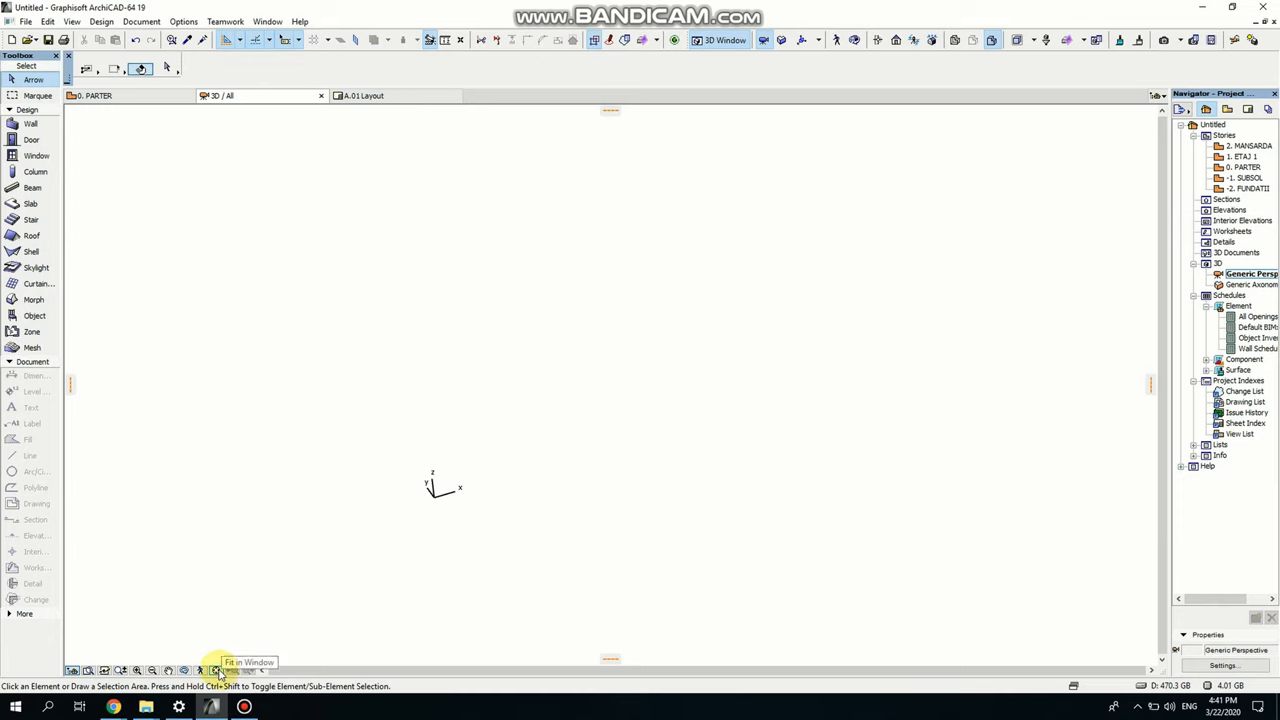
click(217, 670)
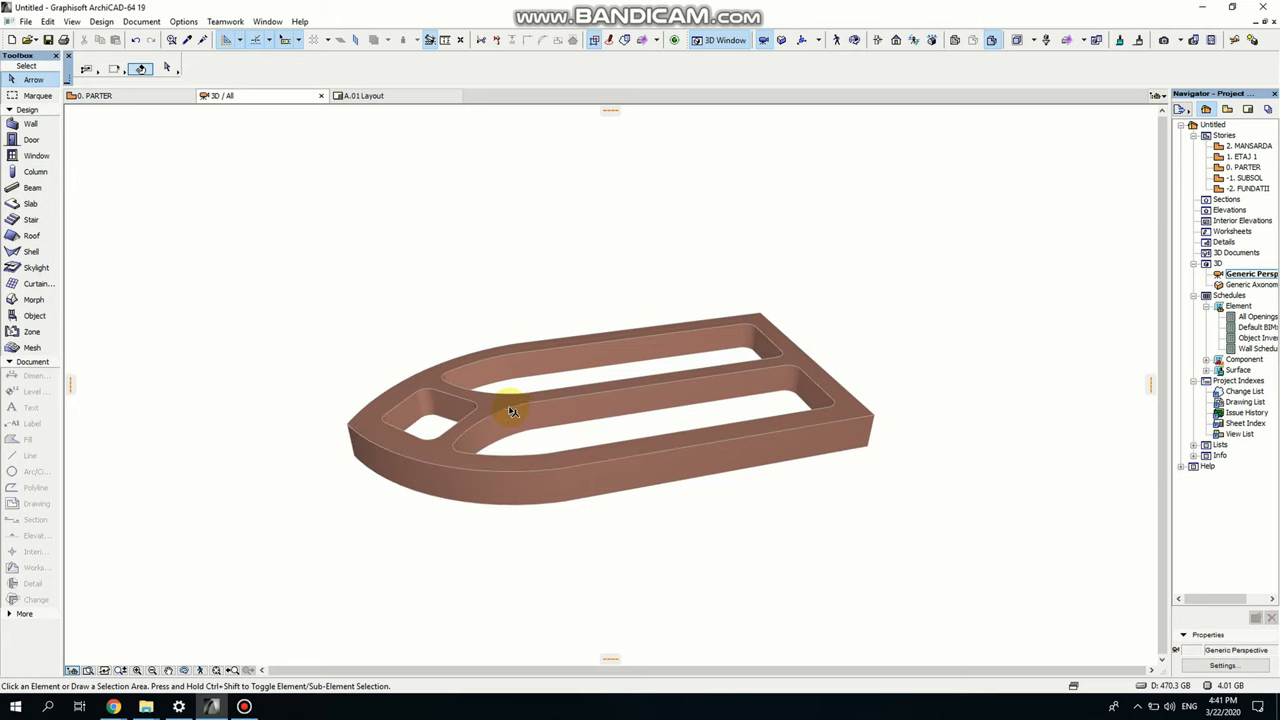
click(510, 410)
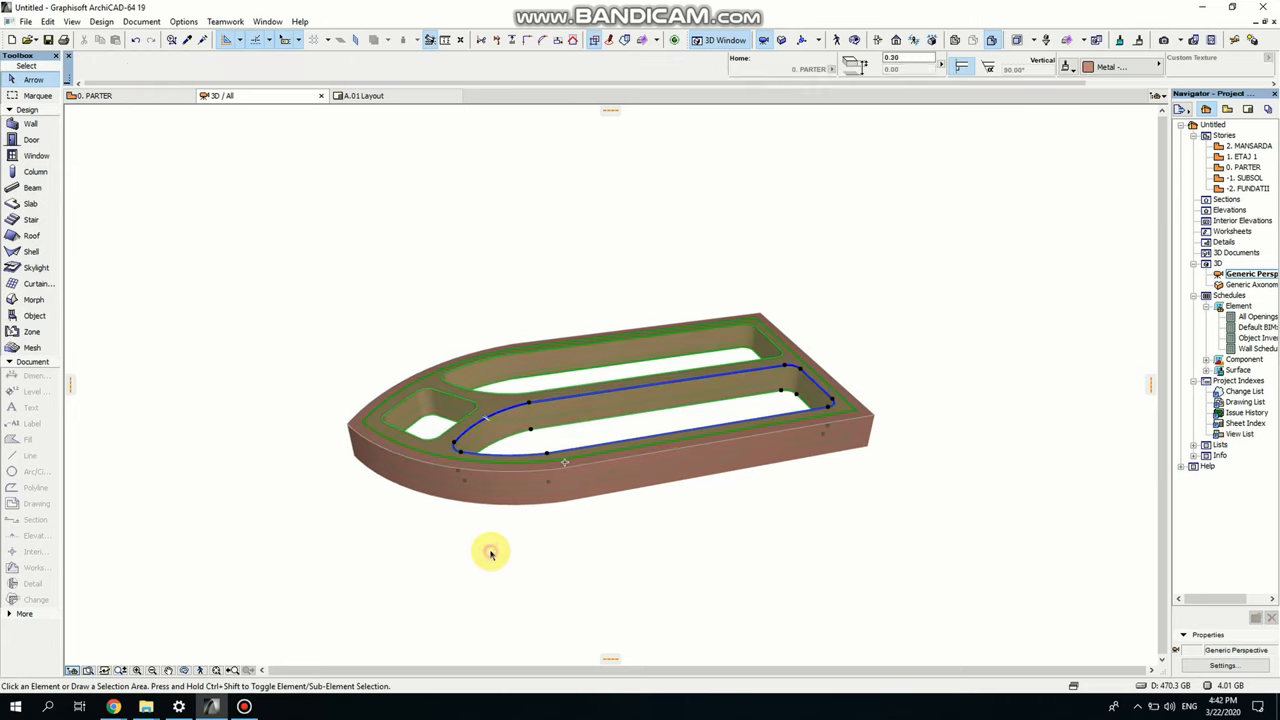
click(490, 553)
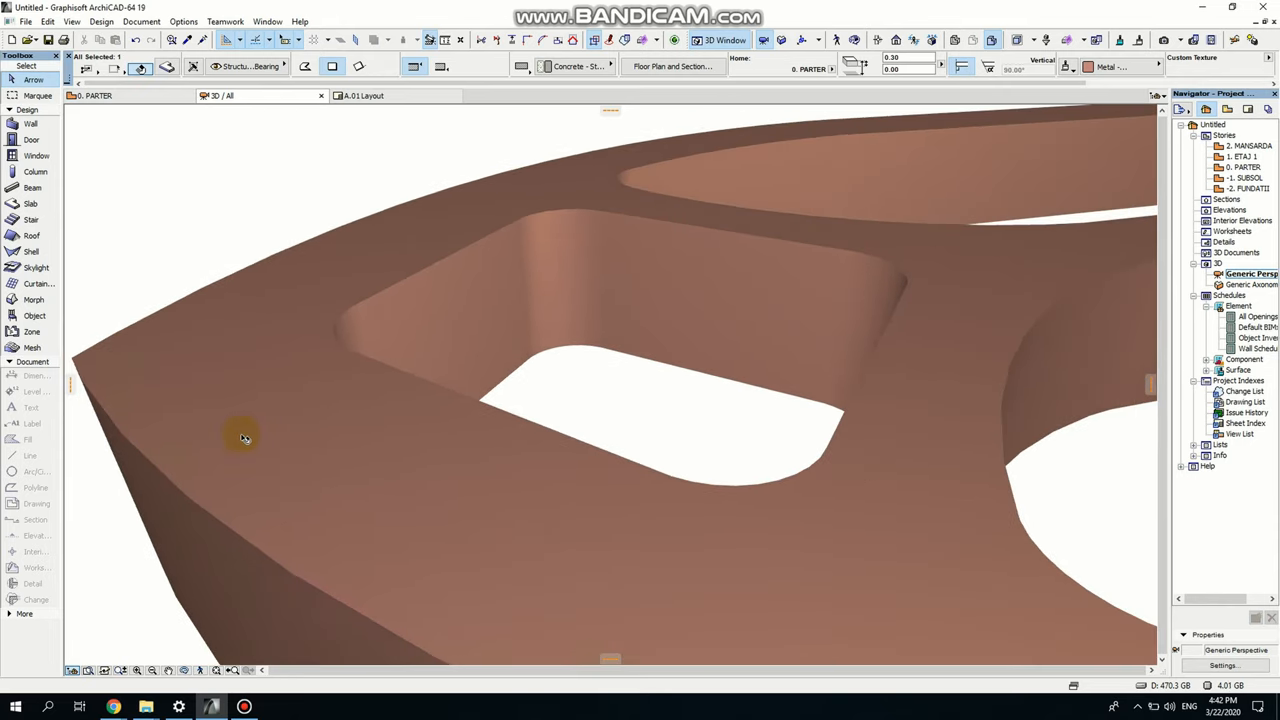
click(243, 437)
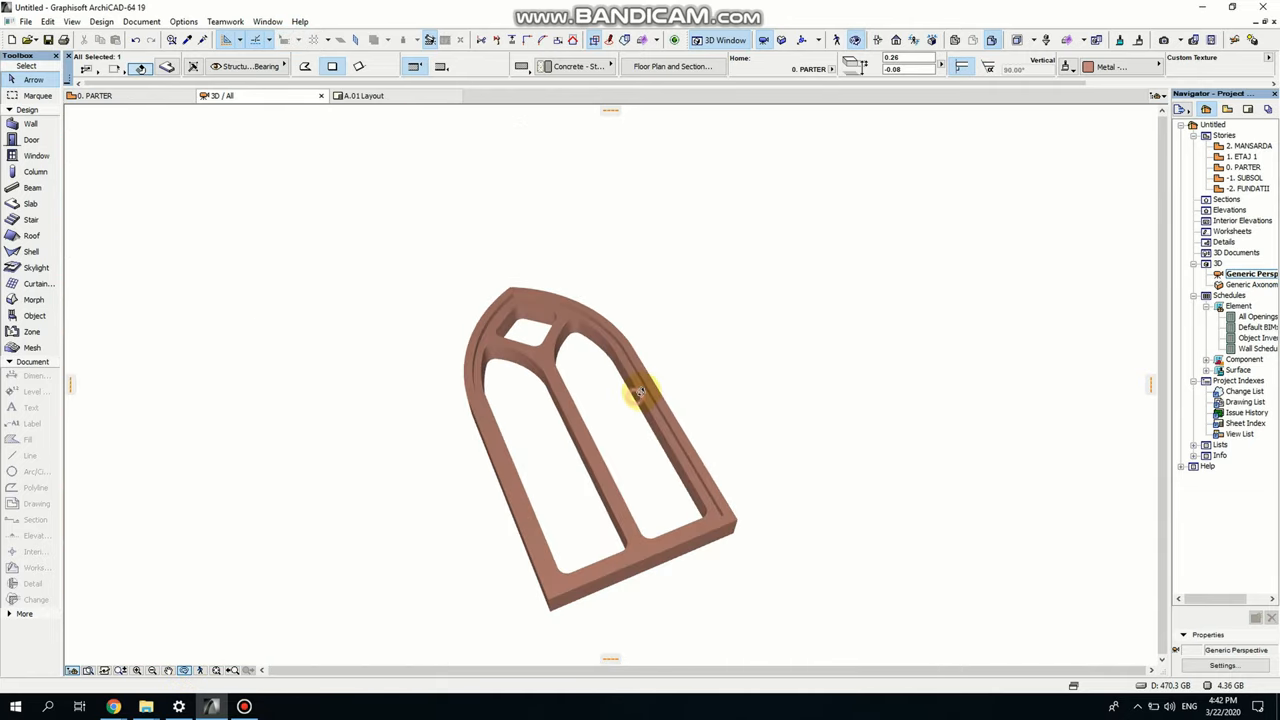
drag(640, 390, 670, 455)
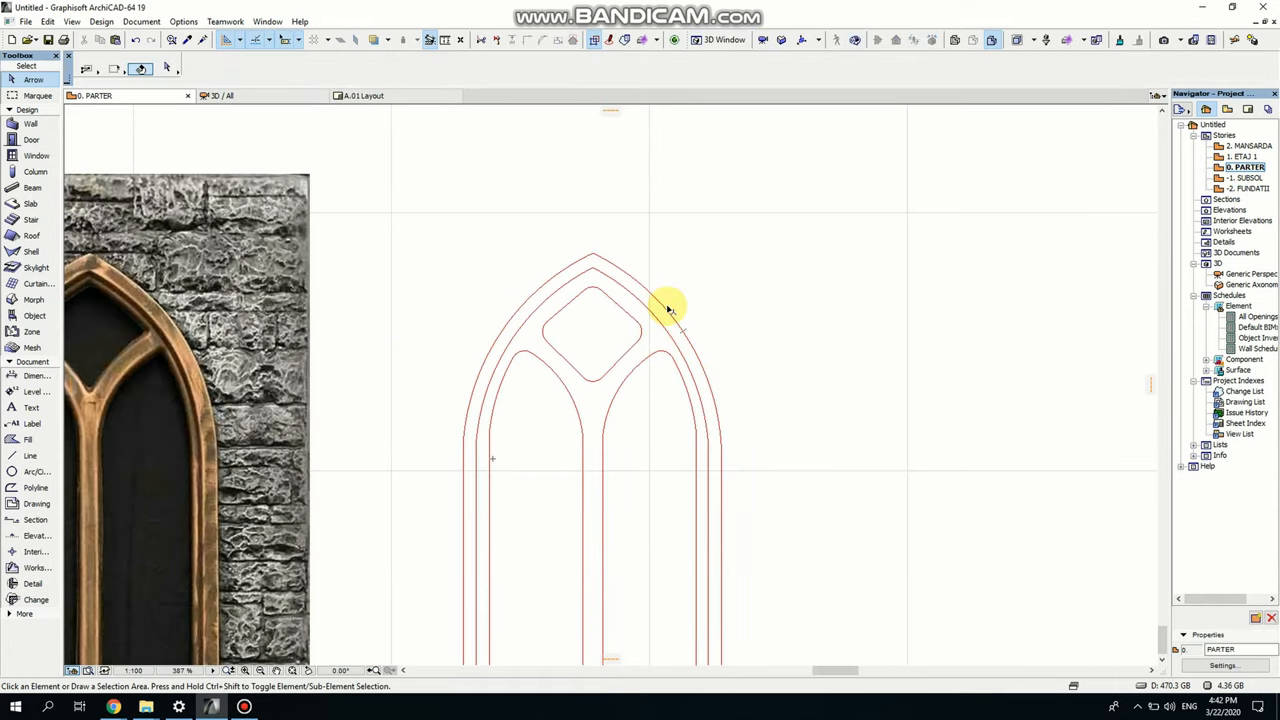
- Give the pointed-arch slab a Glass surface and choose Offset all edges
click(665, 305)
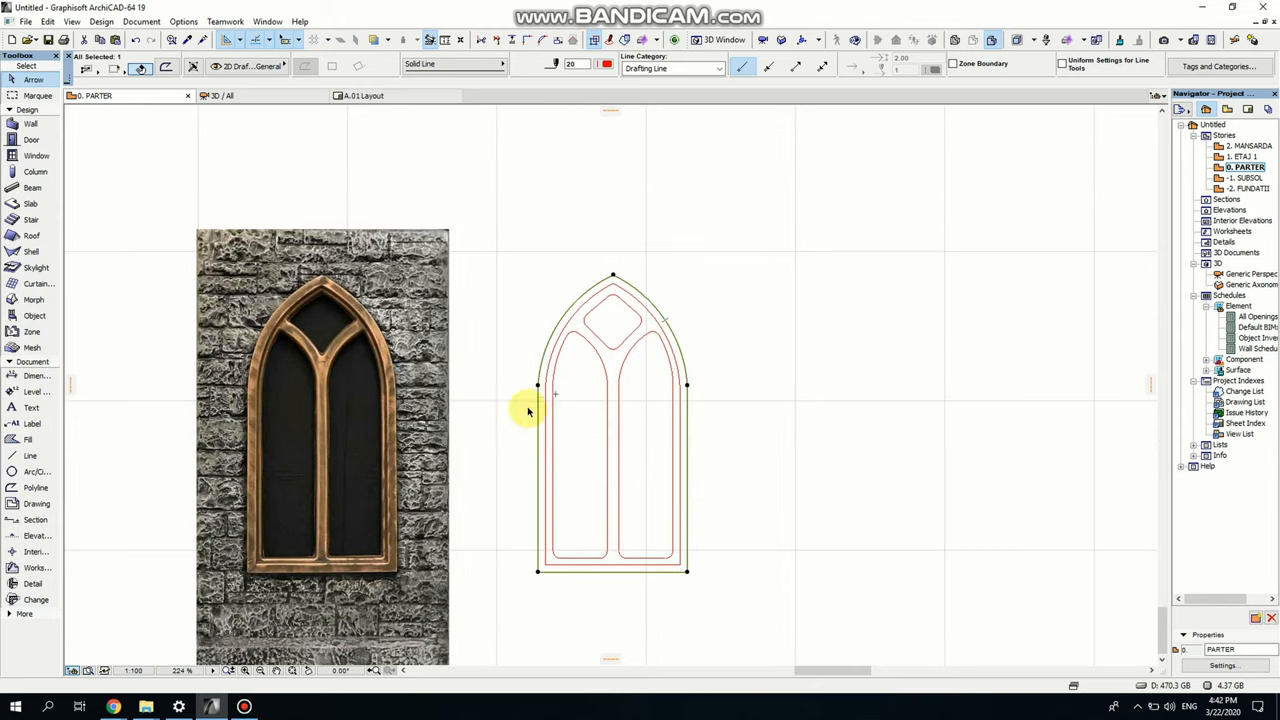
click(31, 203)
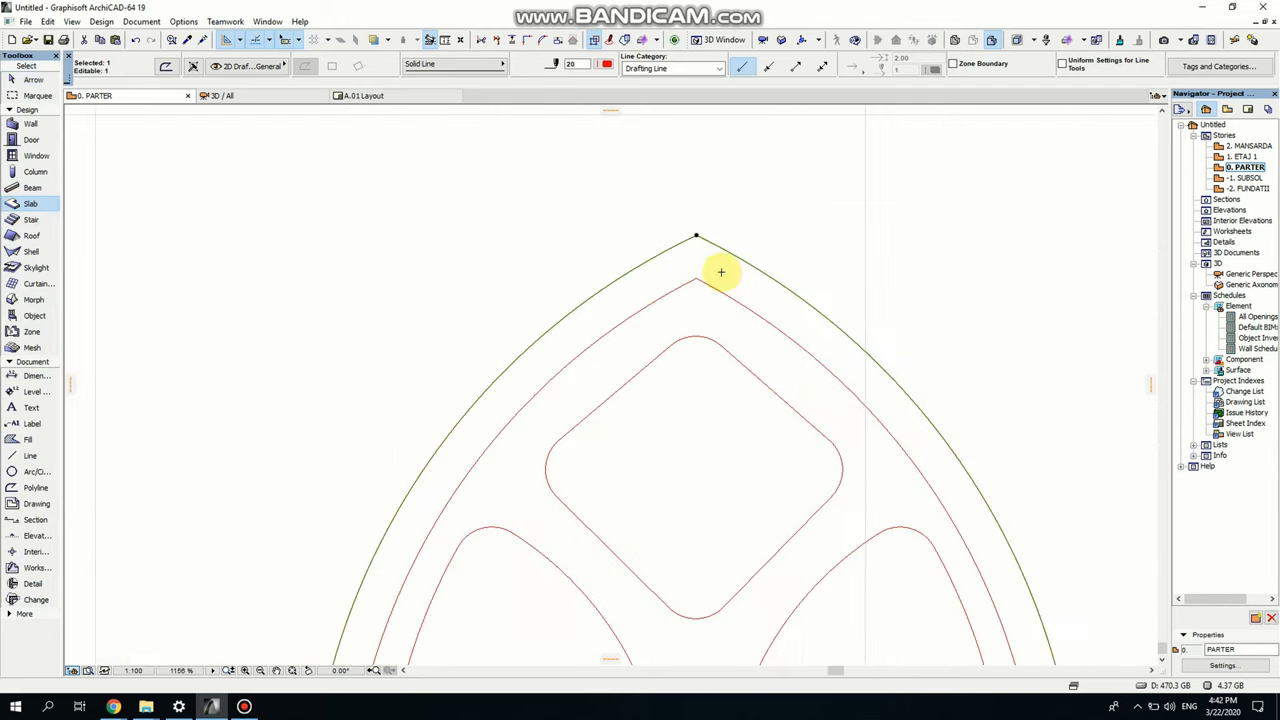
mouse_move(700, 256)
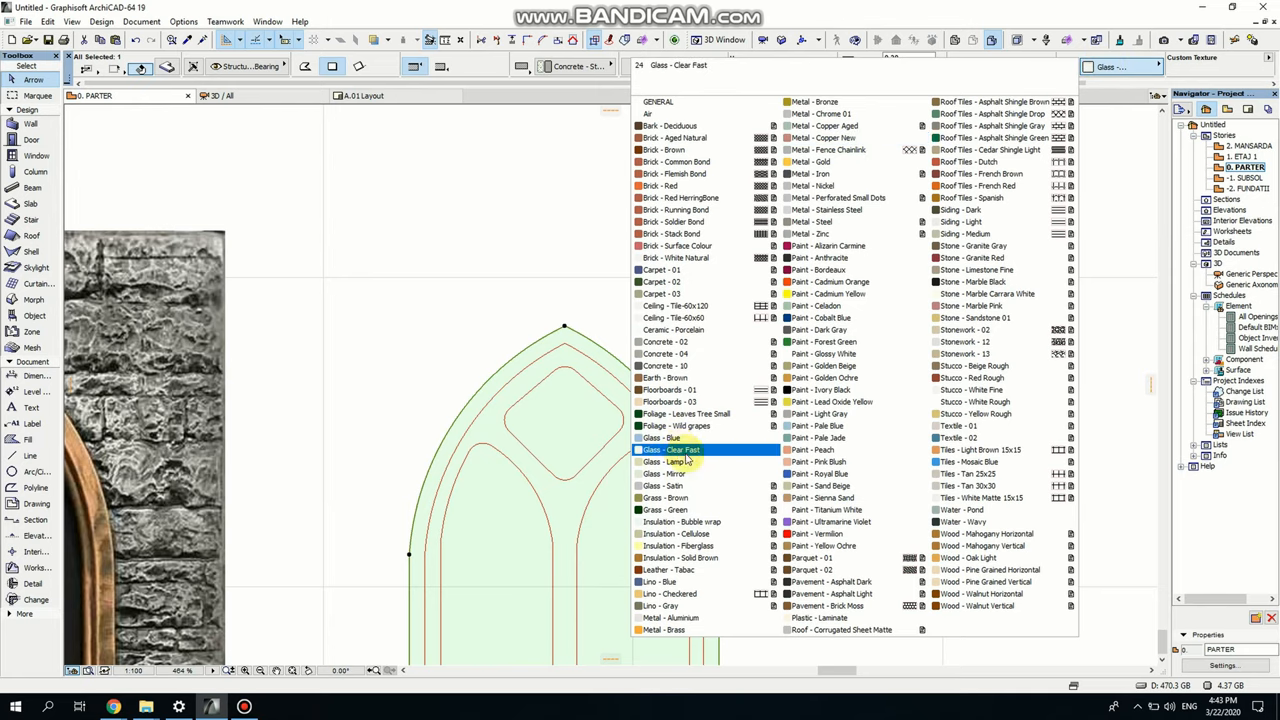
click(665, 473)
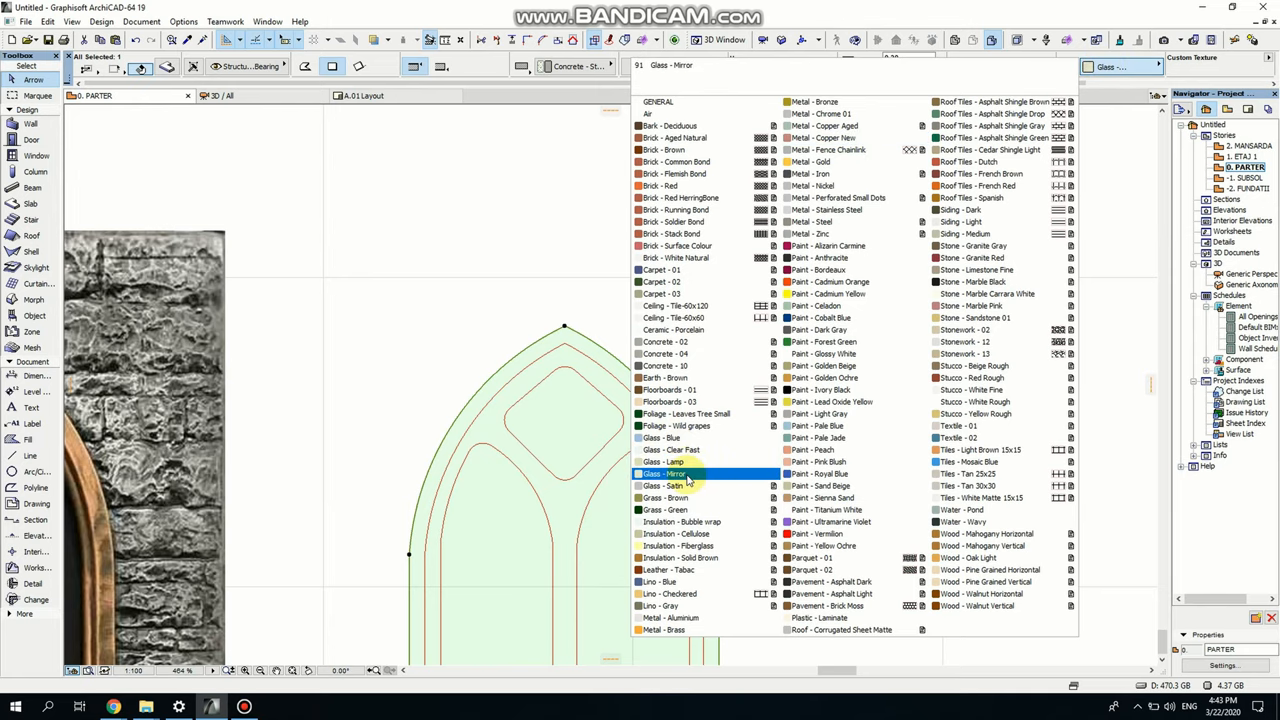
click(670, 473)
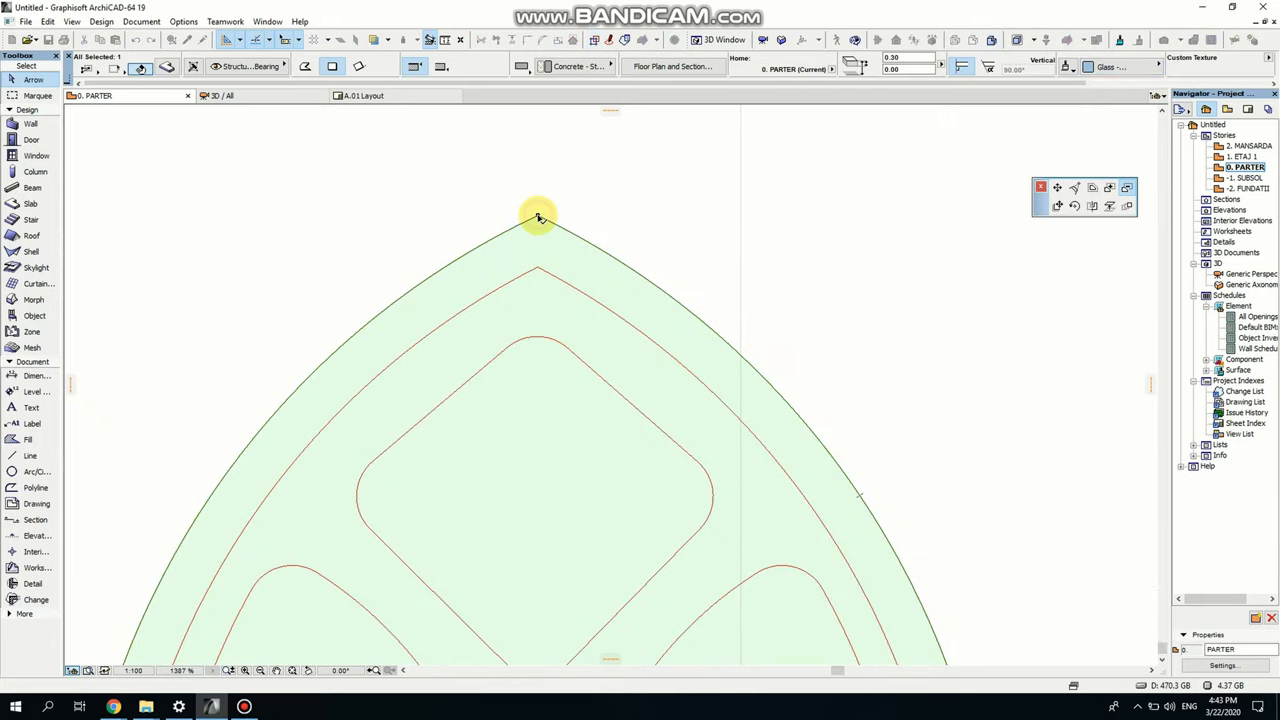
mouse_move(1092, 189)
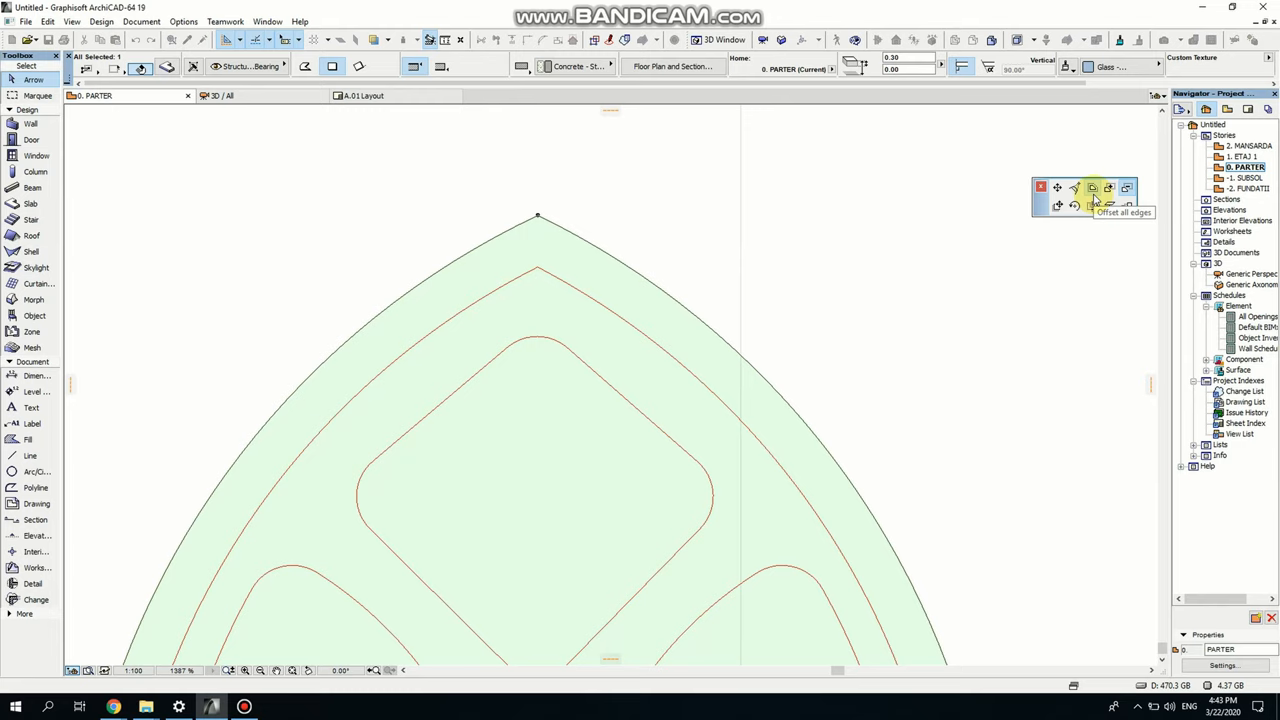
click(1092, 188)
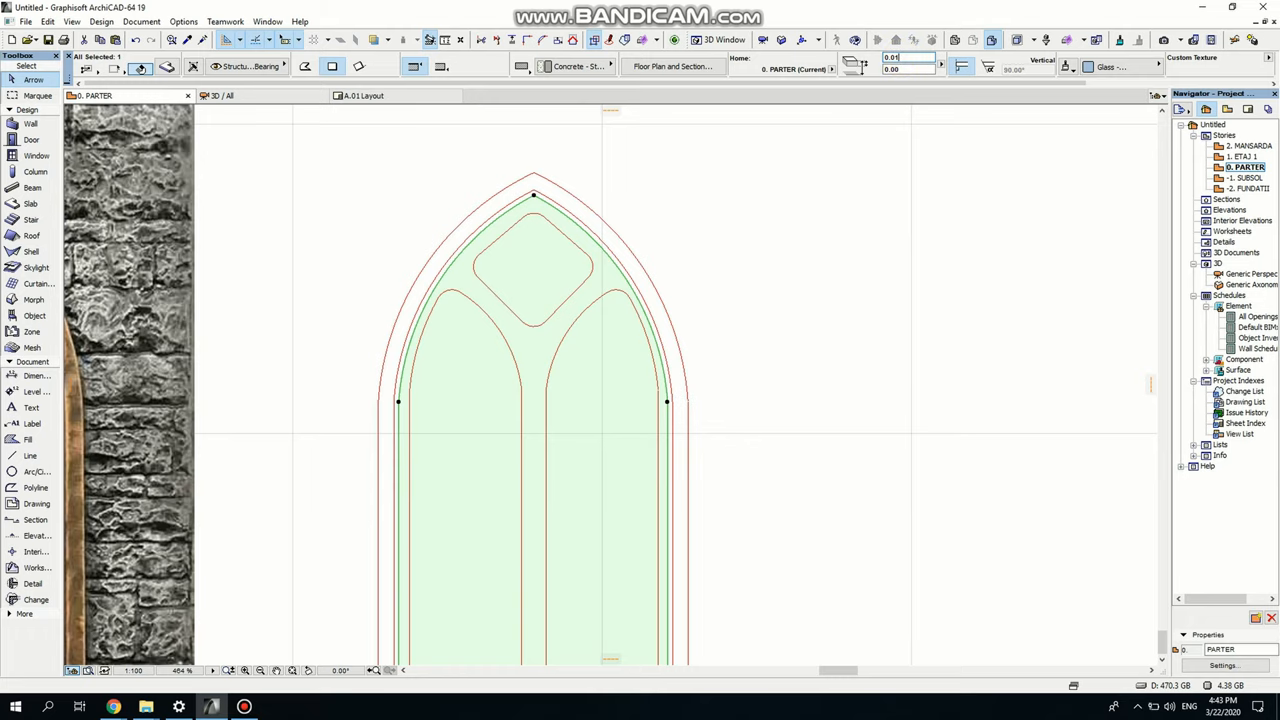
- Switch to the 3D view to check the offset glass slab
click(878, 230)
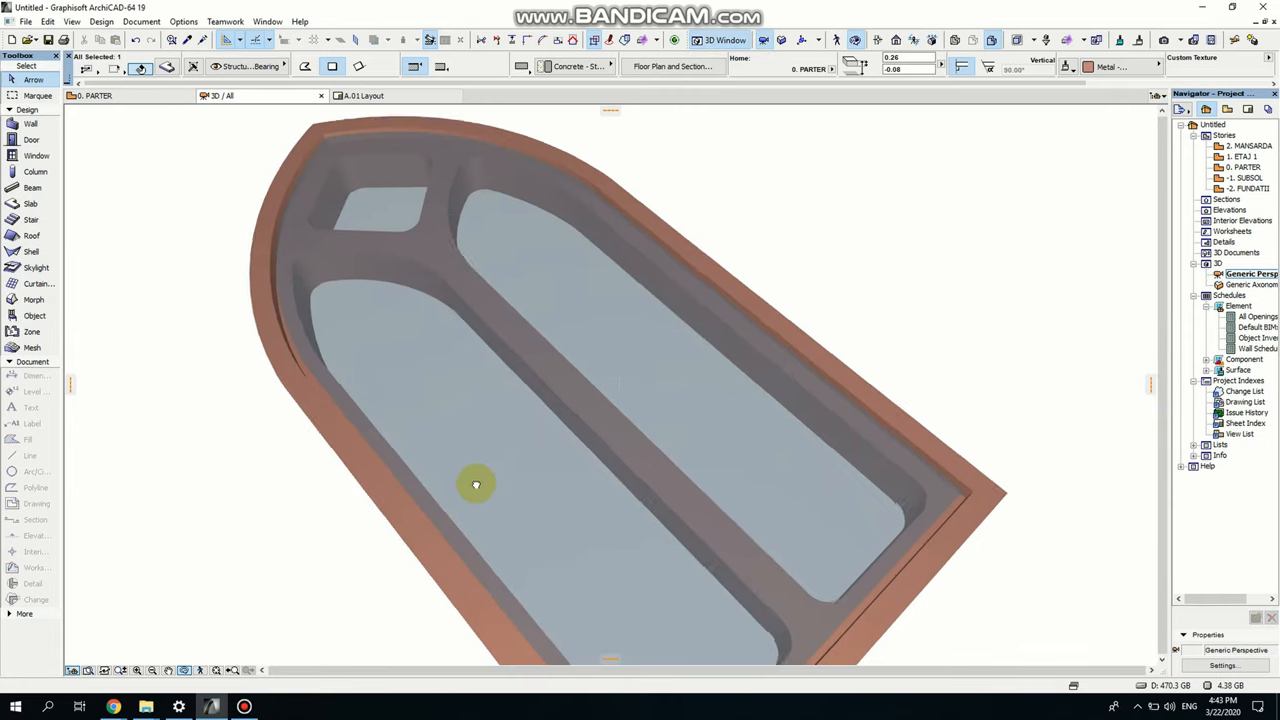
- Orbit the 3D model to inspect the thin glass pane inside the copper frame
drag(476, 485, 417, 490)
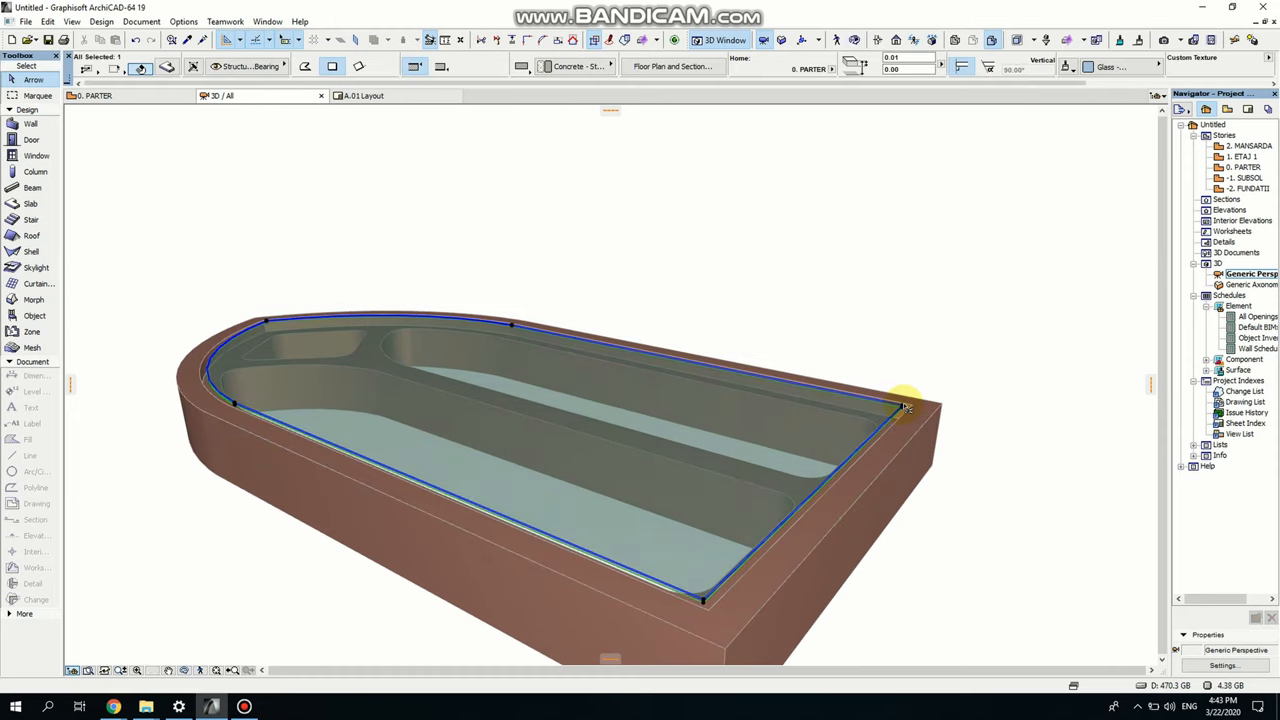
mouse_move(903, 407)
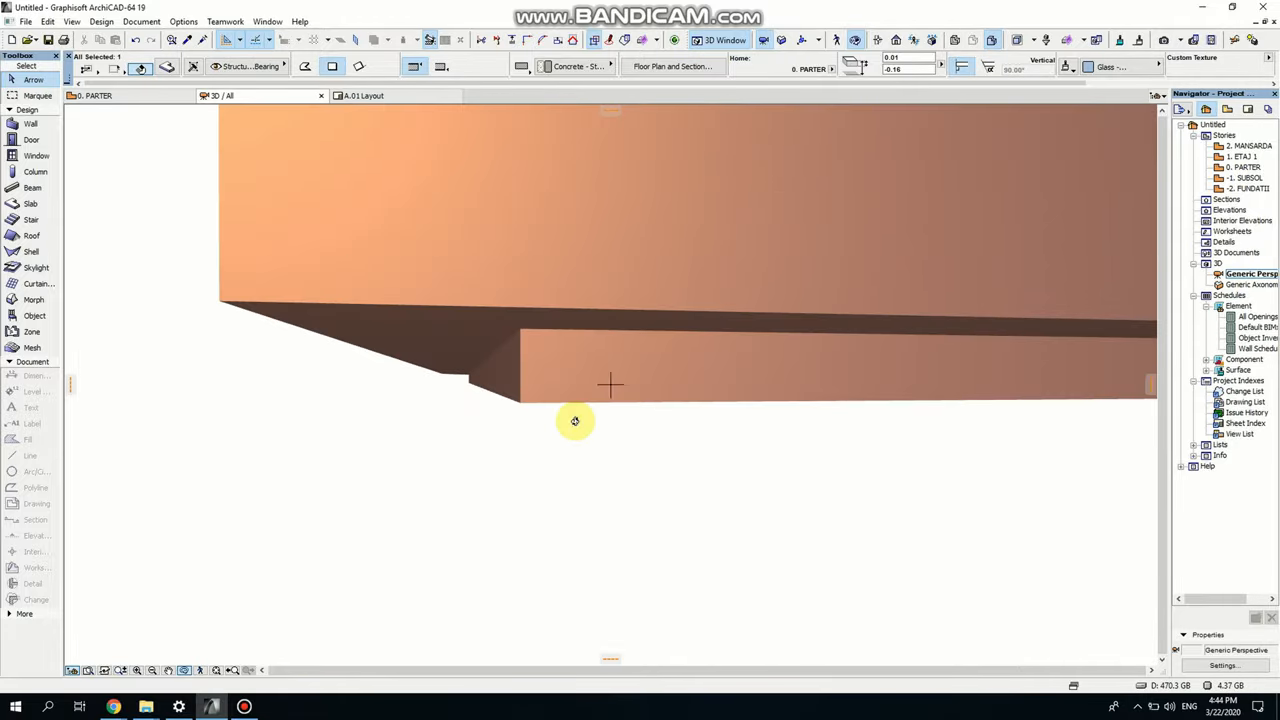
click(522, 405)
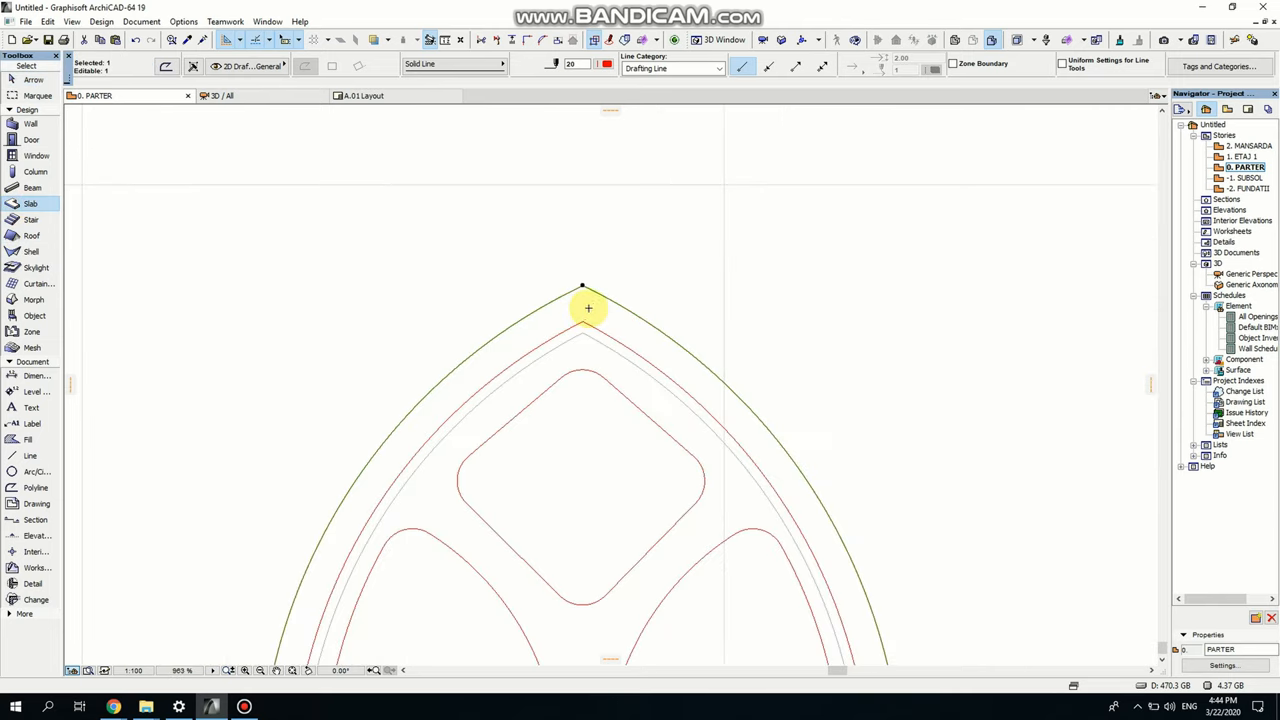
mouse_move(588, 307)
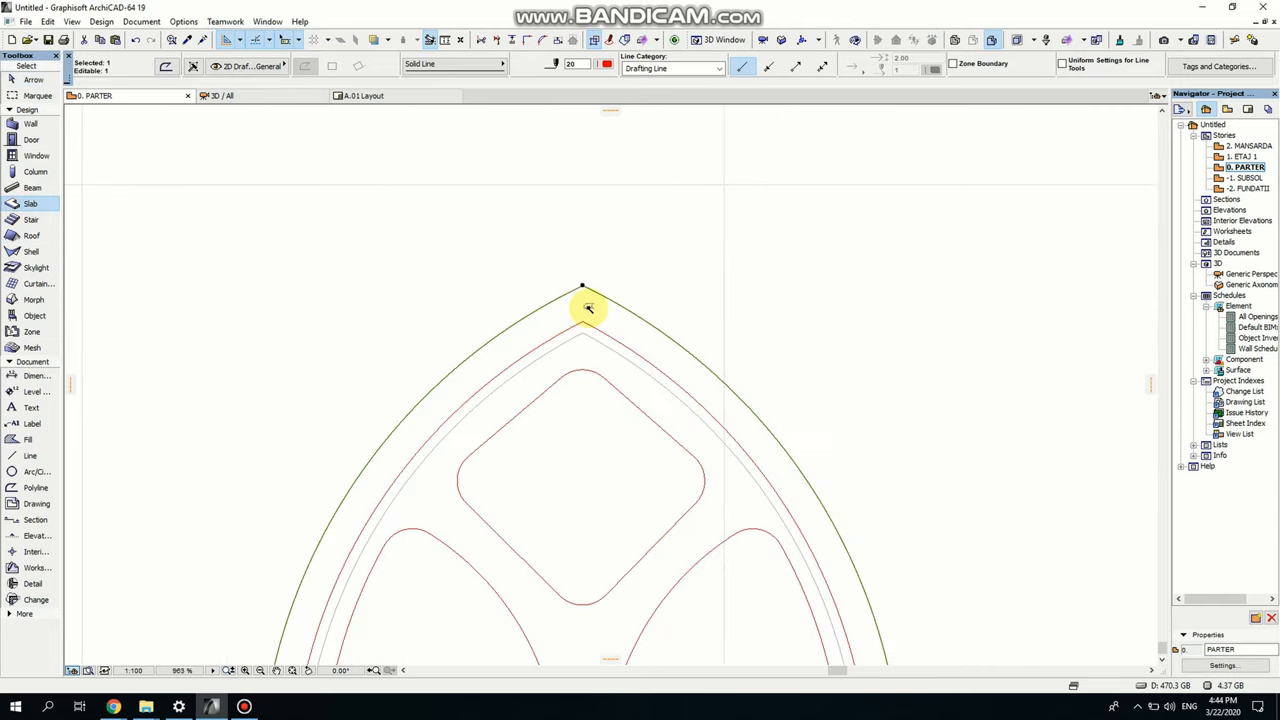
- Select the 0.30 arch slab and switch its surface from Metal - Copper New to Air
click(30, 203)
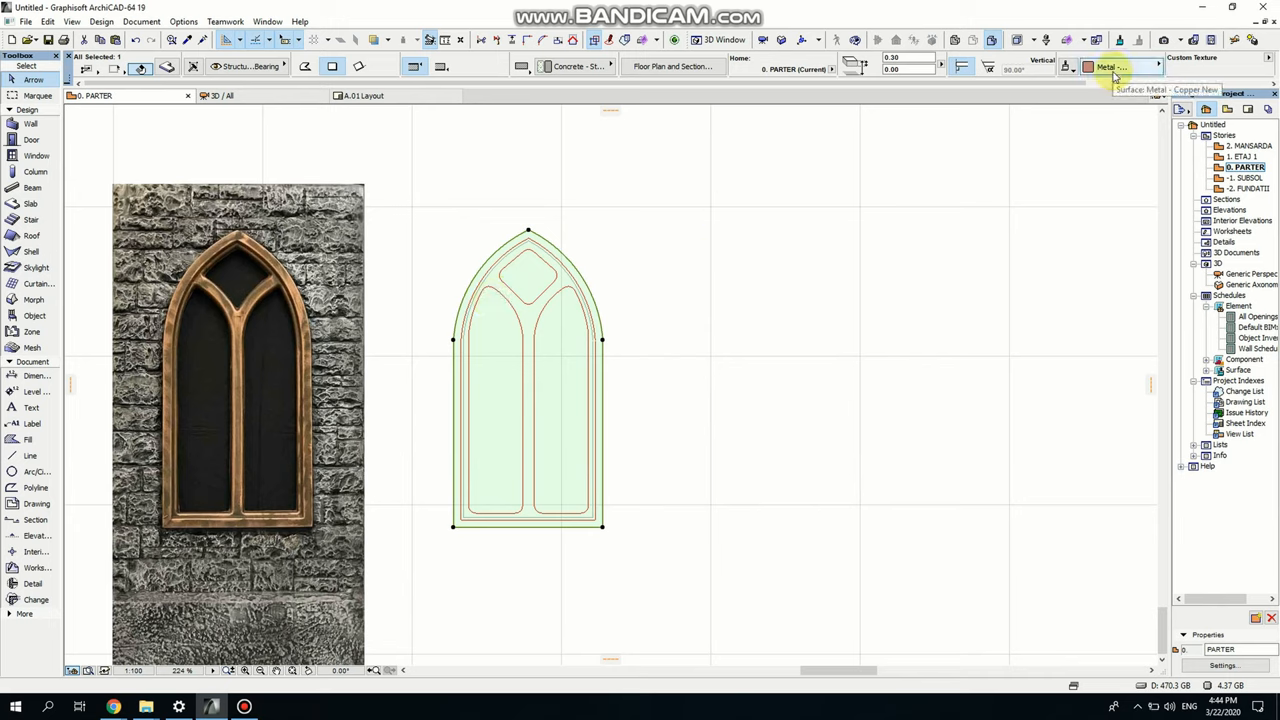
click(1120, 67)
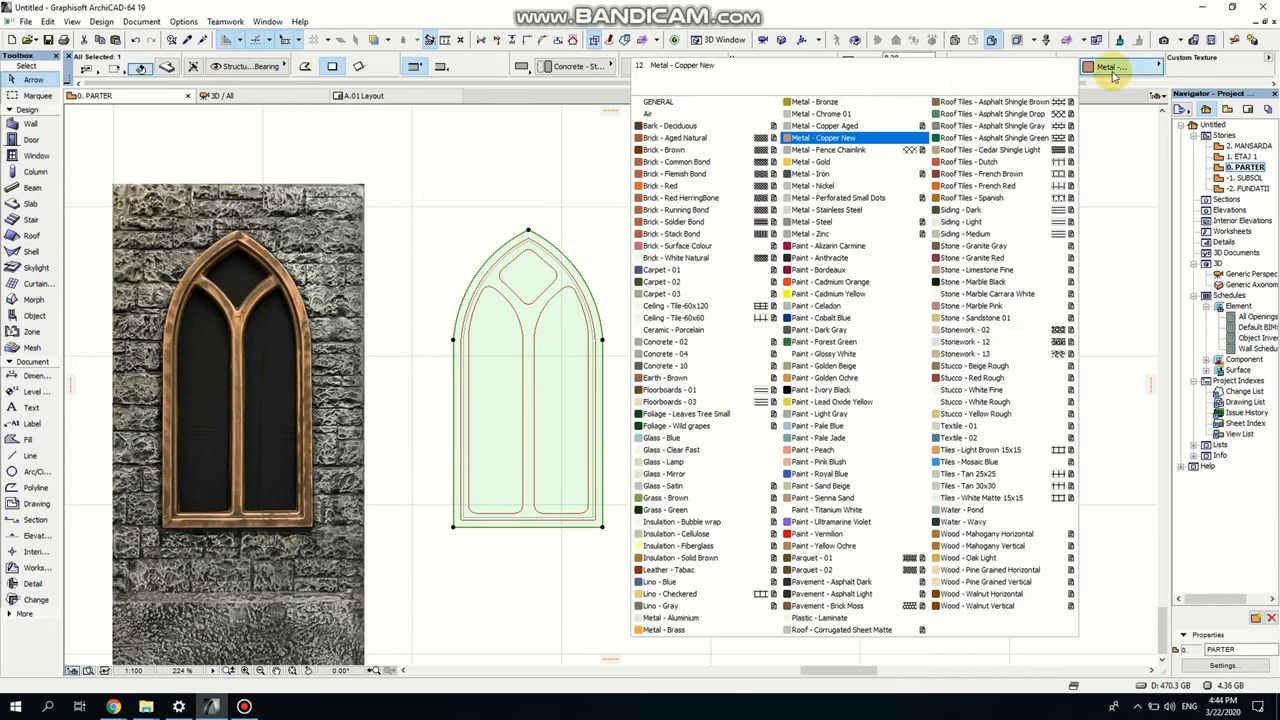
click(662, 113)
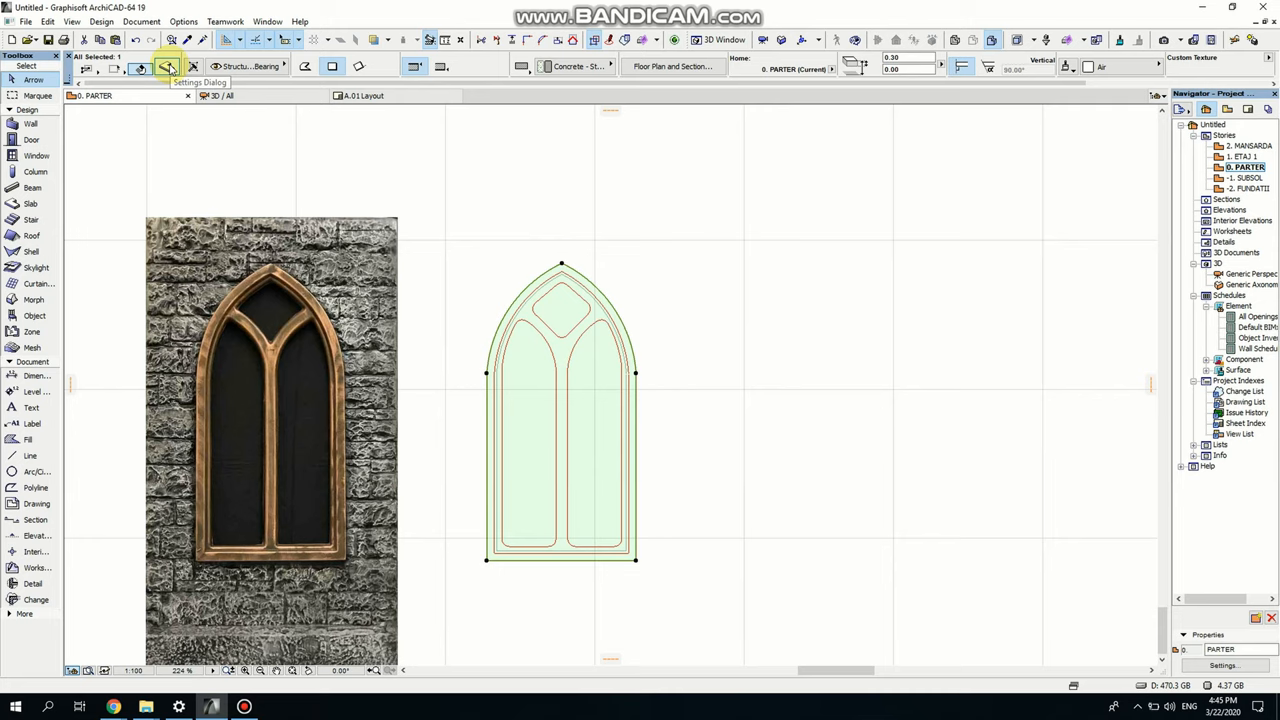
- Give the Air-surfaced arch slab the ID 'wallhole' in Slab Settings
click(168, 66)
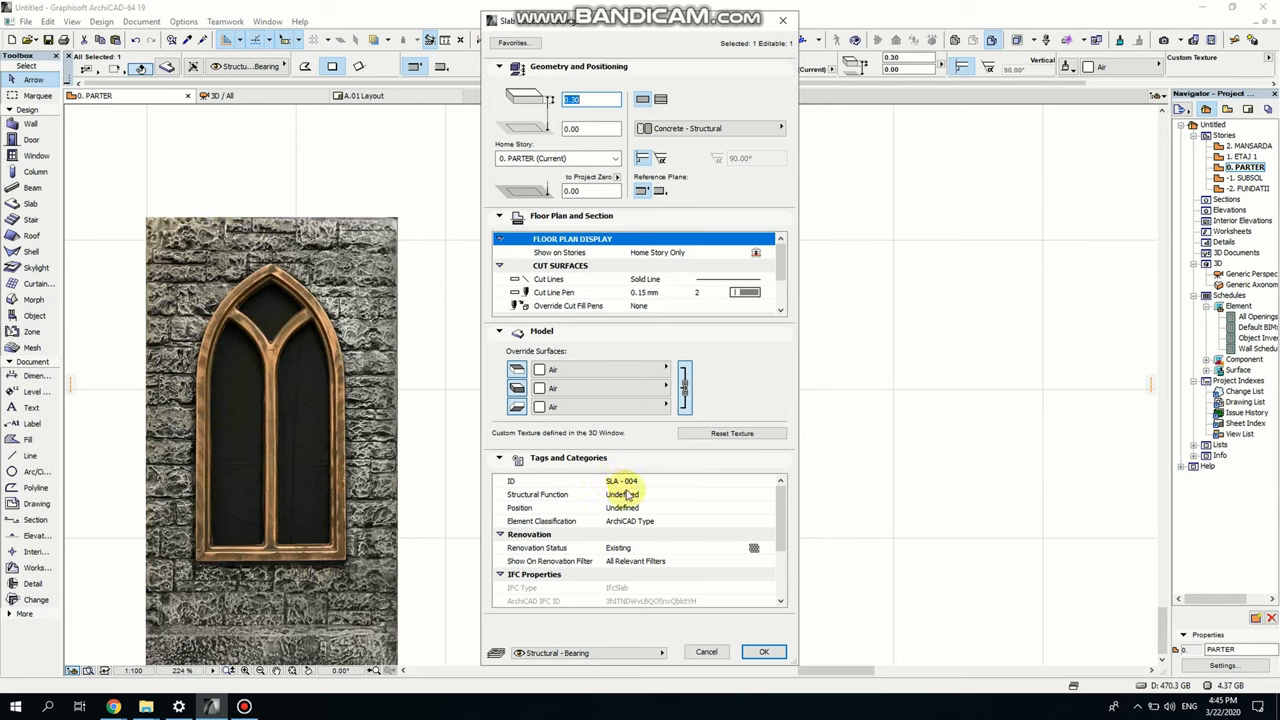
click(645, 481)
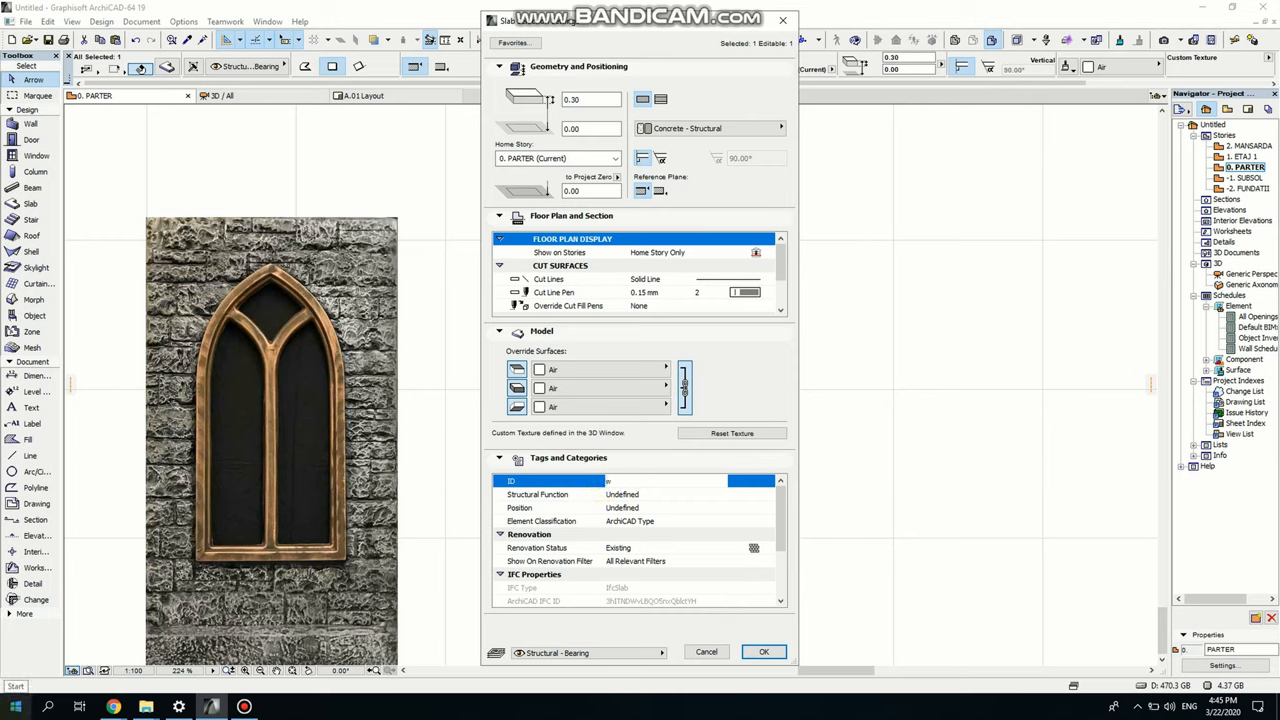
text(all)
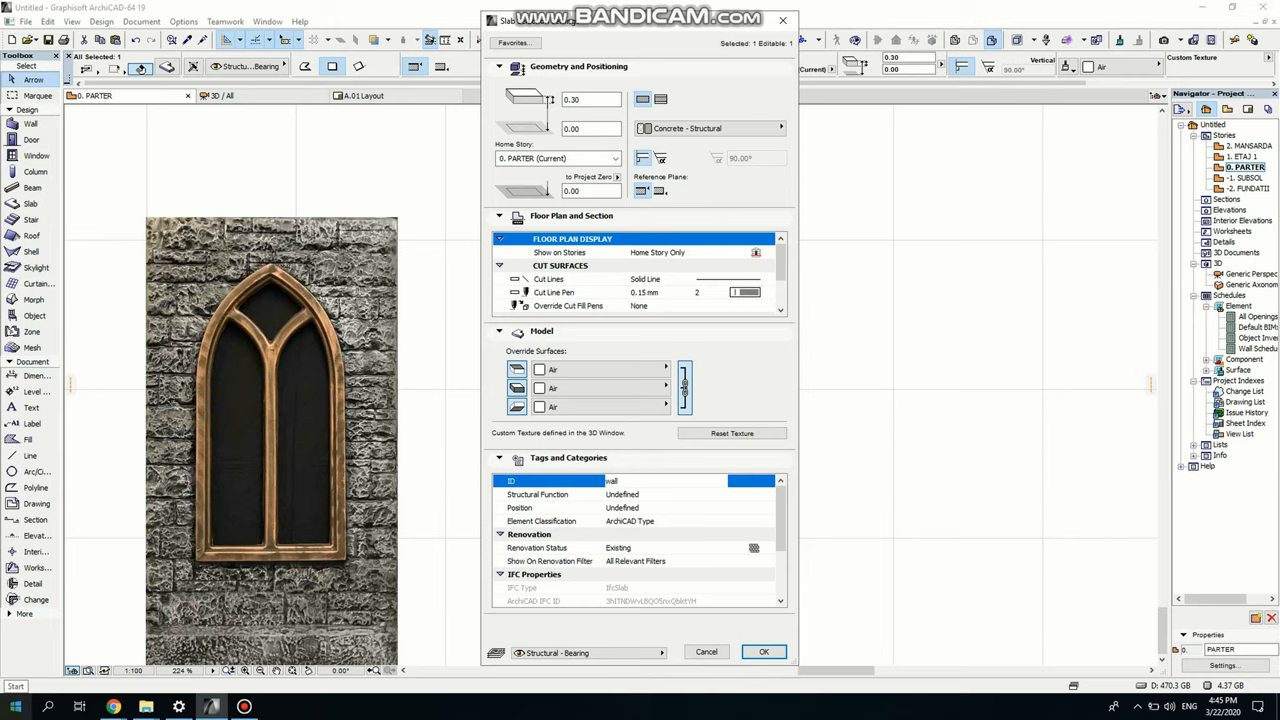
text(hole)
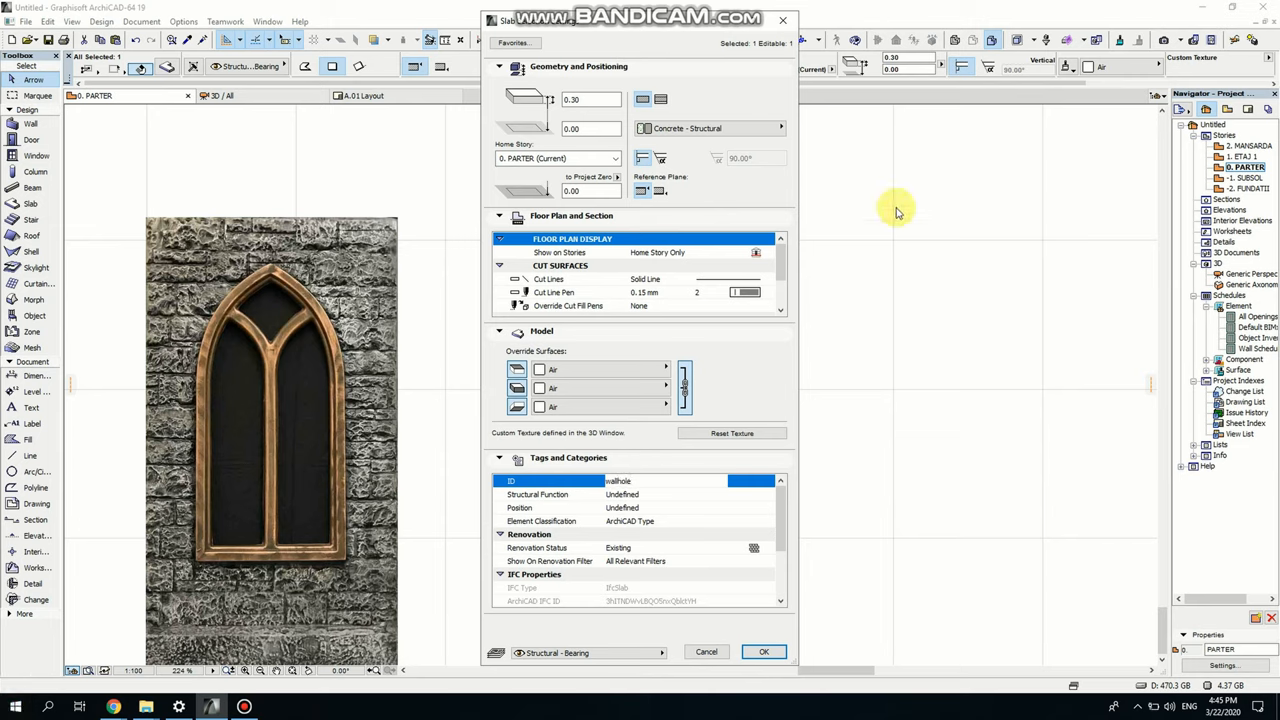
click(763, 651)
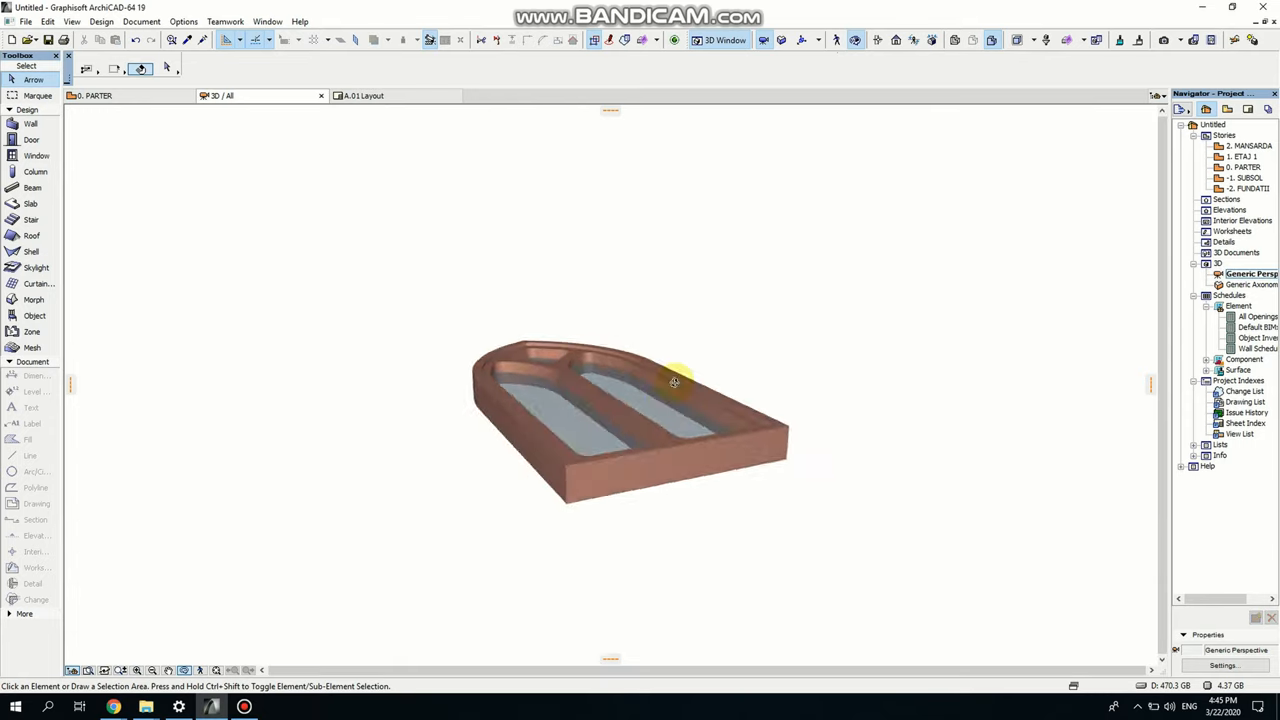
- Orbit the 3D model to inspect it from above and from its underside
drag(675, 383, 673, 269)
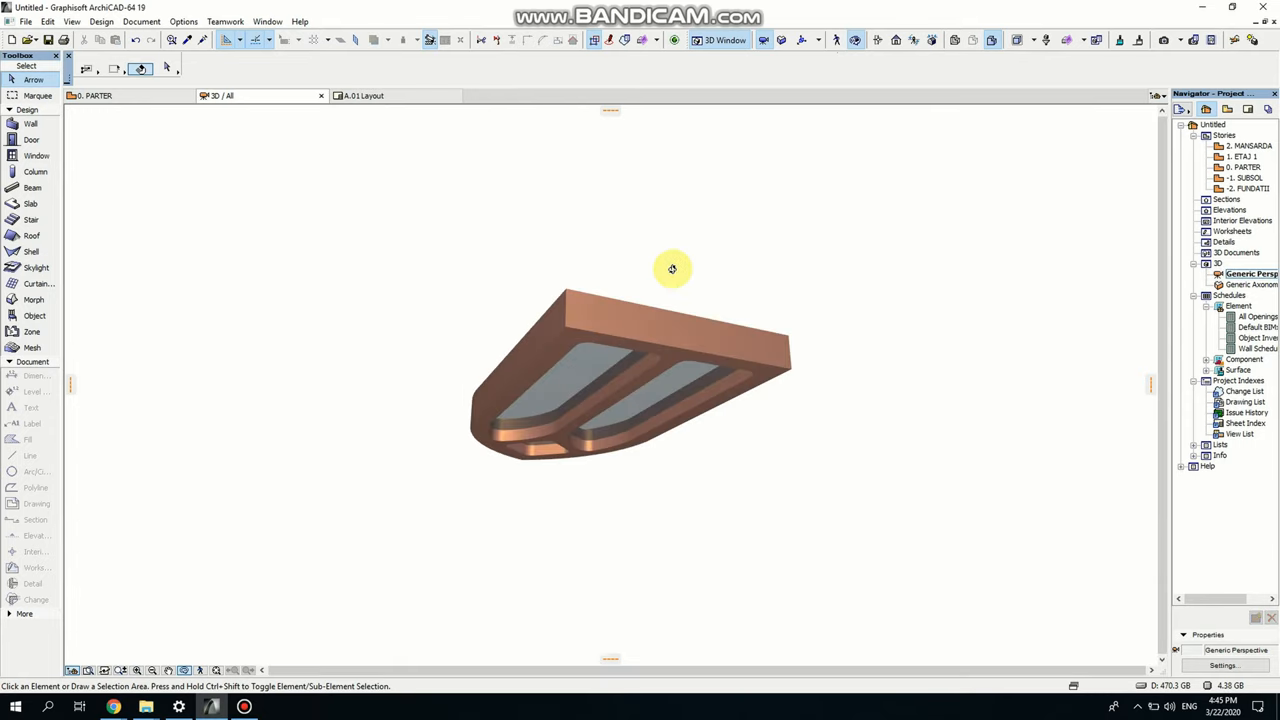
drag(672, 268, 665, 353)
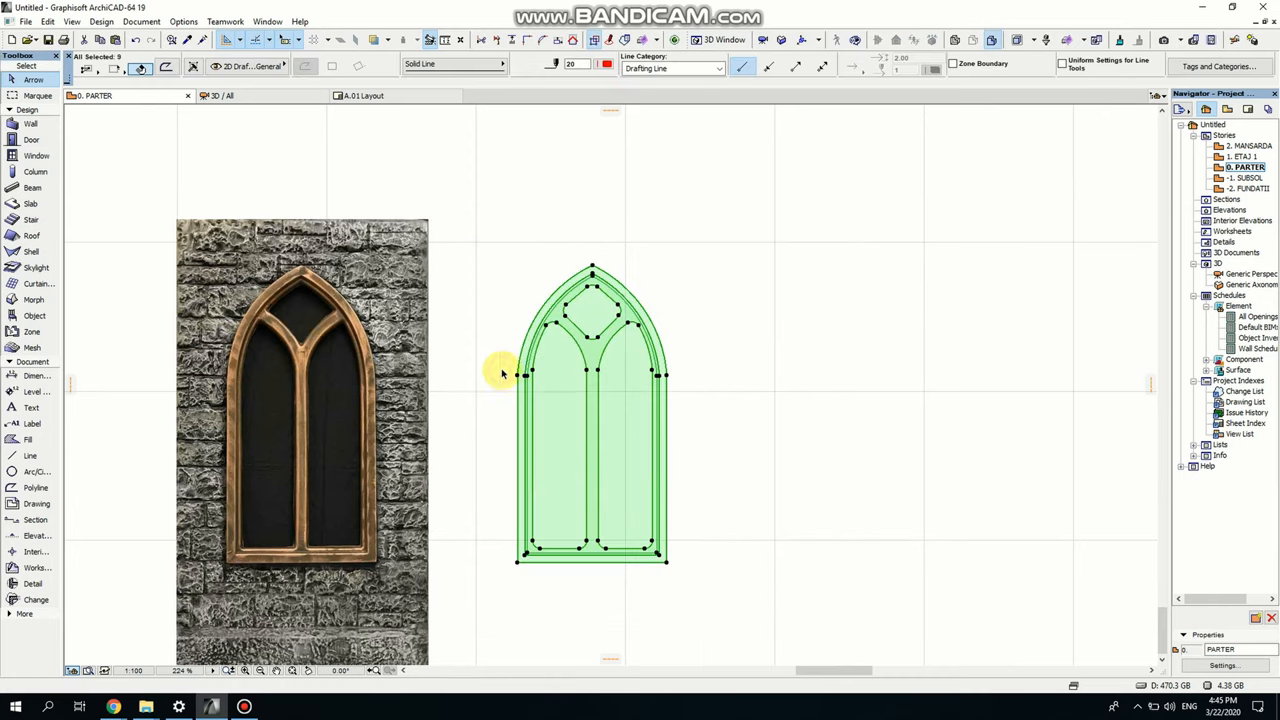
mouse_move(550, 326)
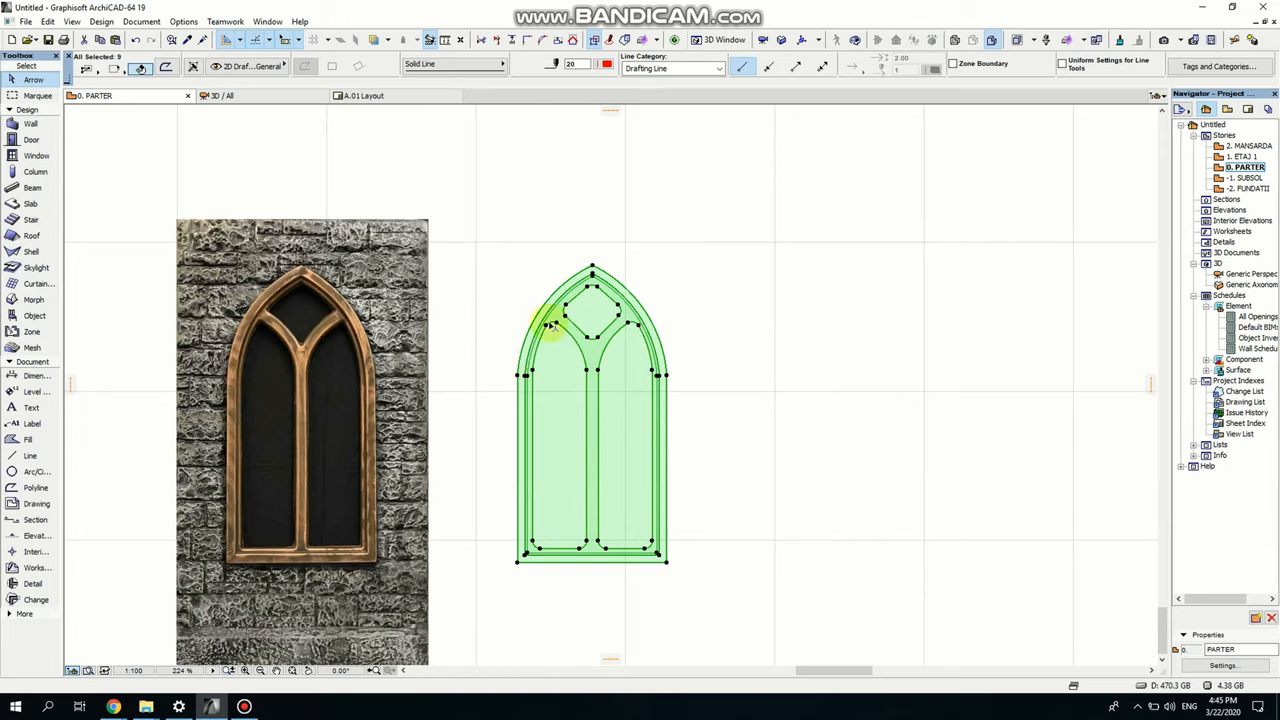
mouse_move(512, 432)
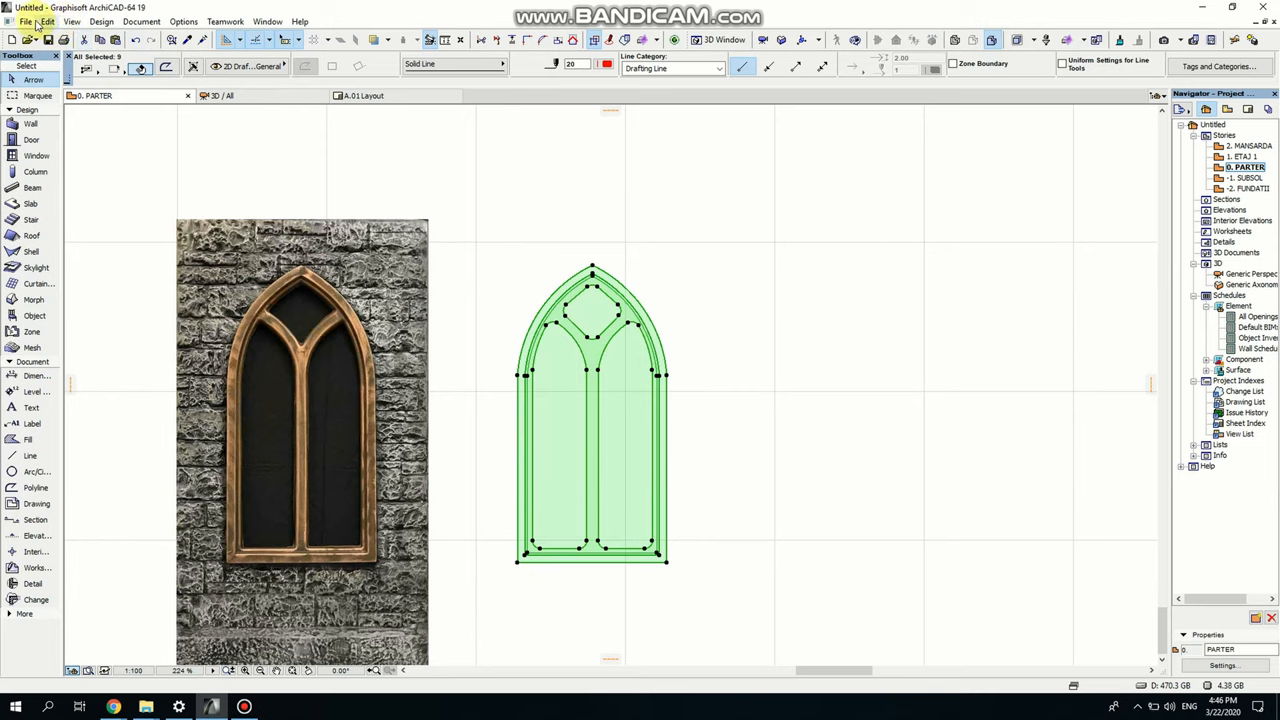
- Save the selected arch elements as window object 'gothic w', keeping default surfaces and pens
click(27, 21)
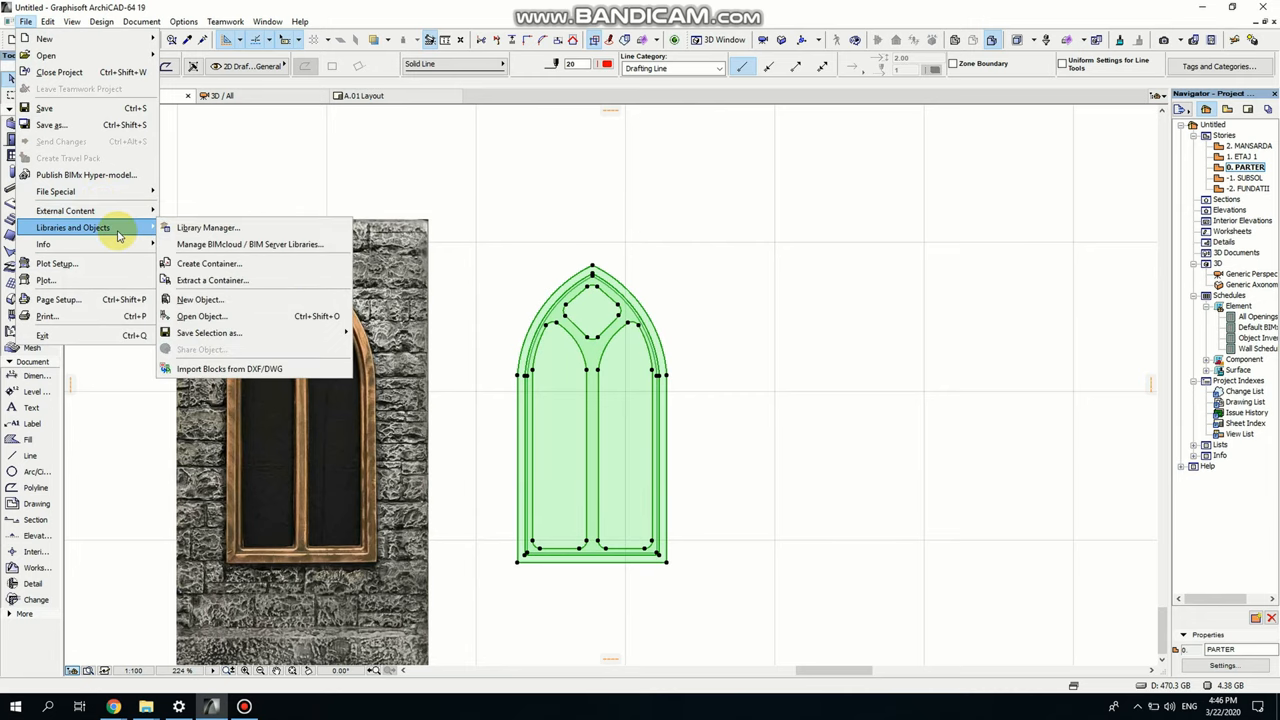
mouse_move(209, 332)
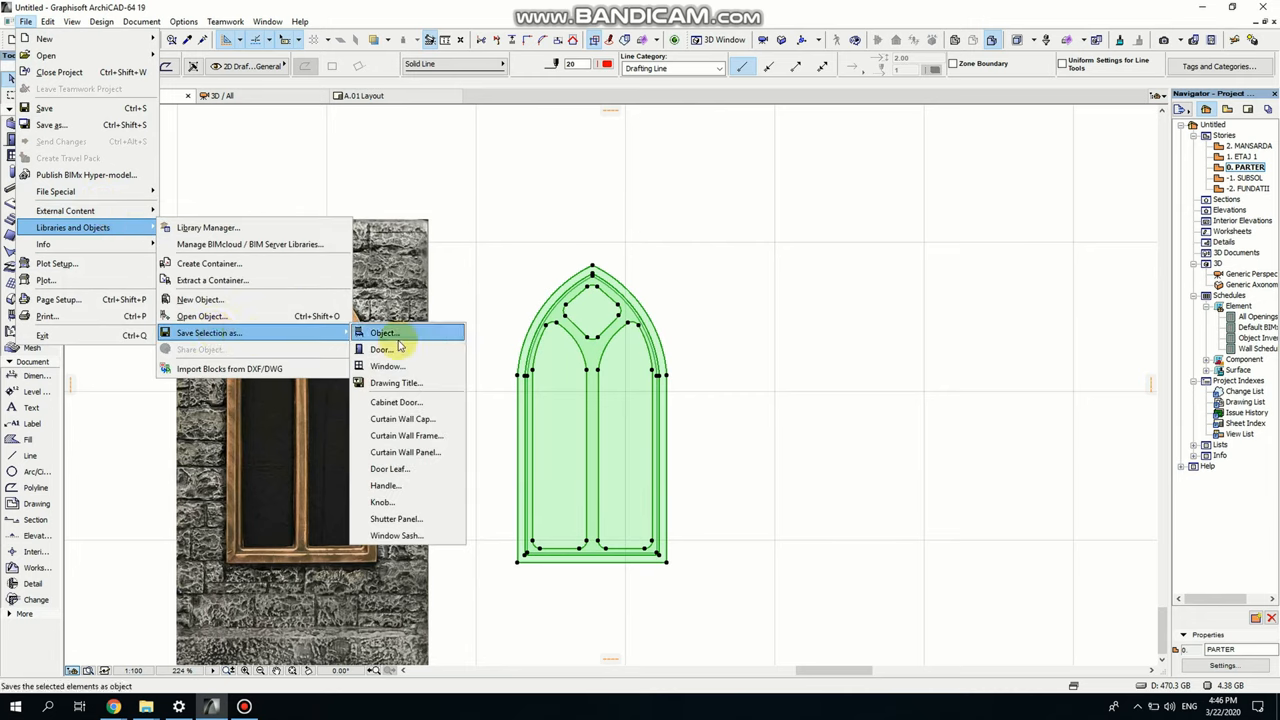
click(386, 366)
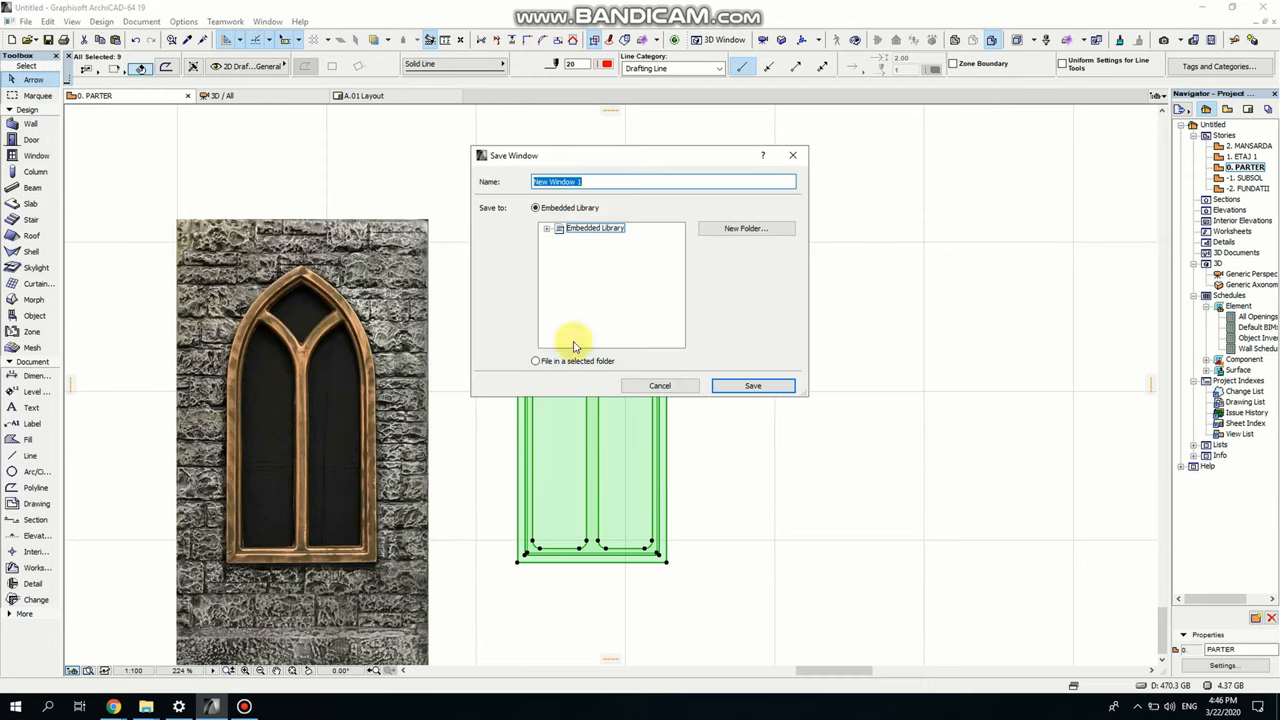
text(0)
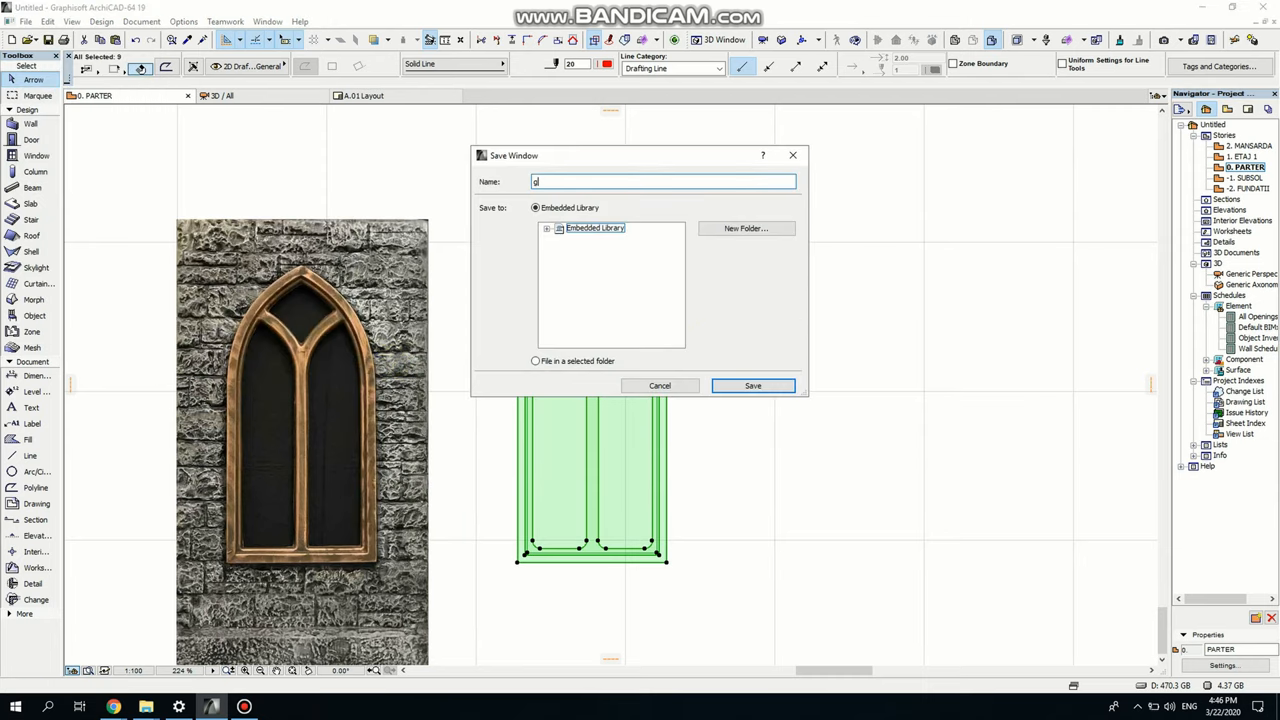
text(goth)
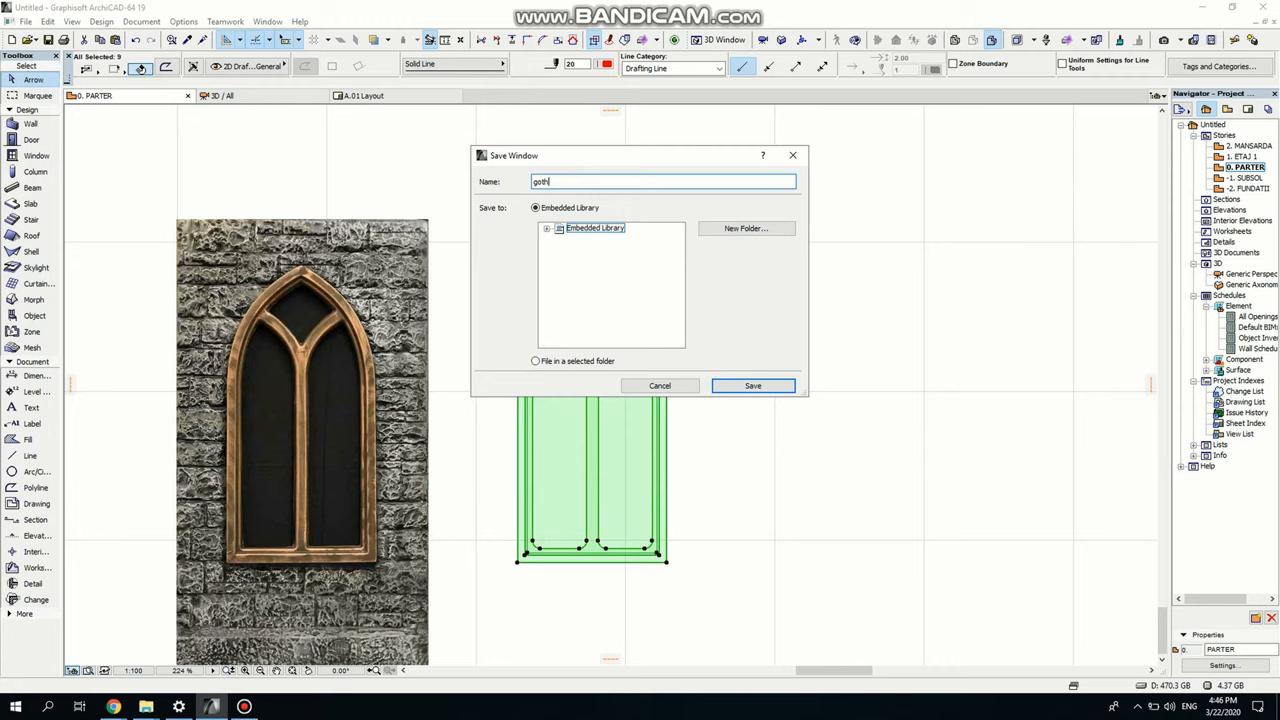
text(ic w)
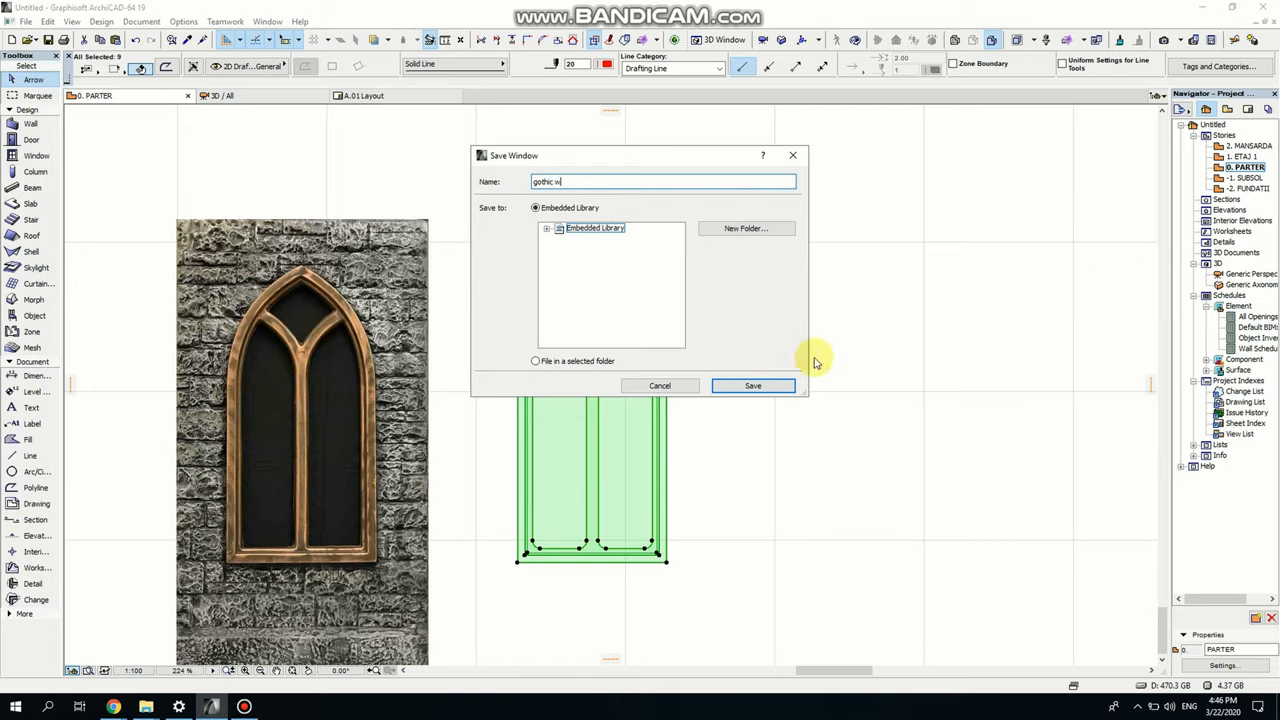
click(753, 385)
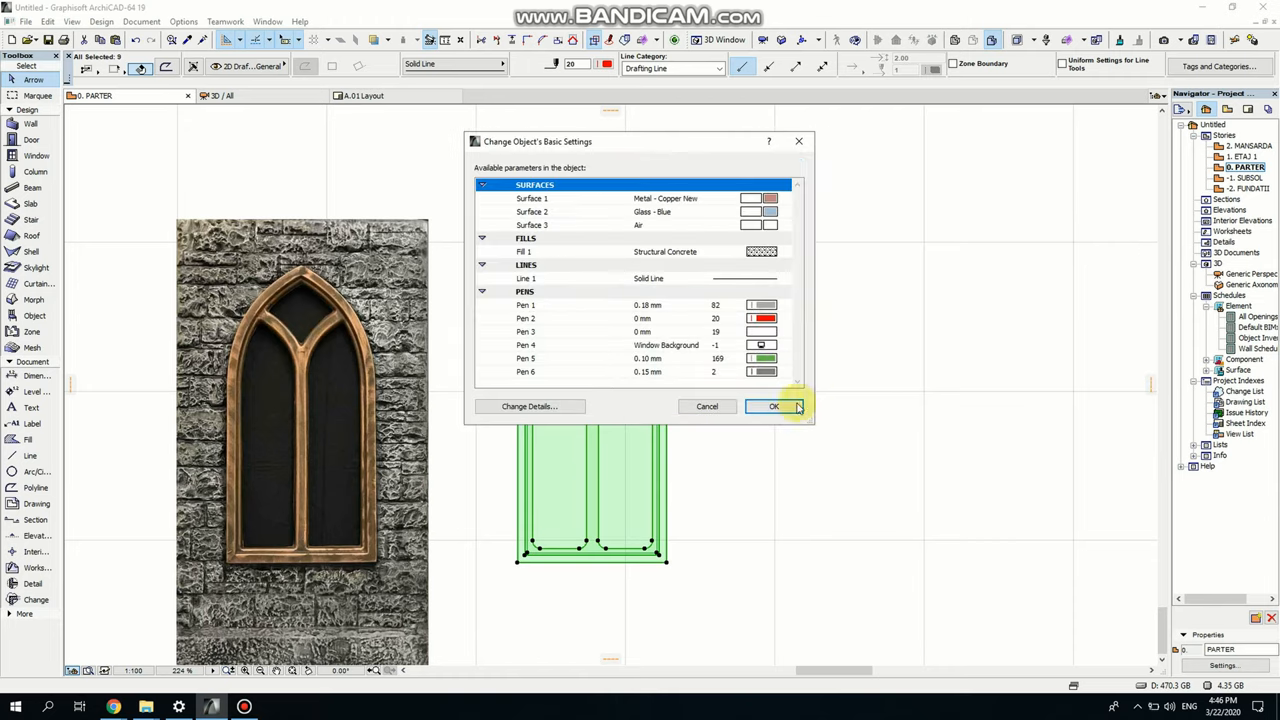
click(773, 406)
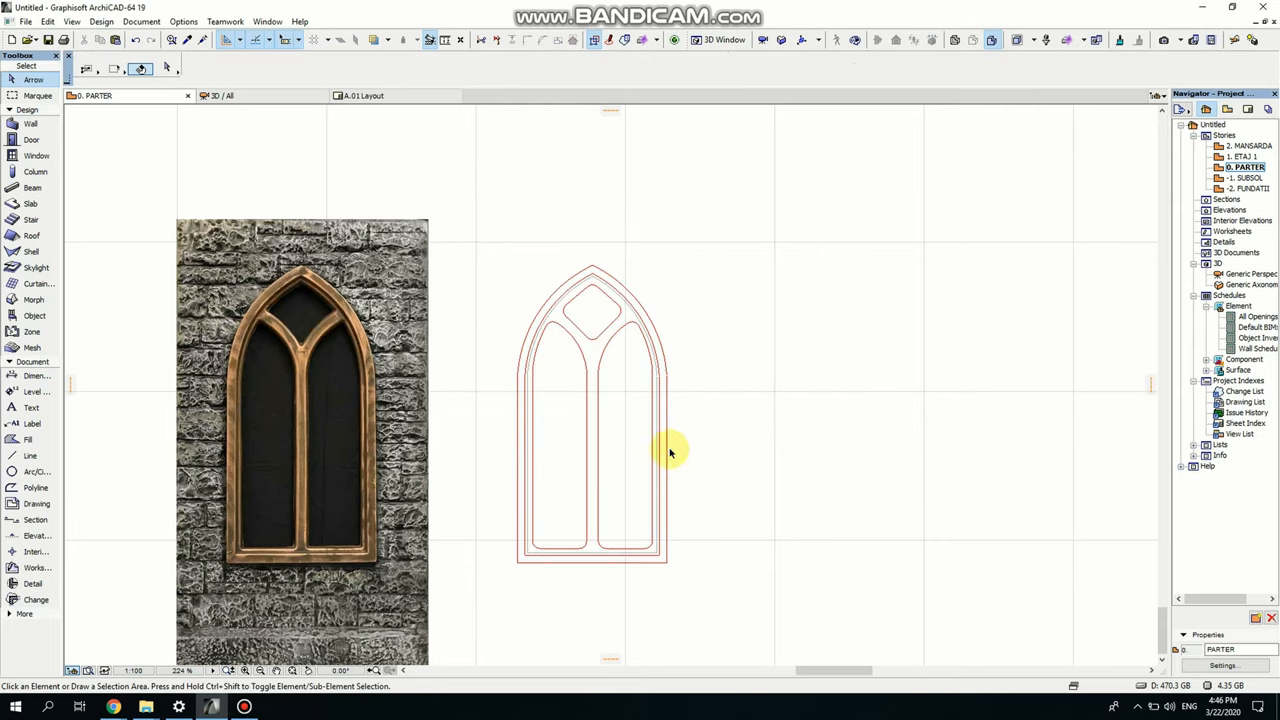
- Draw a straight wall to the right of the window drawings
scroll(down, 3)
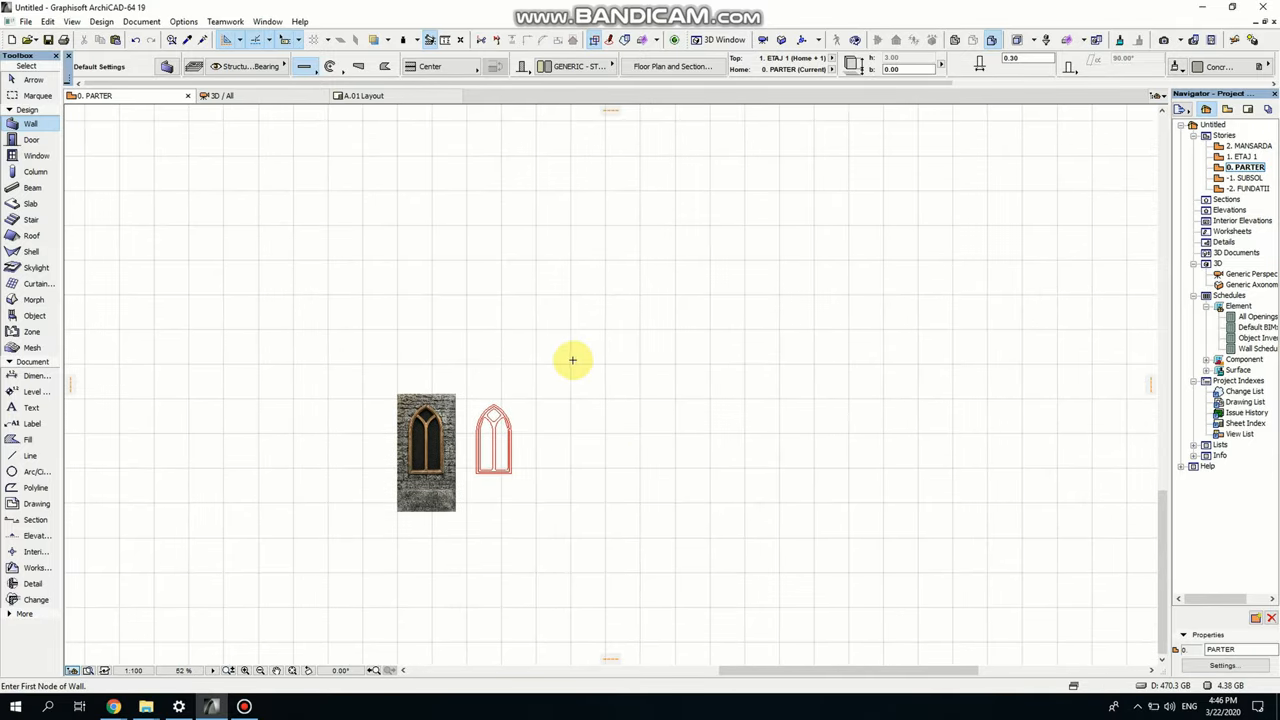
drag(573, 360, 820, 393)
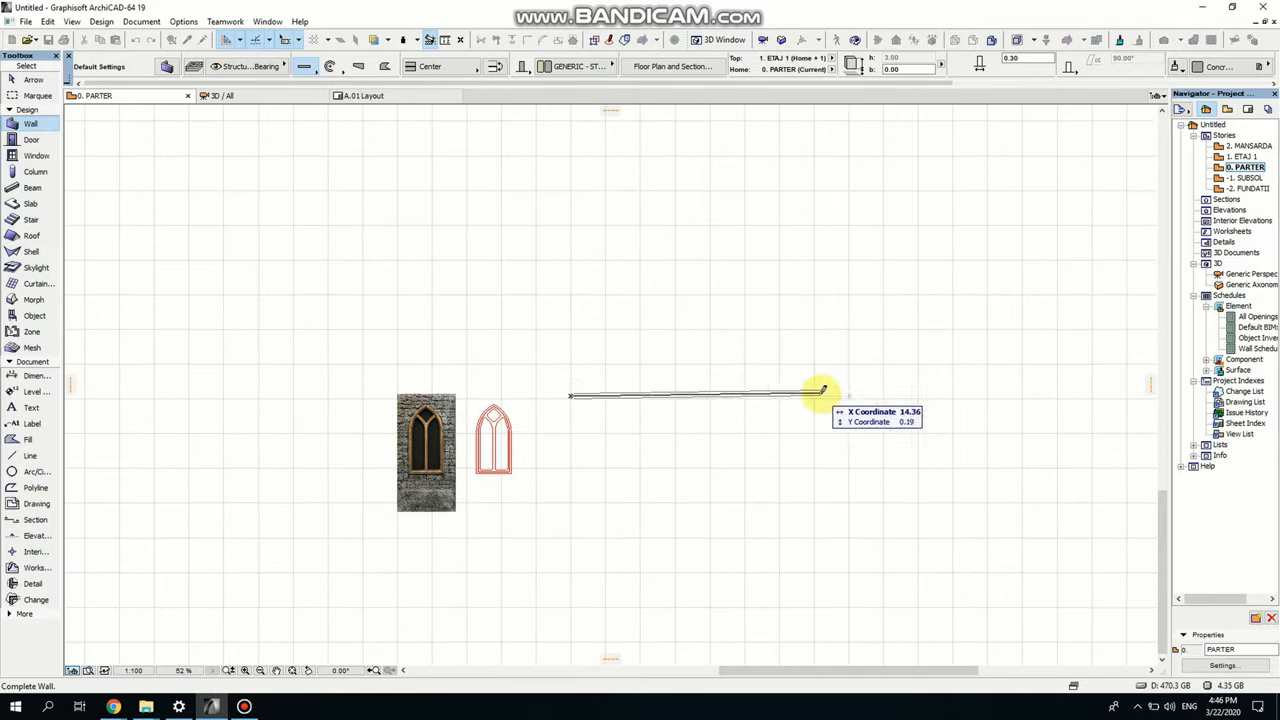
click(820, 392)
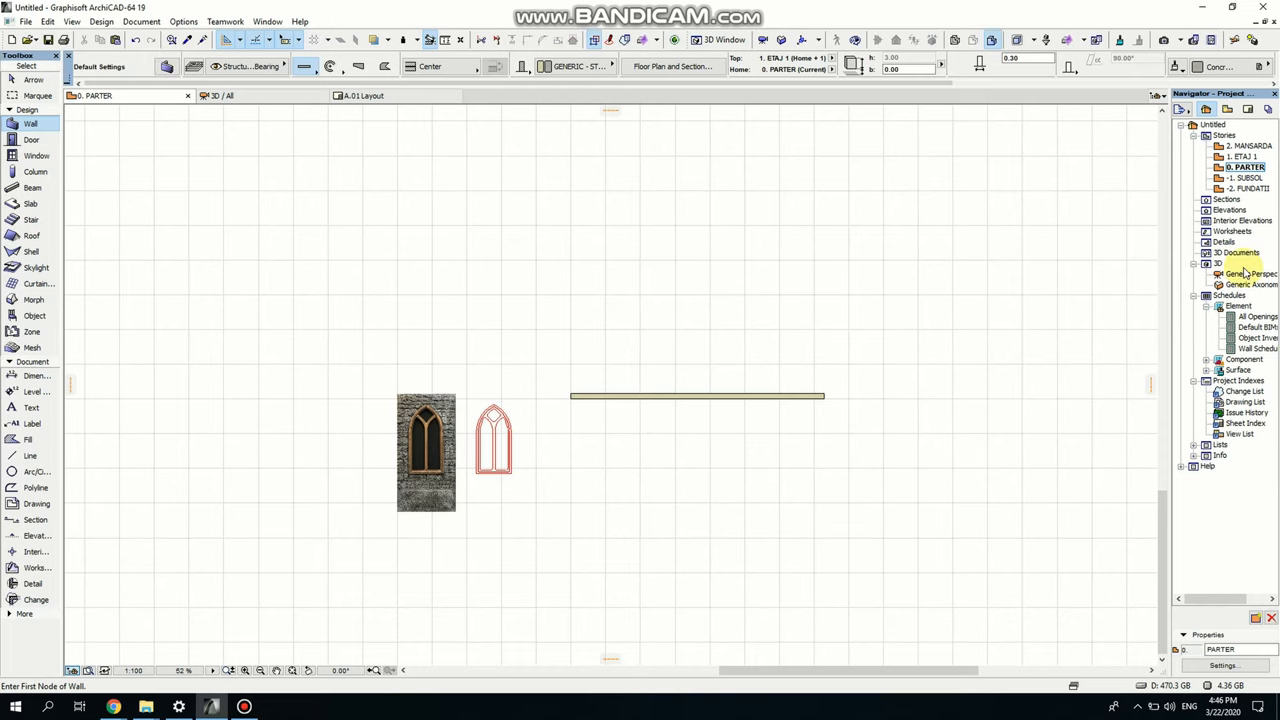
- In the 3D perspective, give the wall a grey stone surface override
click(1251, 273)
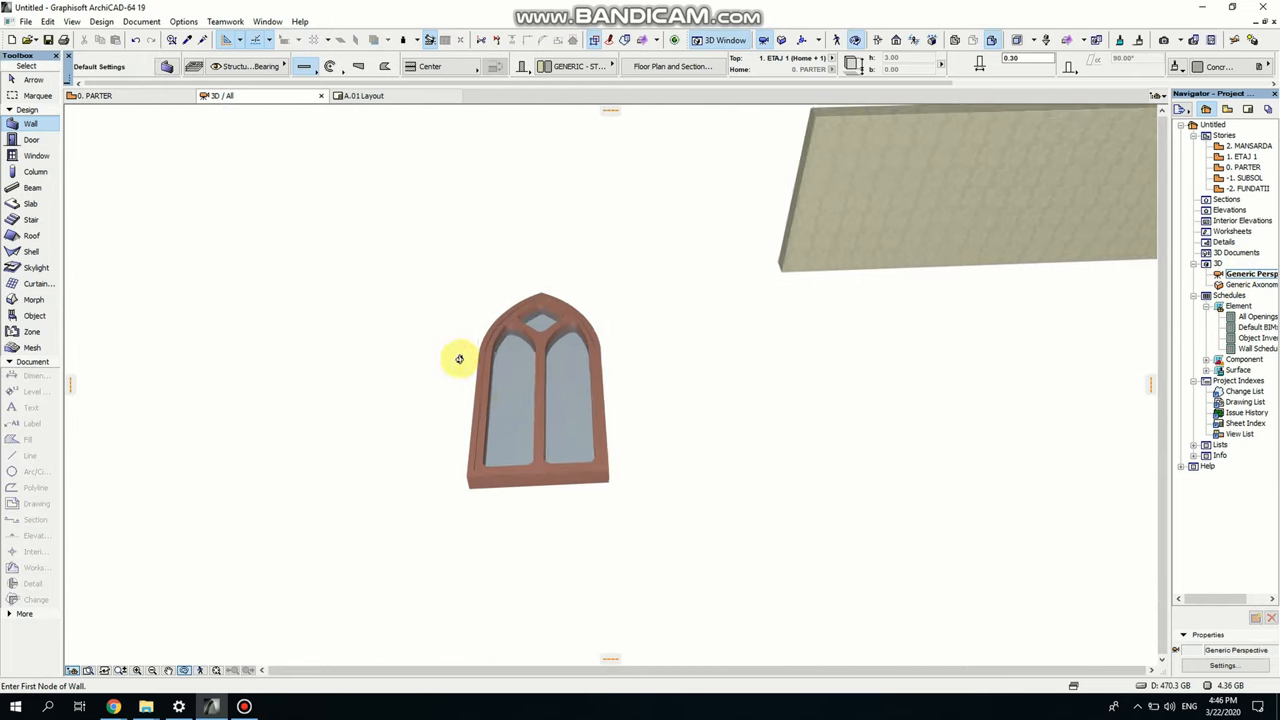
drag(459, 359, 615, 391)
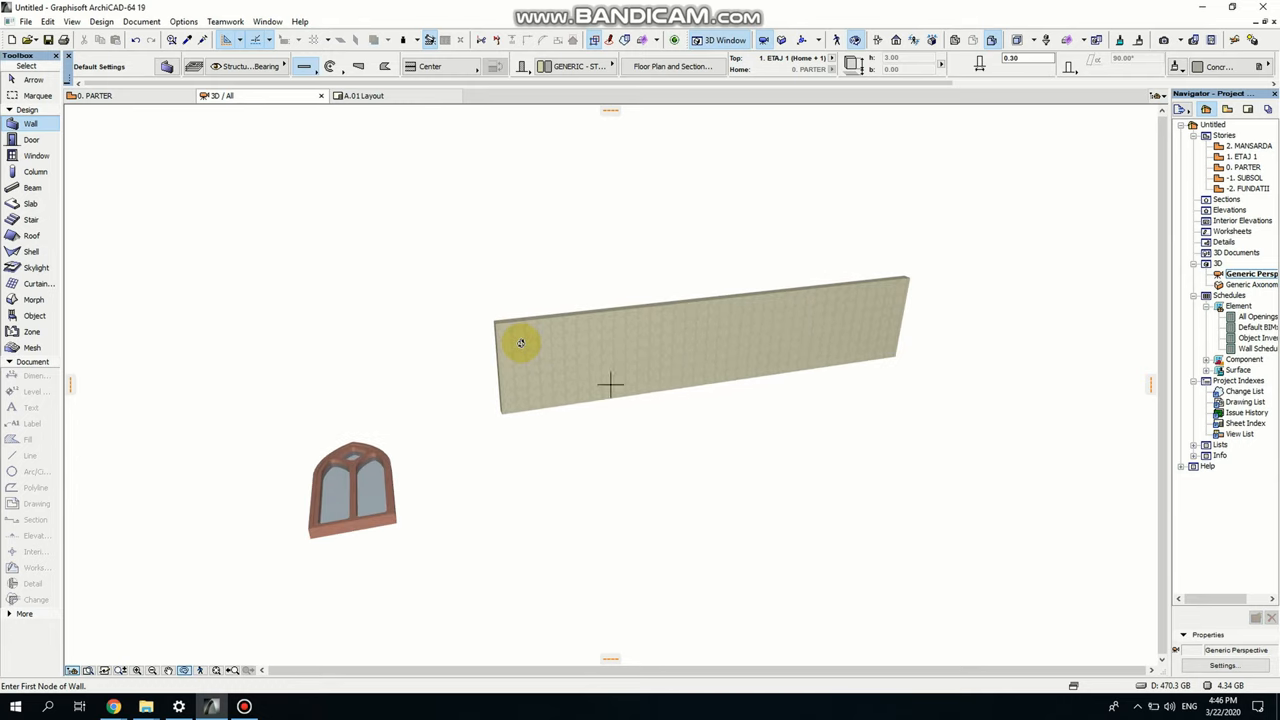
click(520, 343)
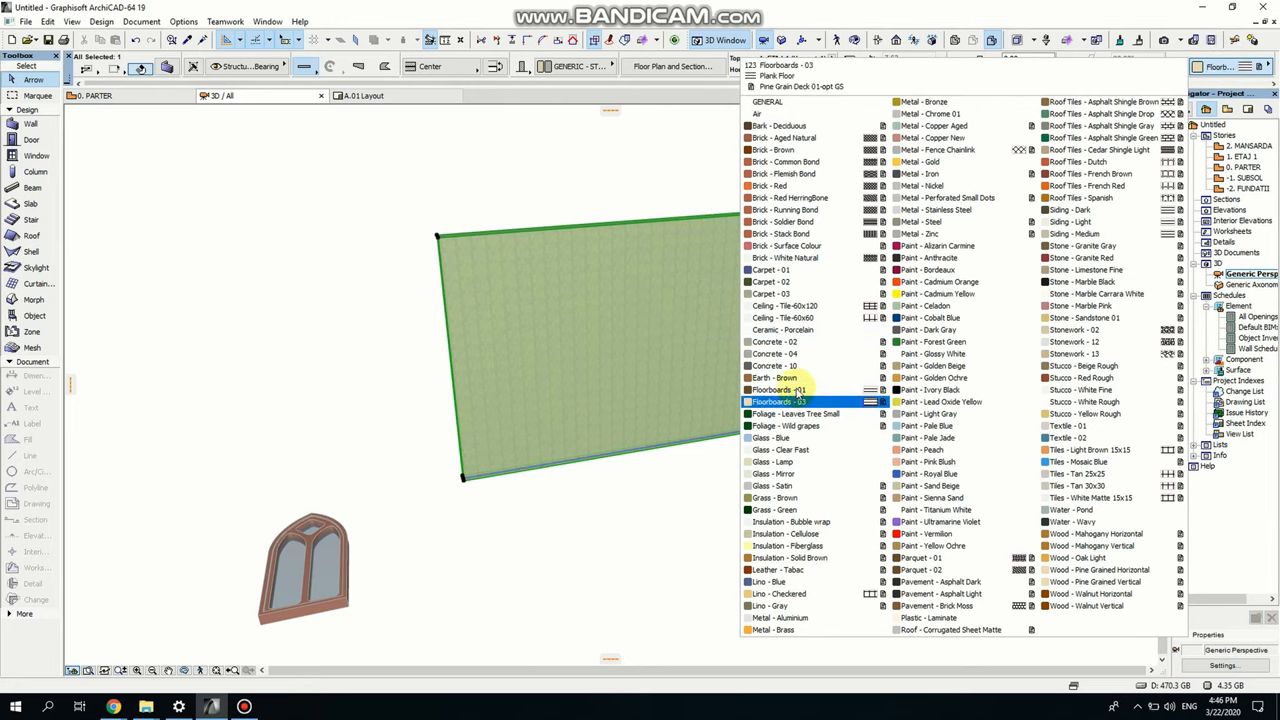
click(790, 246)
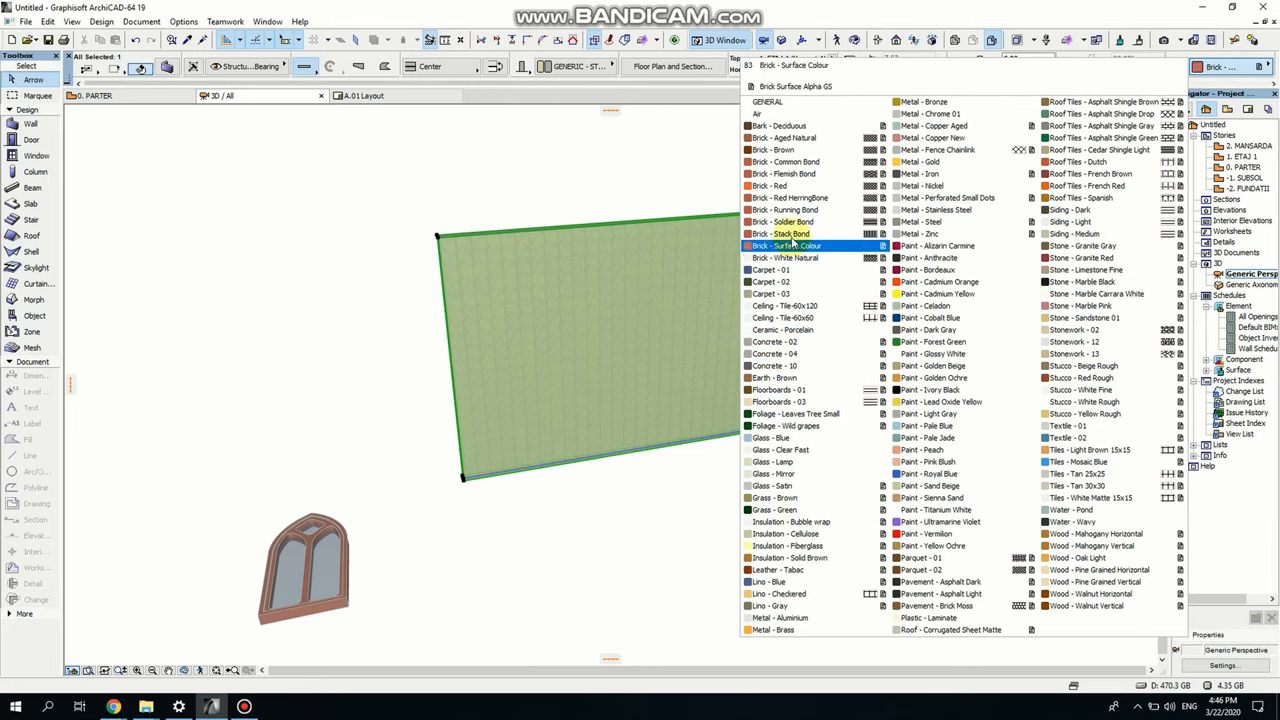
click(772, 485)
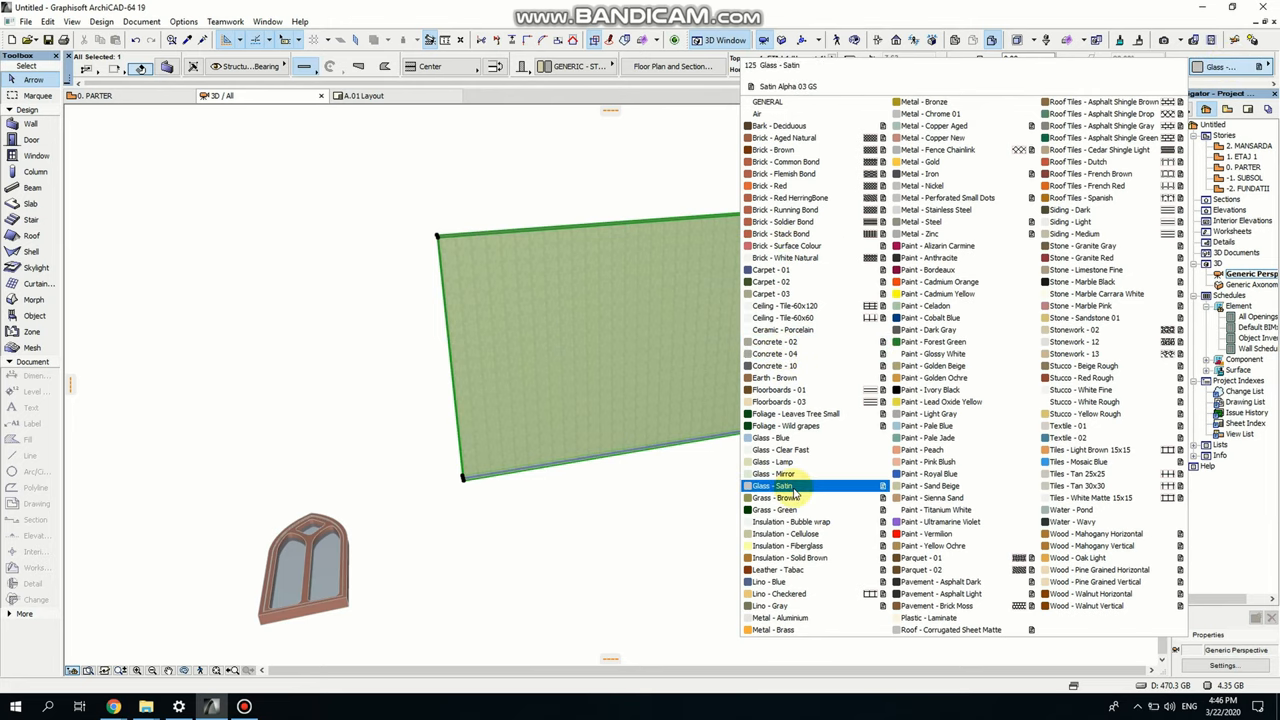
click(790, 557)
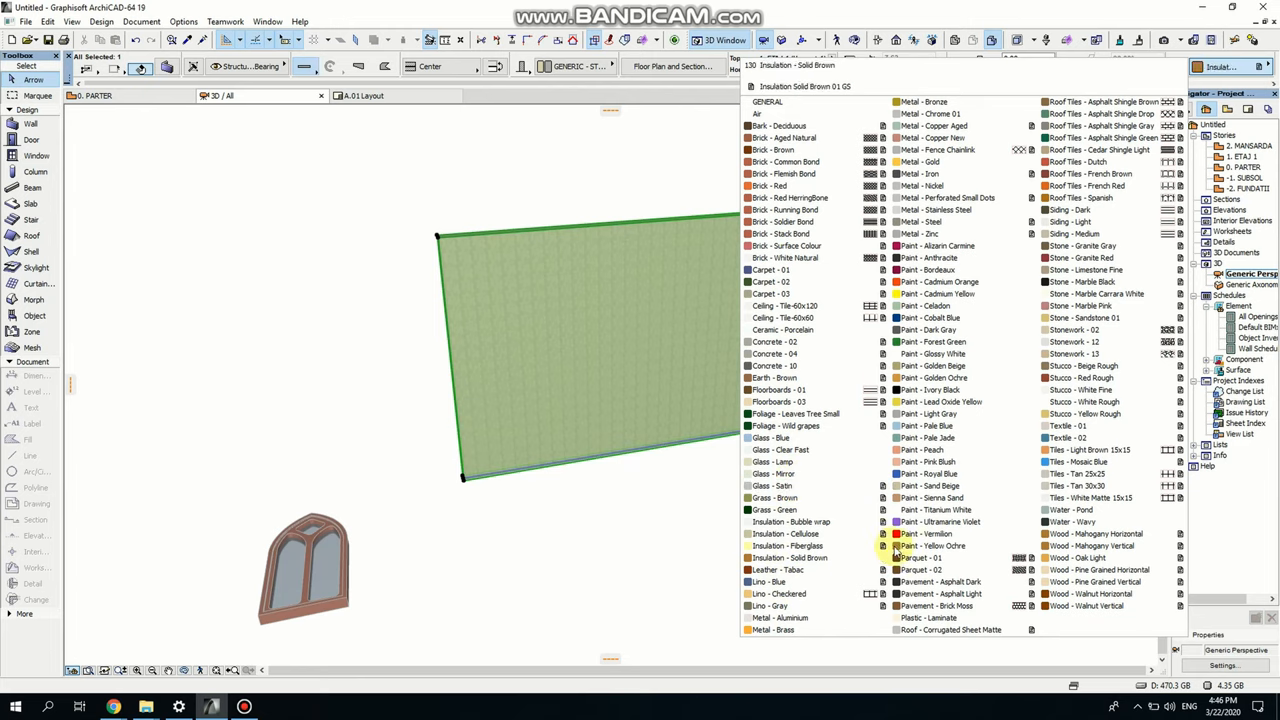
click(1095, 293)
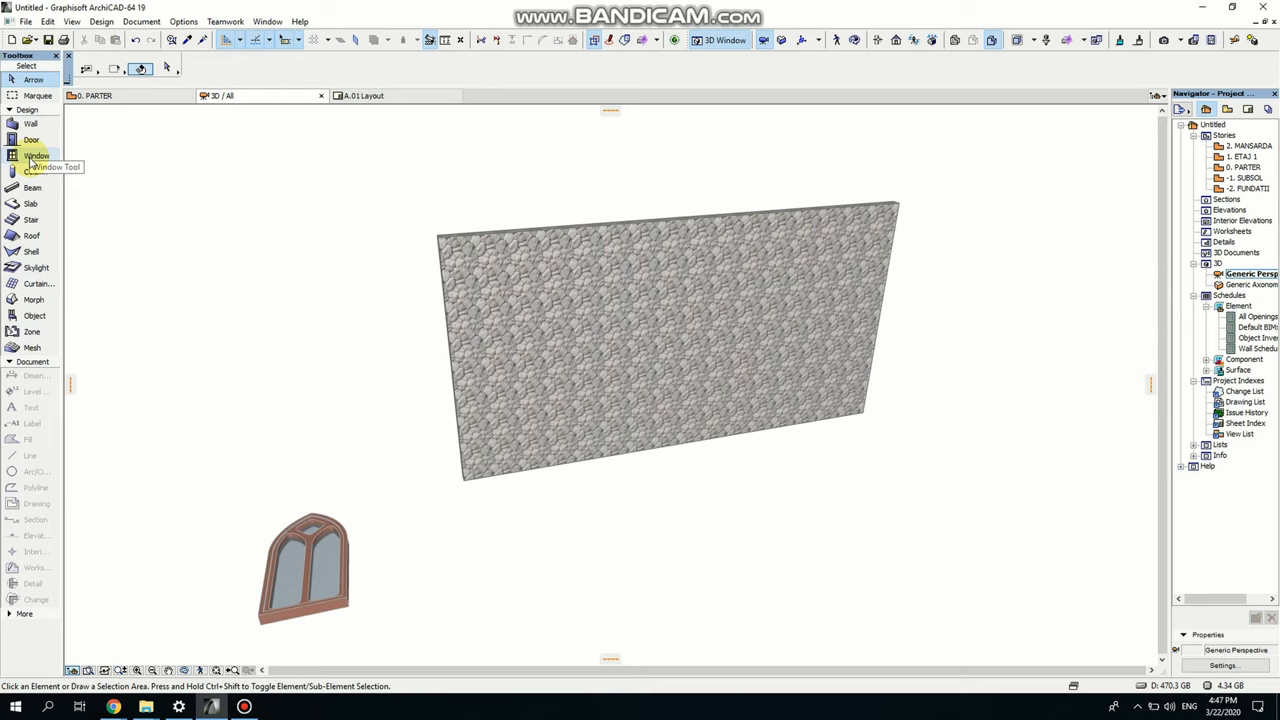
- Place the gothic w window in the stone wall with Reveal set to Wall Core
click(36, 156)
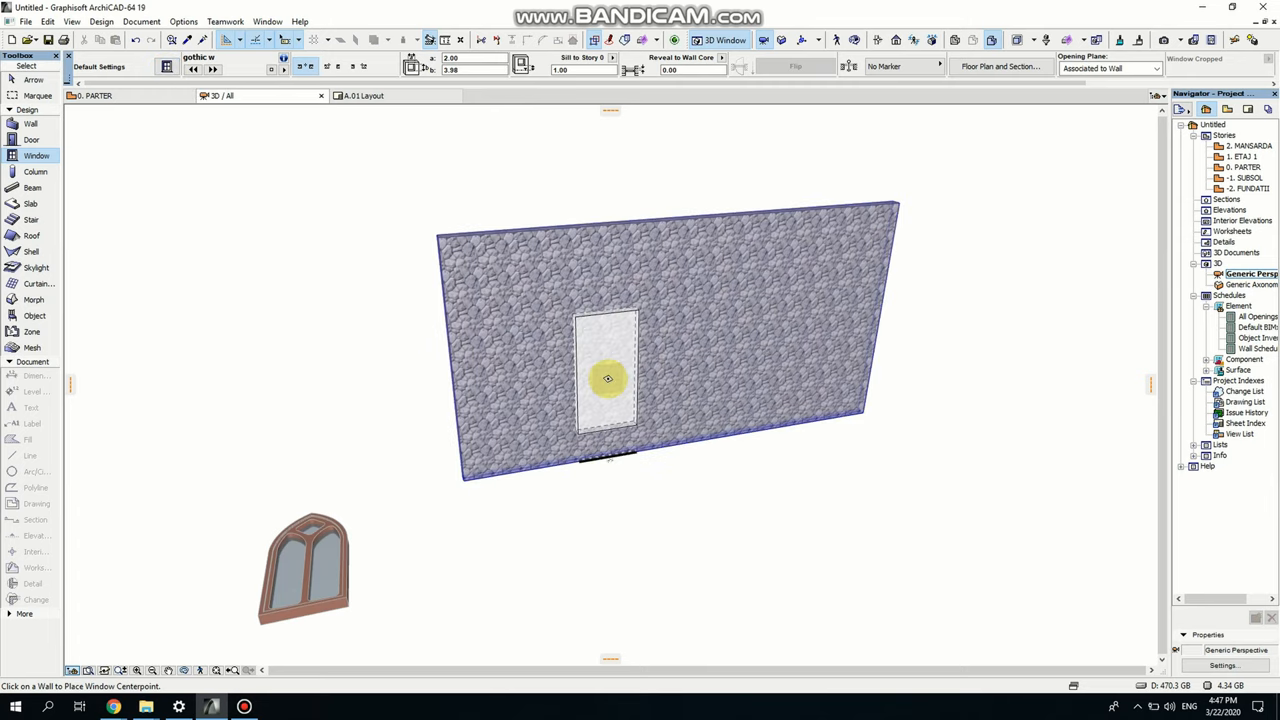
mouse_move(727, 349)
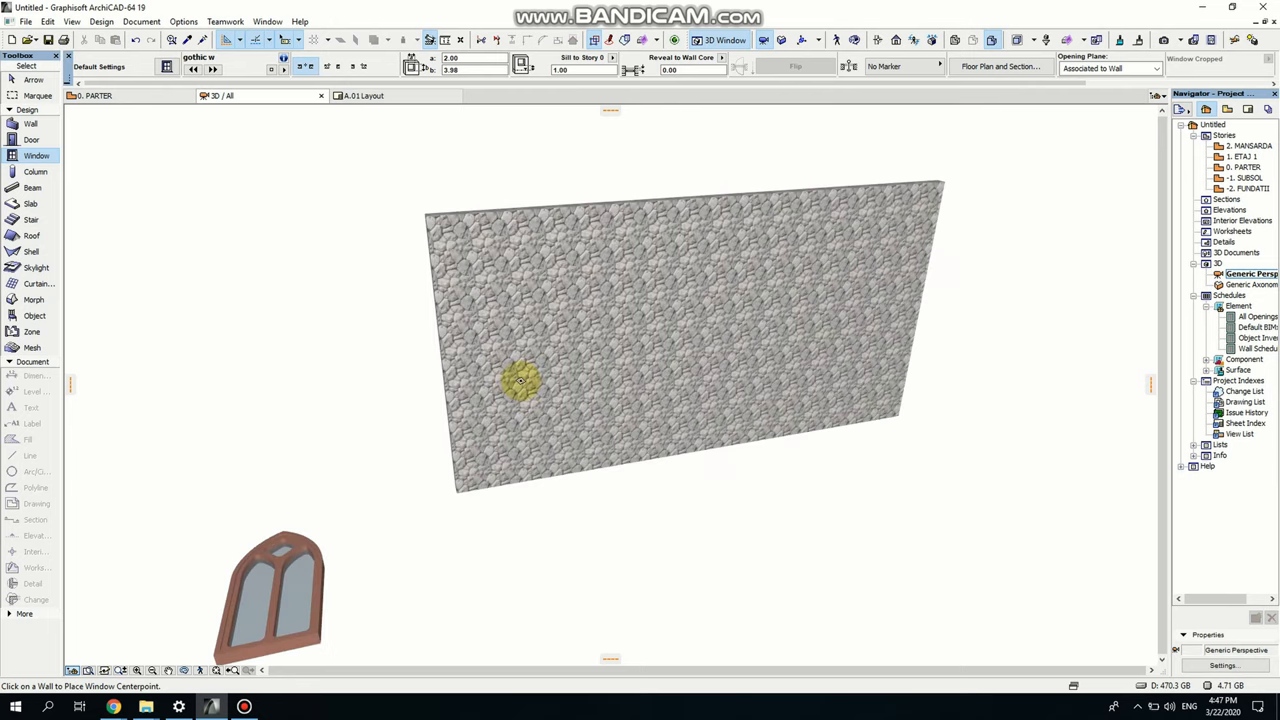
click(521, 382)
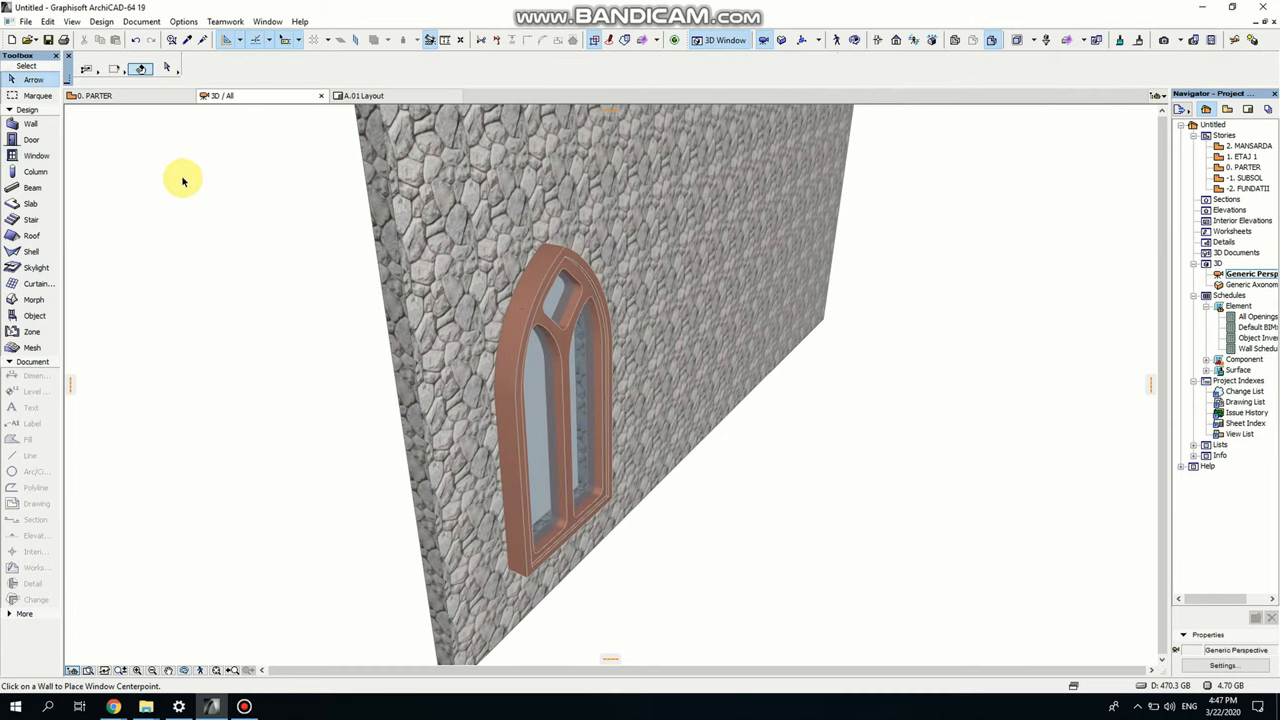
click(560, 400)
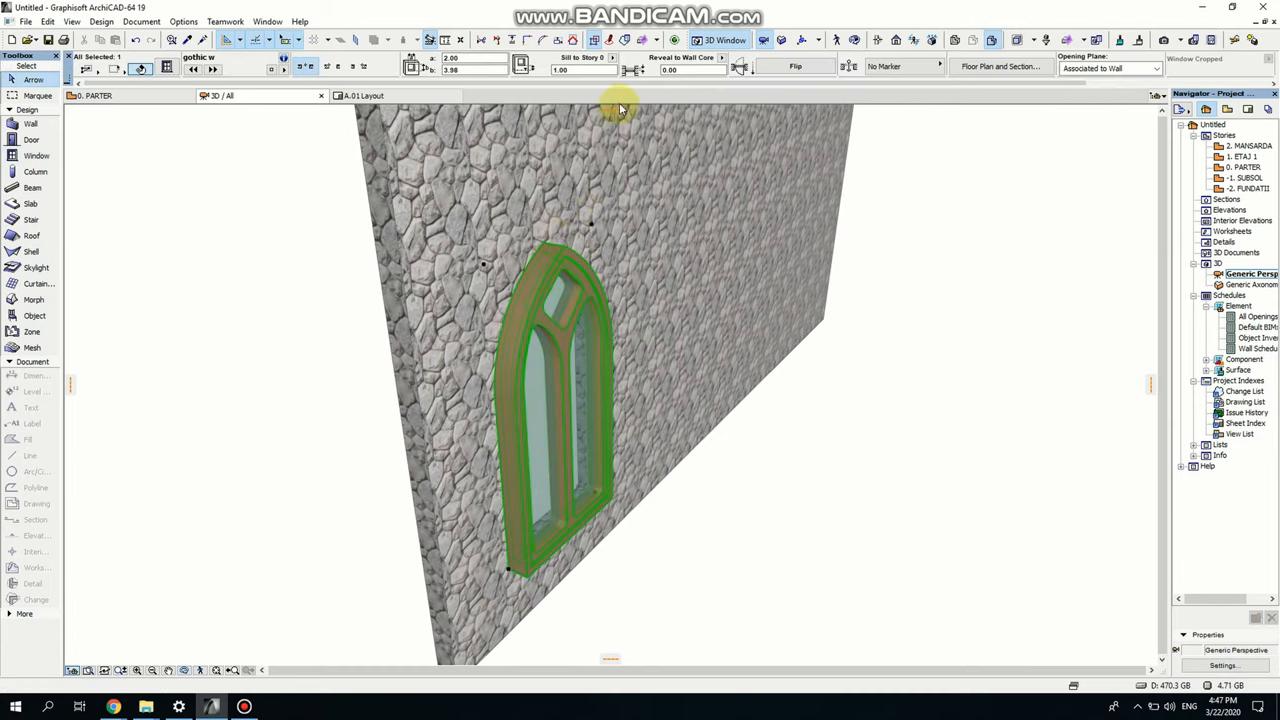
click(690, 70)
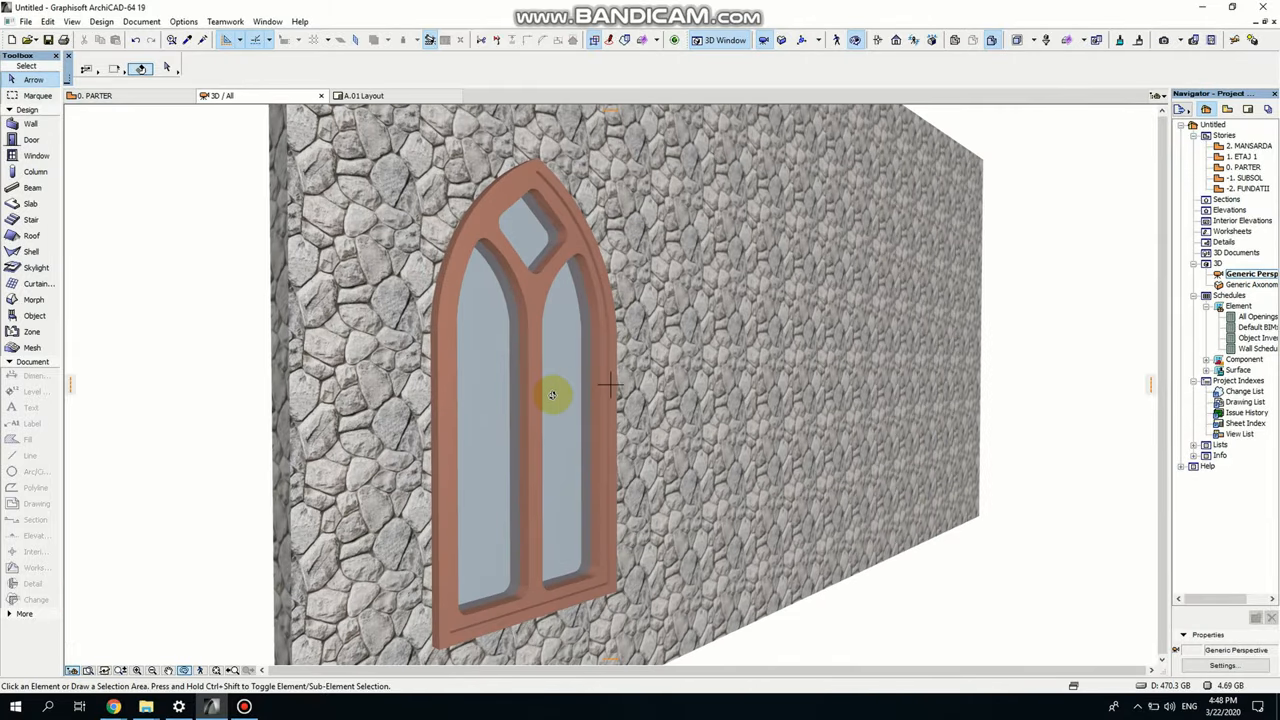
click(552, 395)
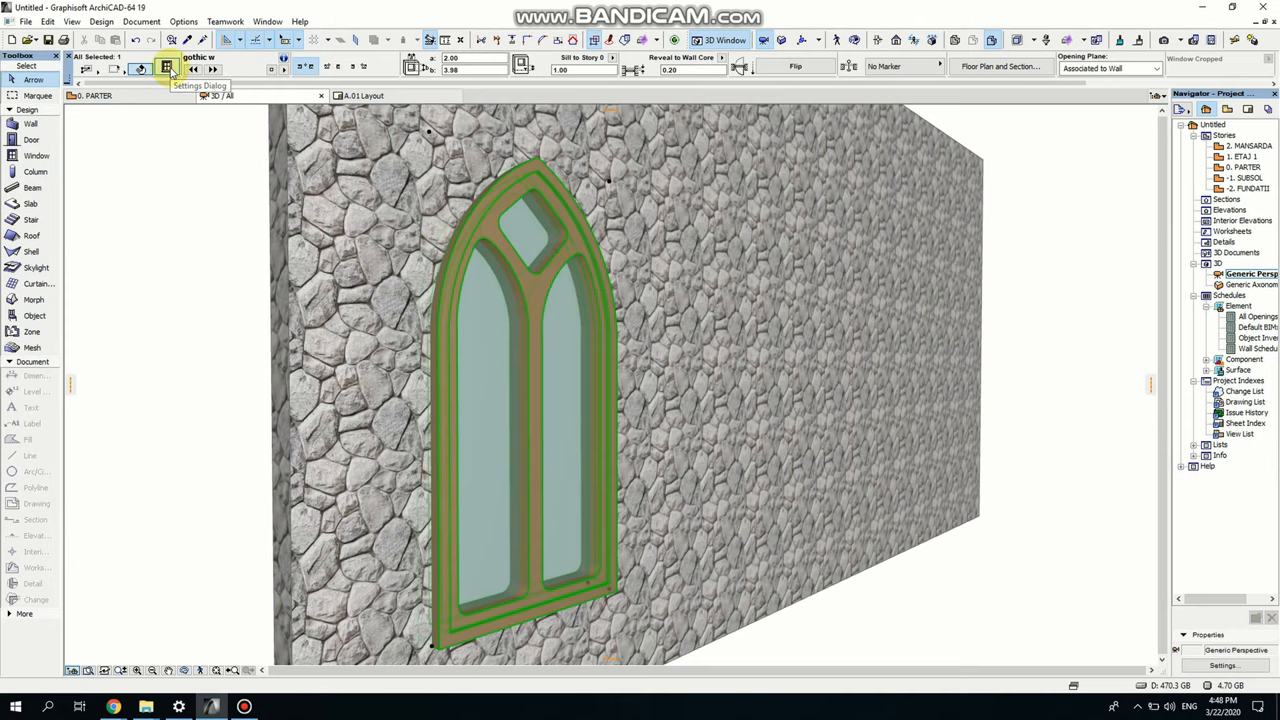
- Set the placed window's frame Surface 1 to Paint - Anthracite
click(167, 68)
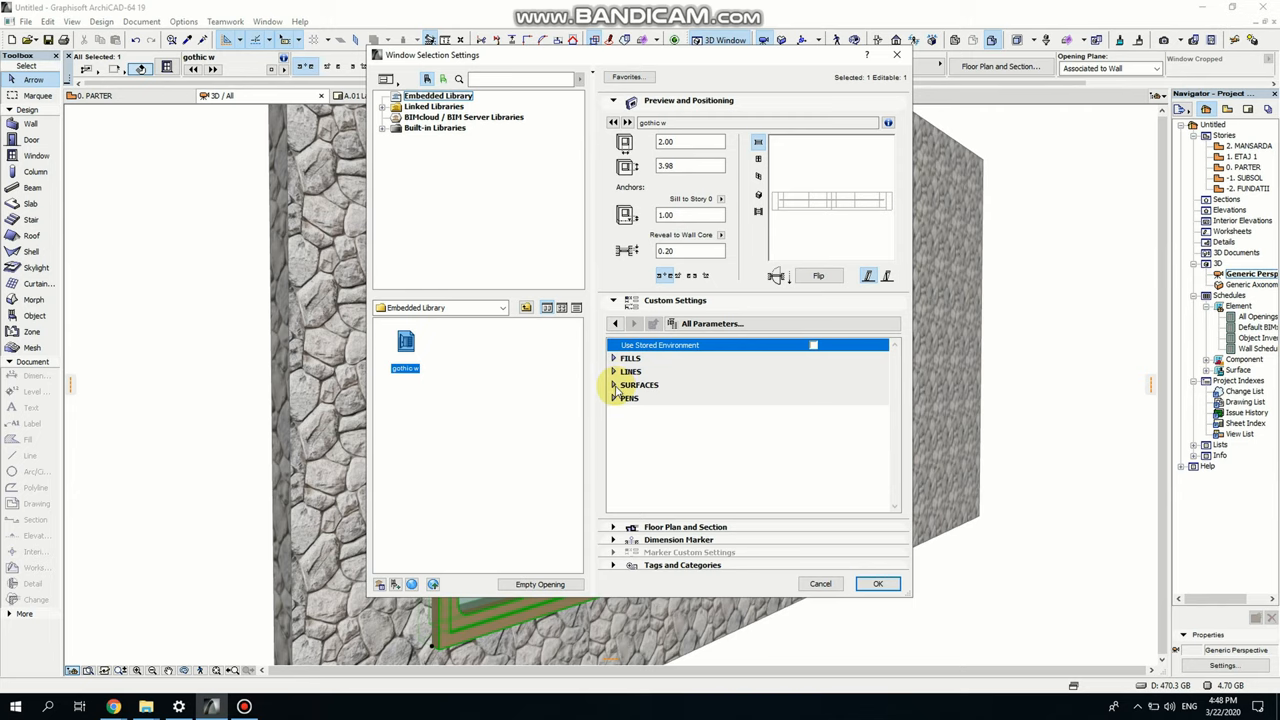
click(613, 384)
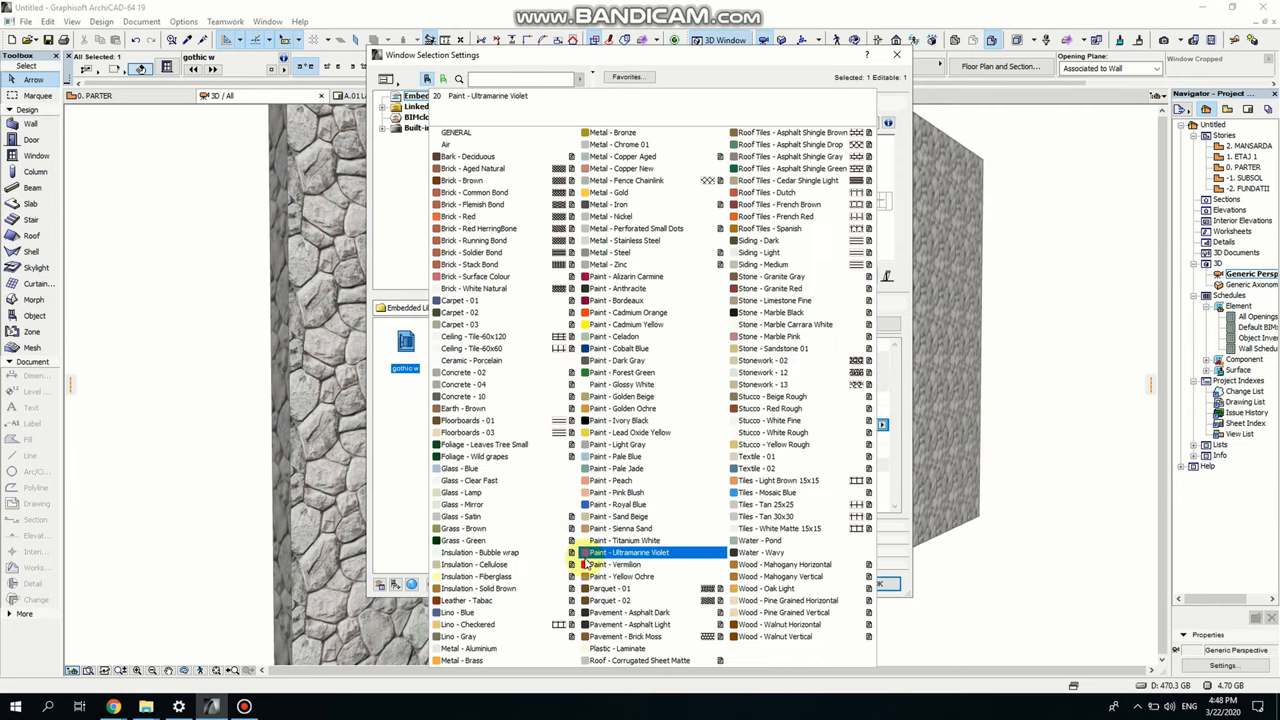
click(625, 276)
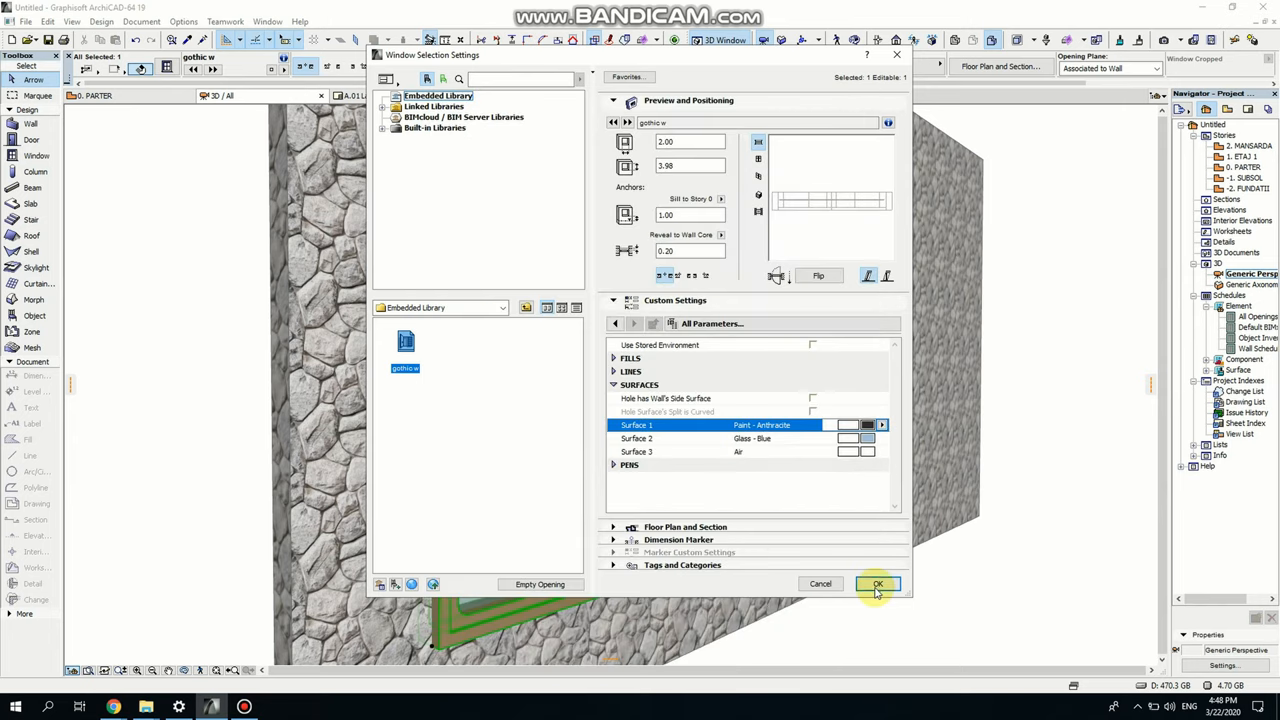
click(876, 584)
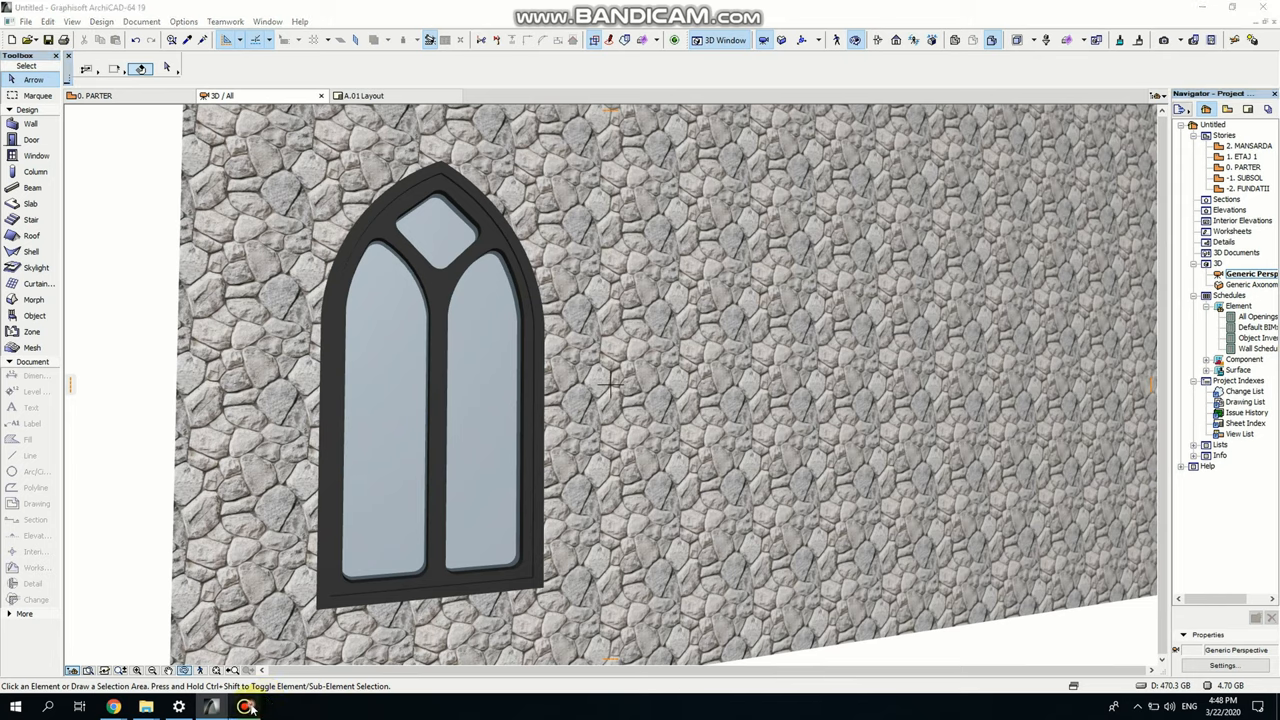
- Change the window height to 4.70 and start moving the window
click(450, 400)
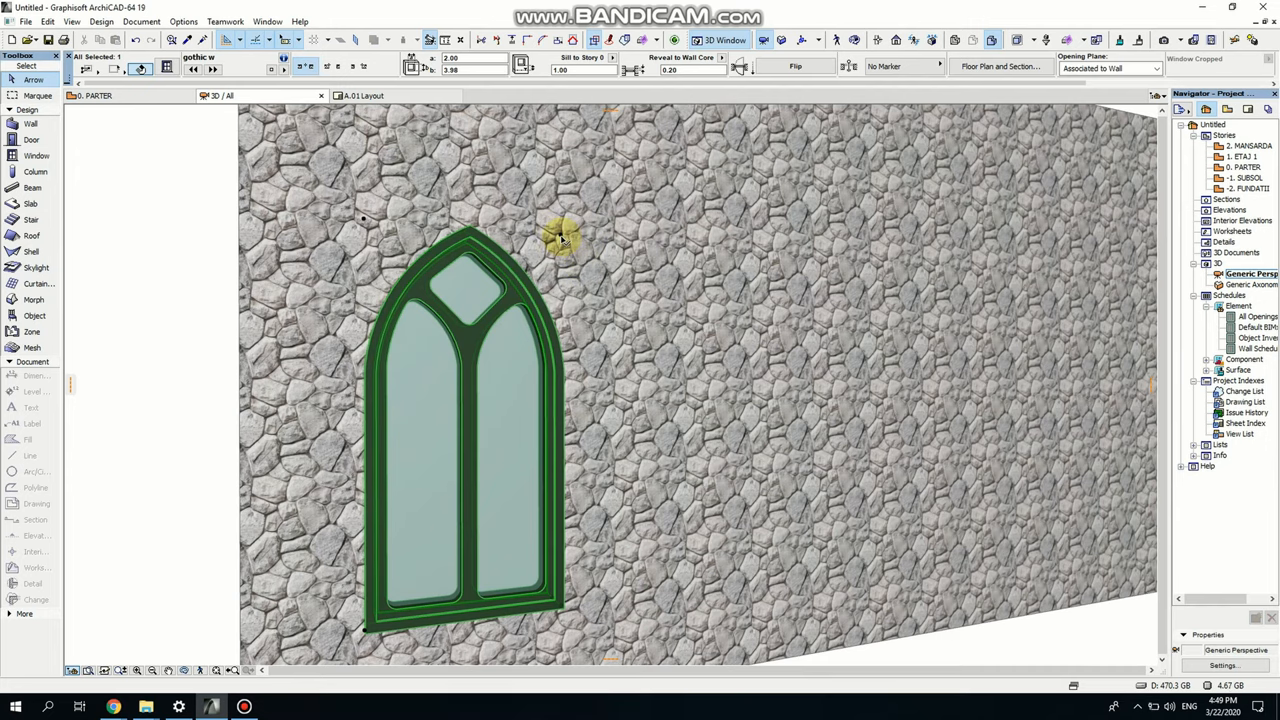
click(560, 235)
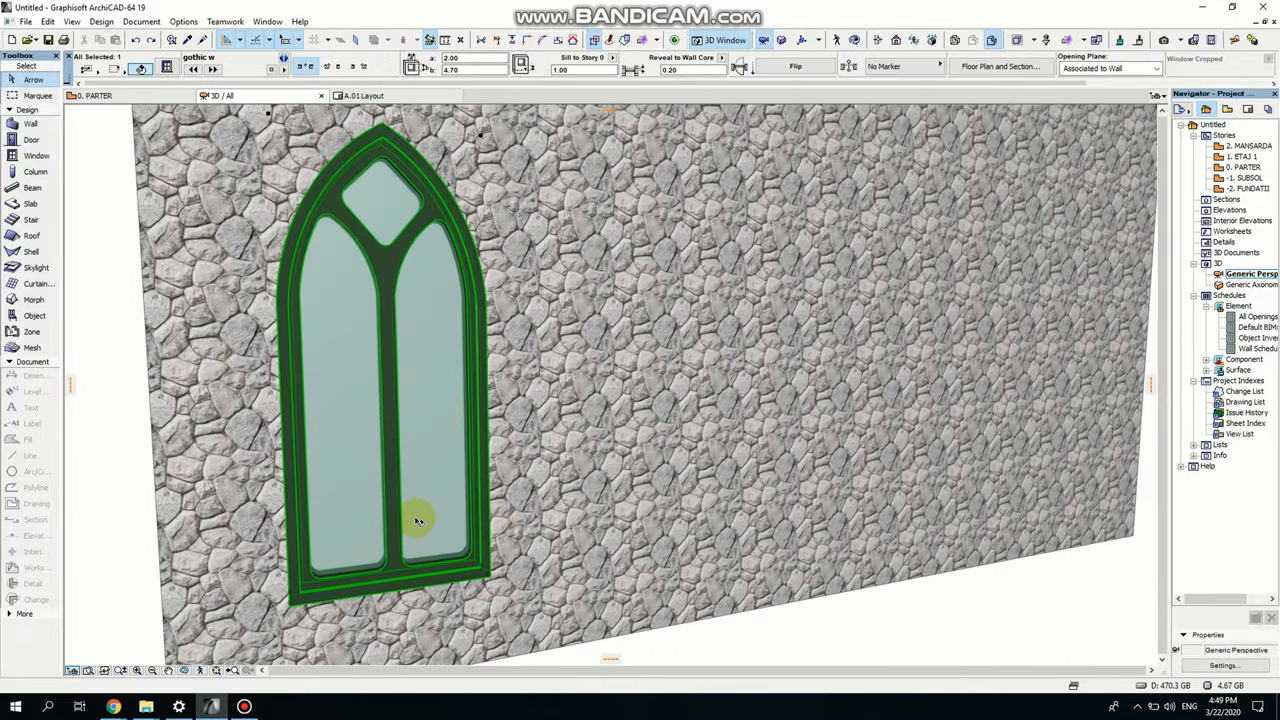
click(418, 520)
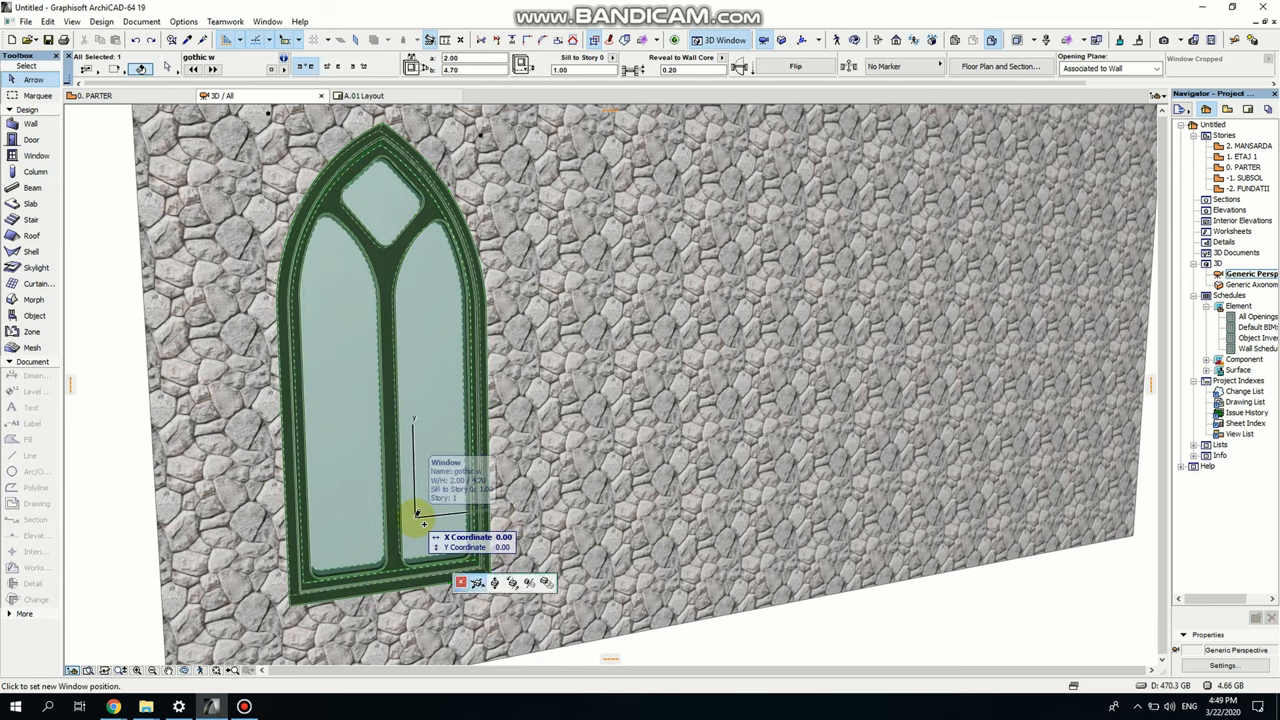